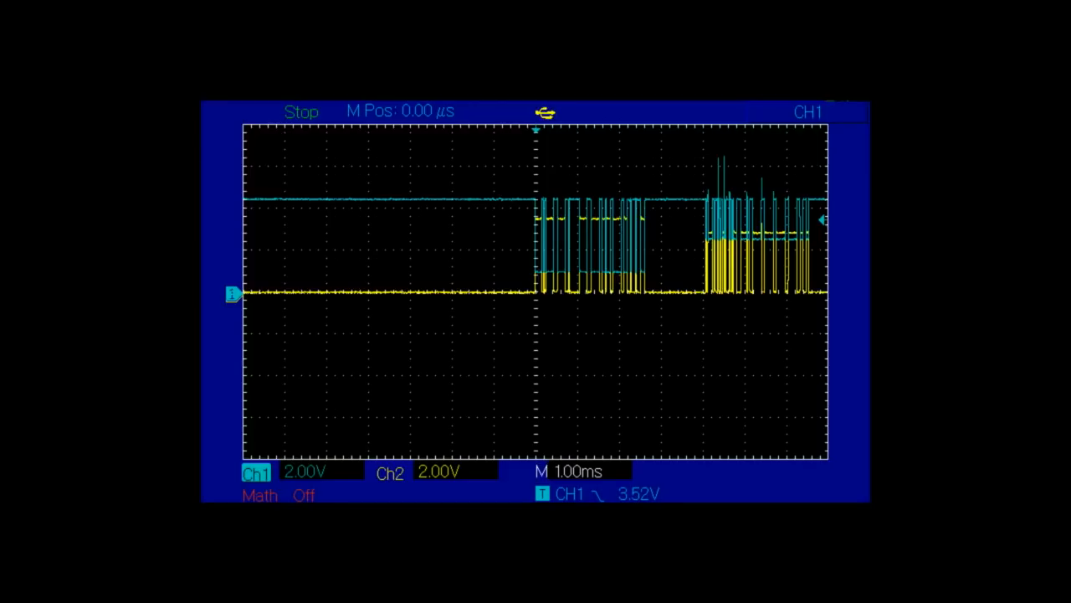
mouse_move(851, 345)
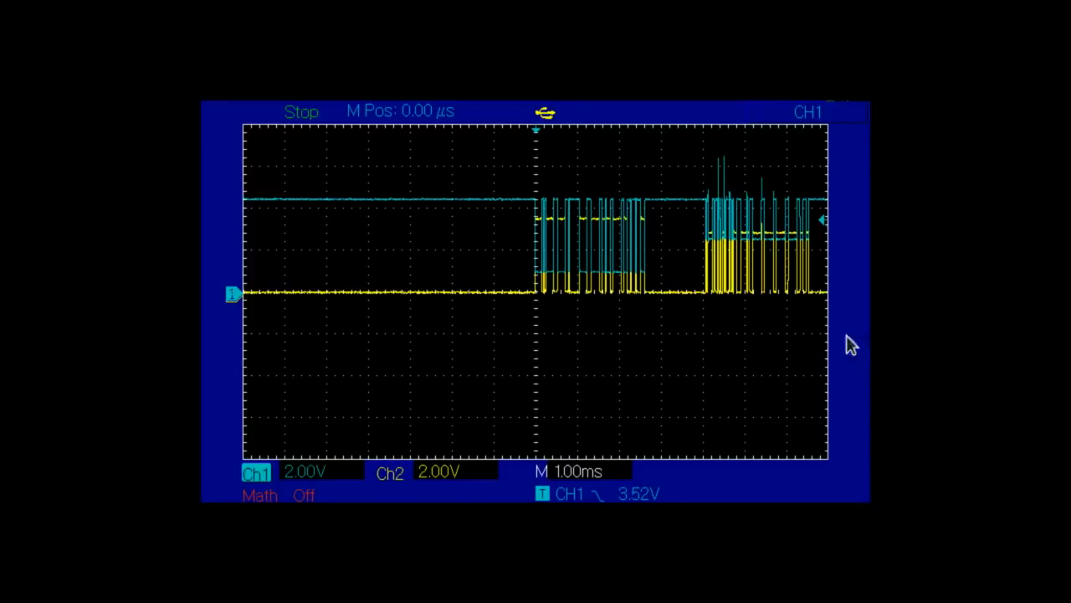
mouse_move(826, 193)
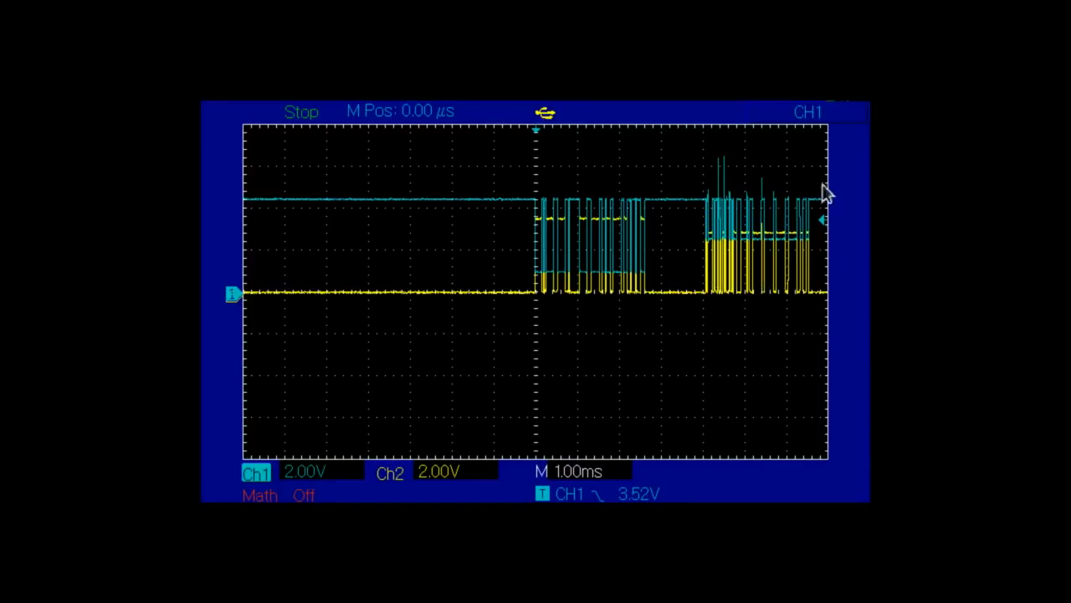
mouse_move(785, 175)
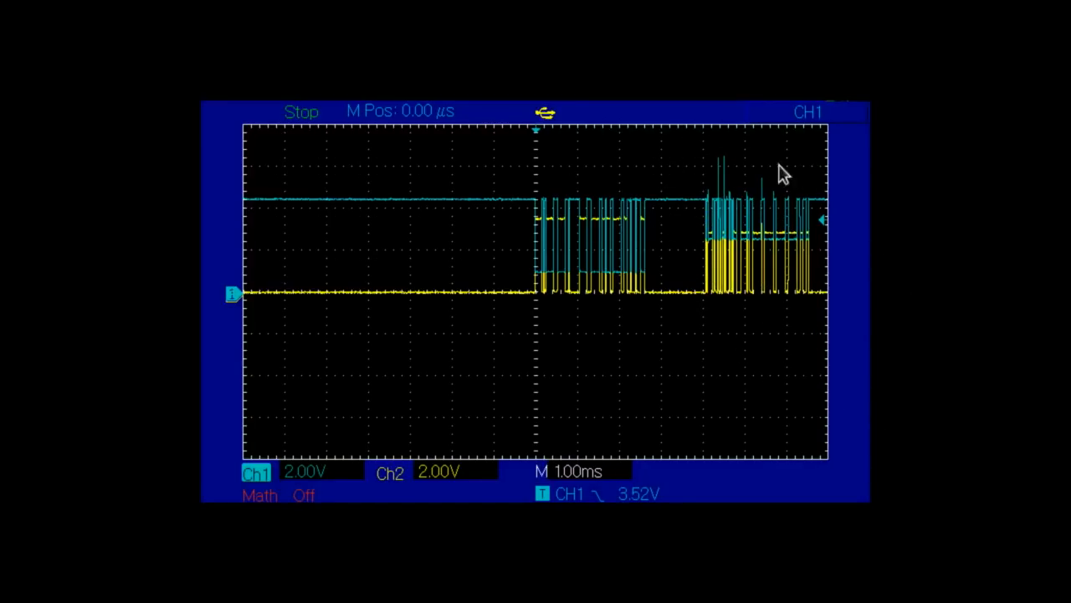
mouse_move(802, 355)
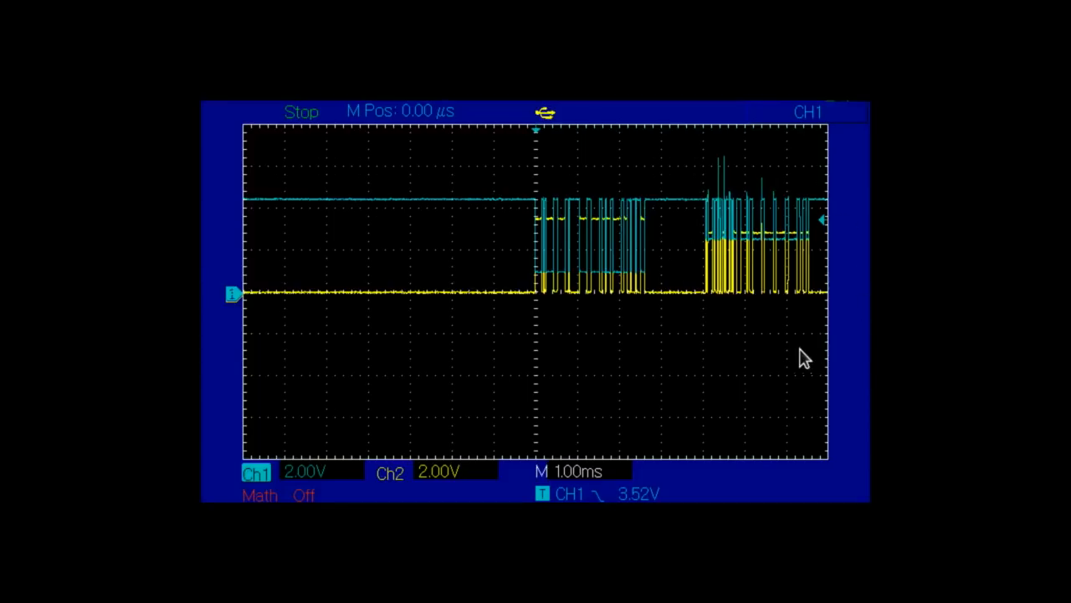
mouse_move(708, 243)
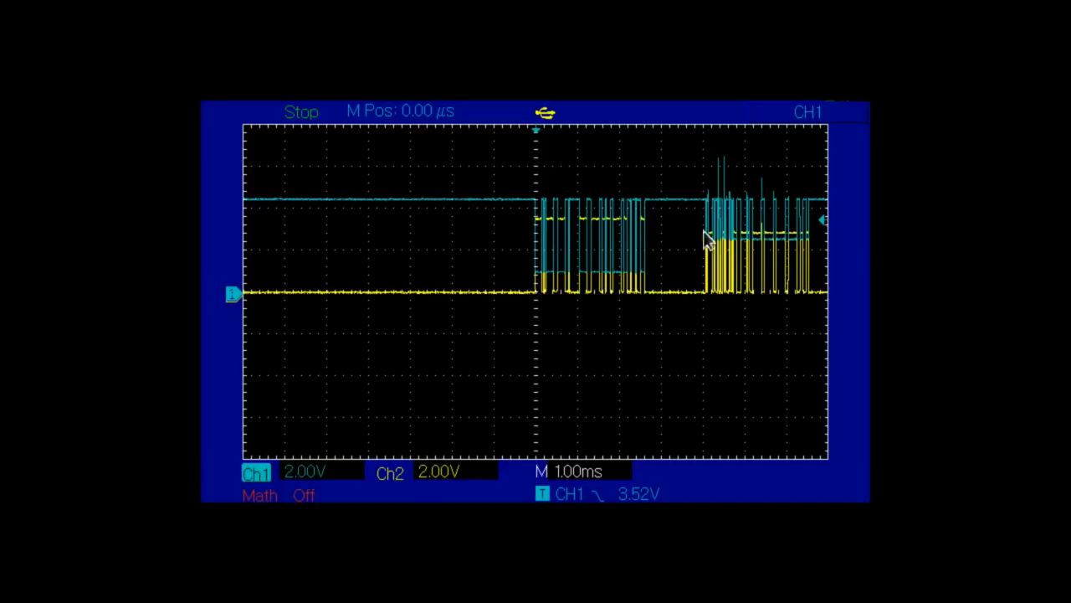
mouse_move(758, 189)
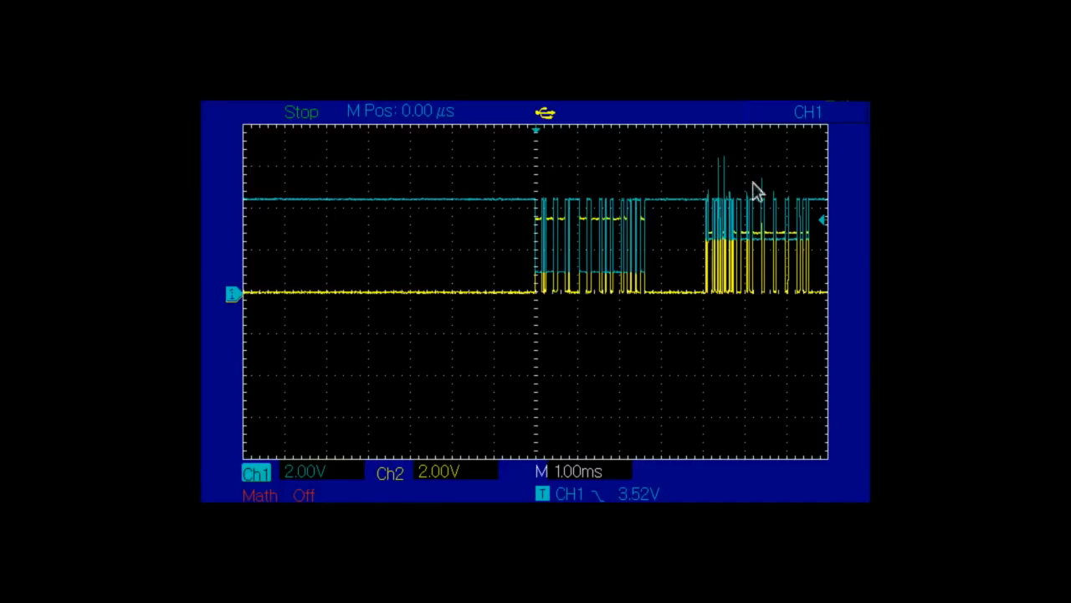
mouse_move(708, 255)
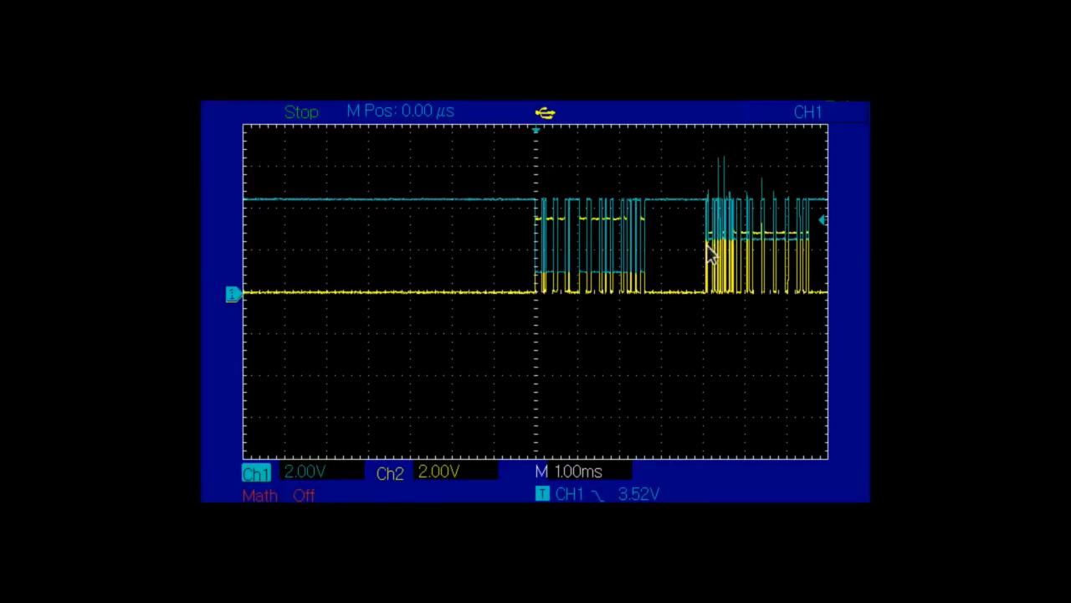
mouse_move(703, 239)
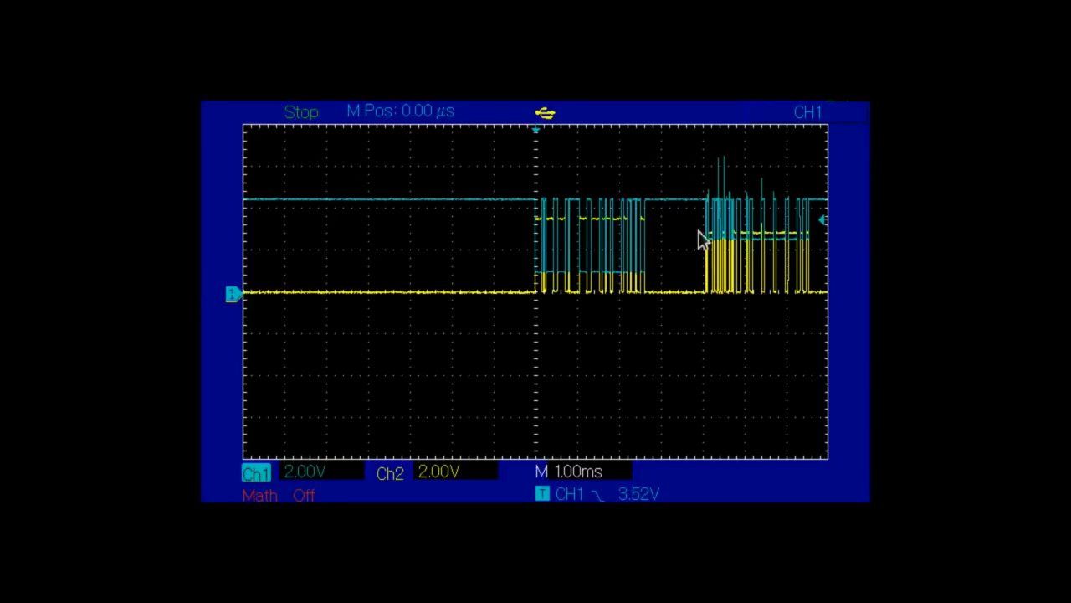
mouse_move(819, 329)
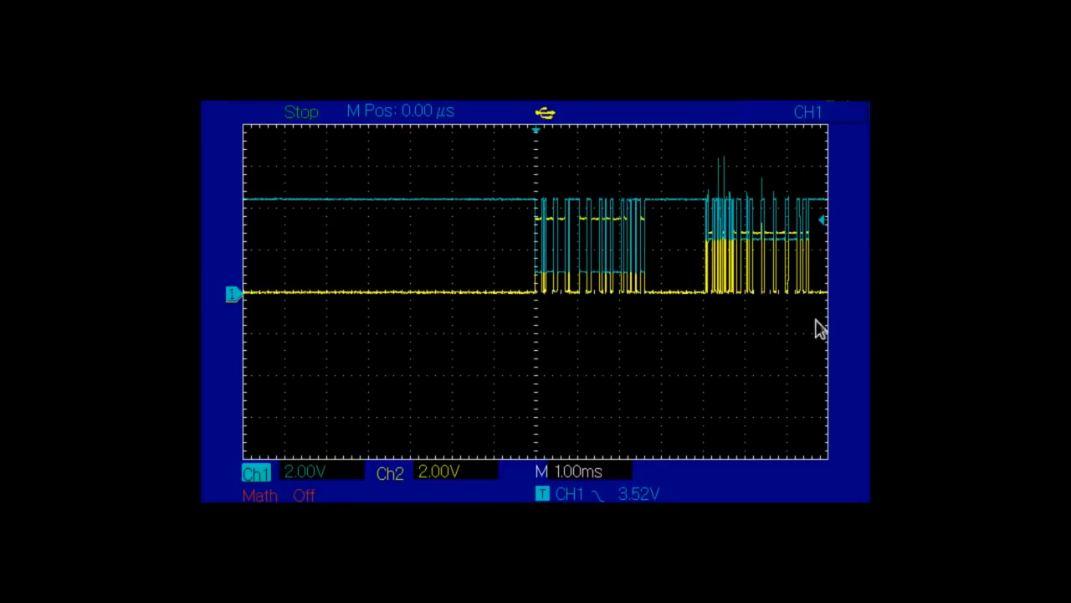
mouse_move(747, 232)
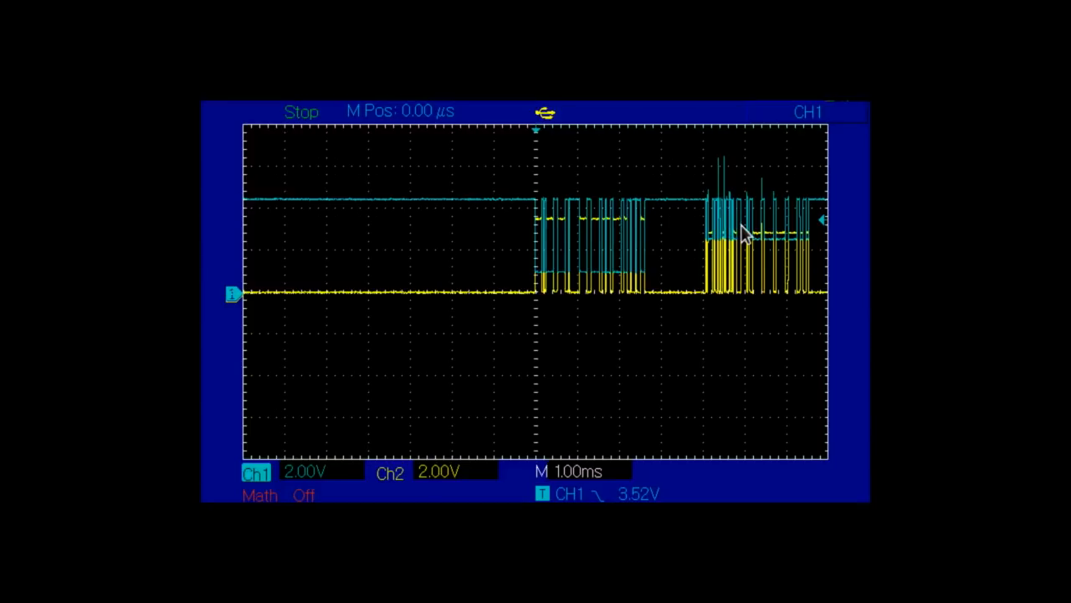
mouse_move(744, 249)
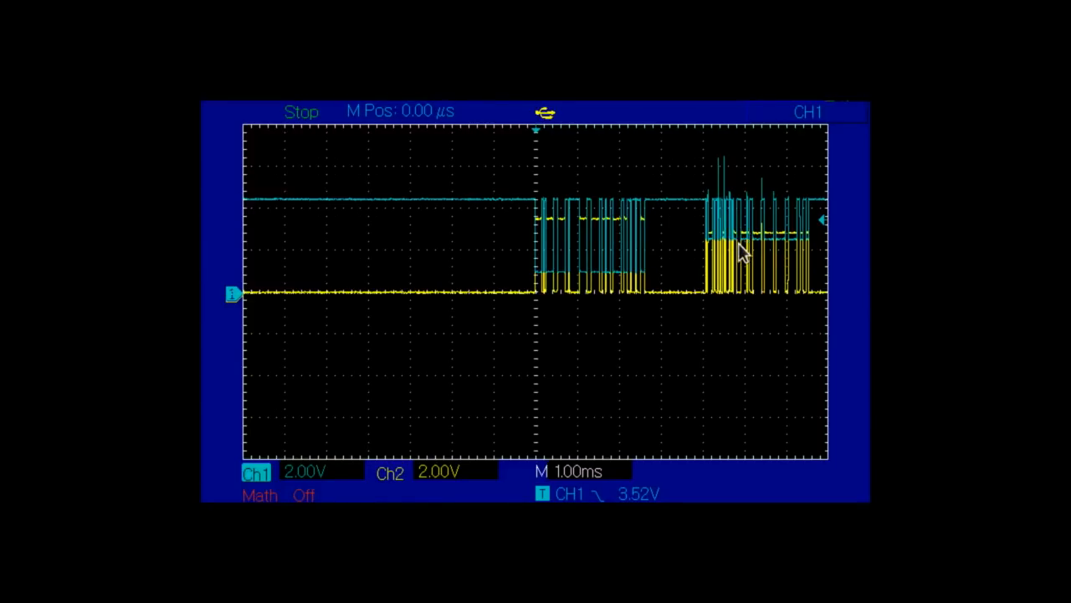
mouse_move(707, 303)
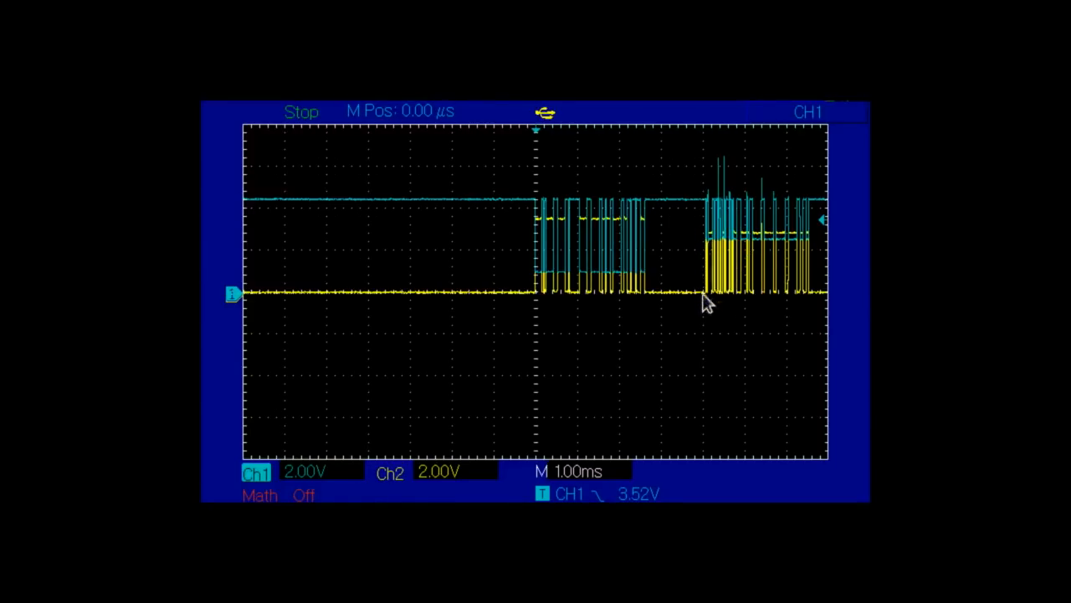
mouse_move(686, 323)
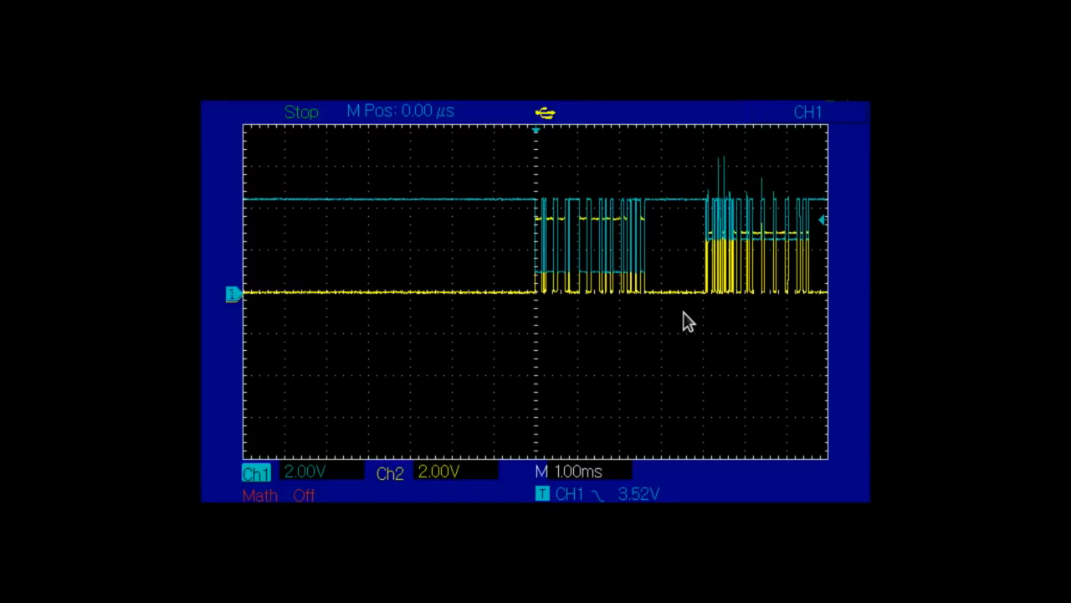
mouse_move(697, 297)
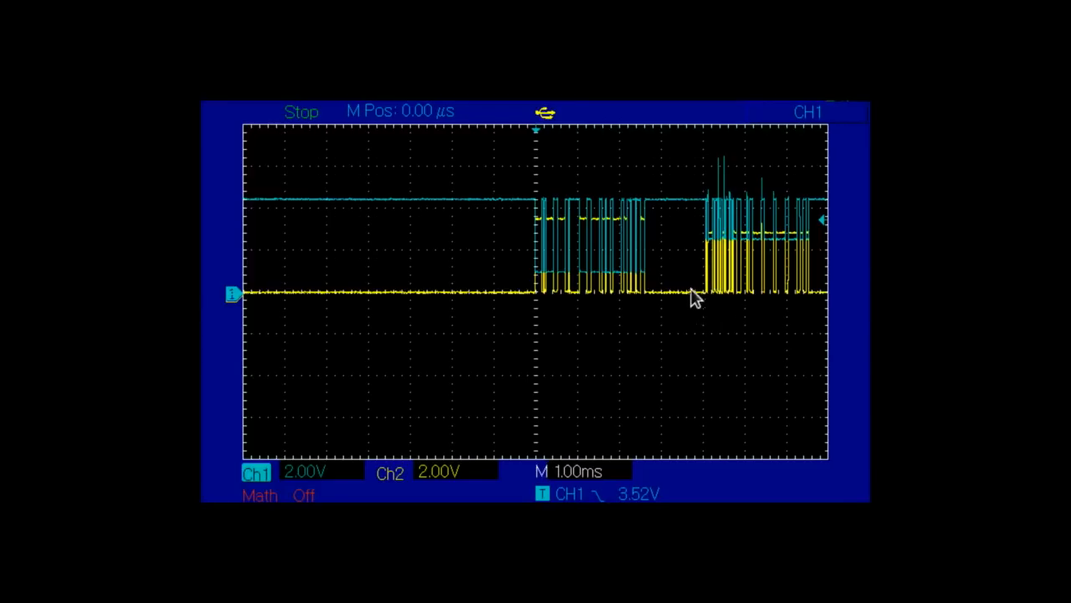
mouse_move(709, 300)
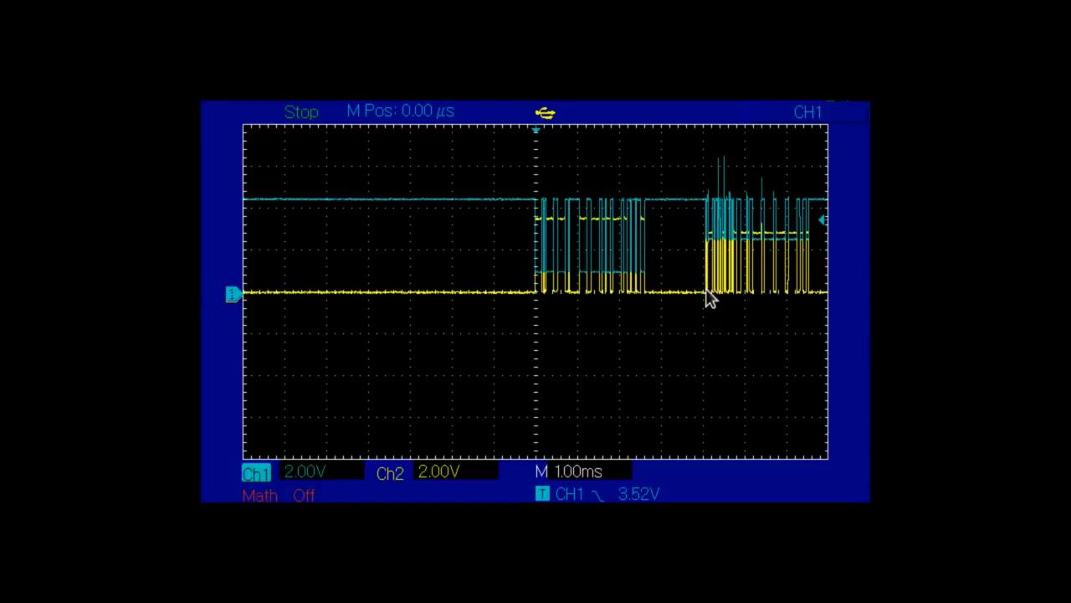
mouse_move(720, 190)
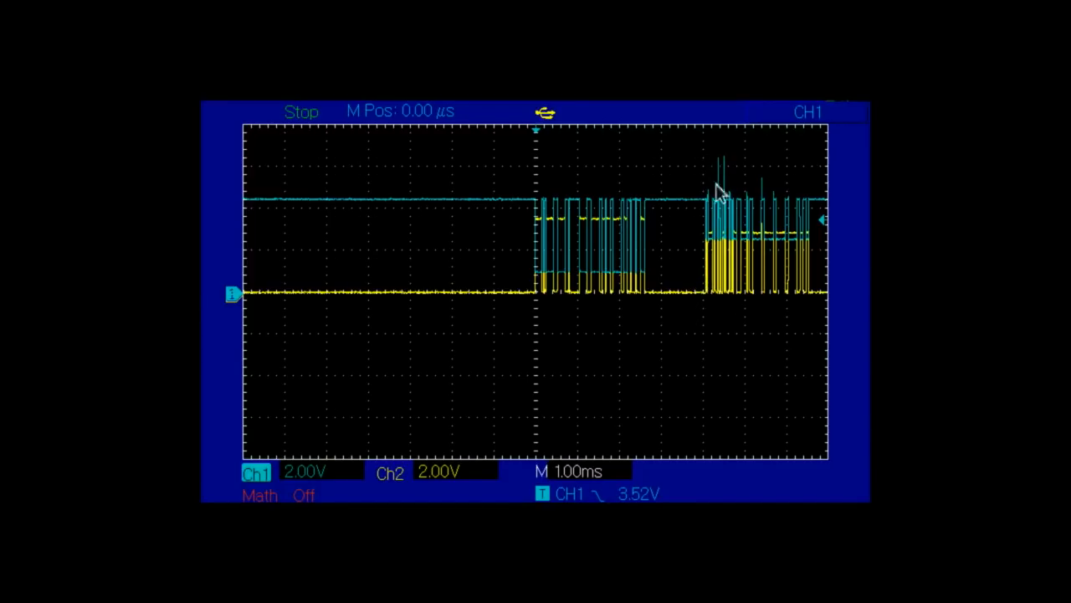
mouse_move(724, 327)
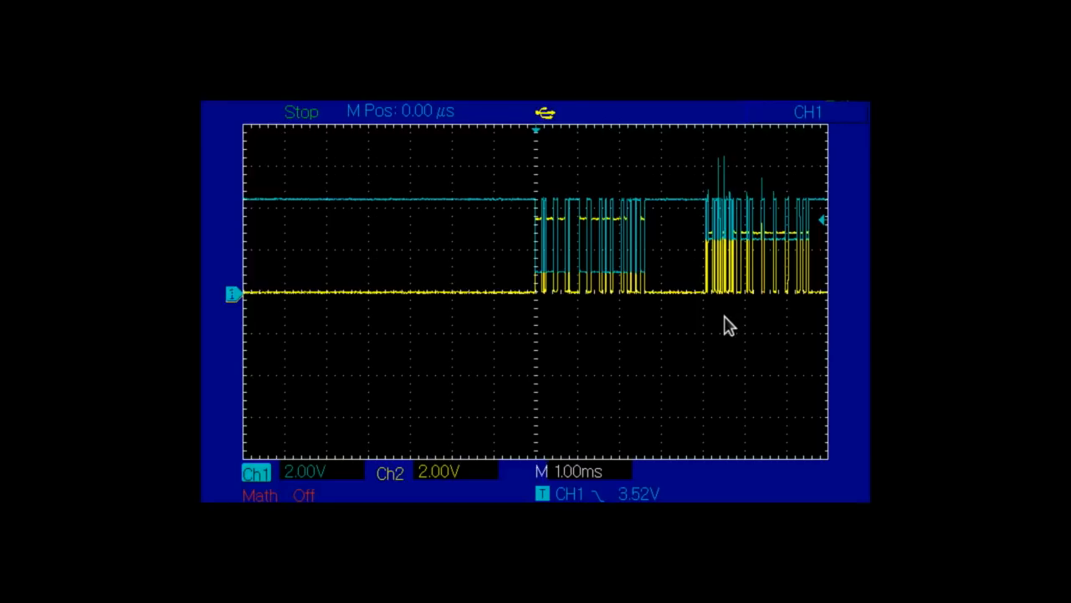
mouse_move(780, 326)
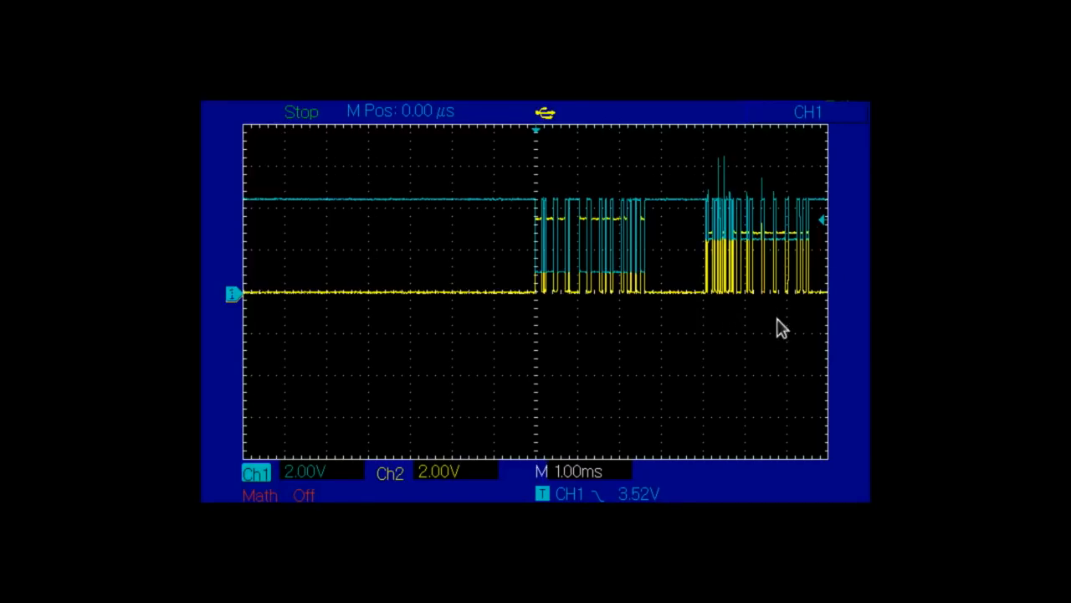
mouse_move(727, 324)
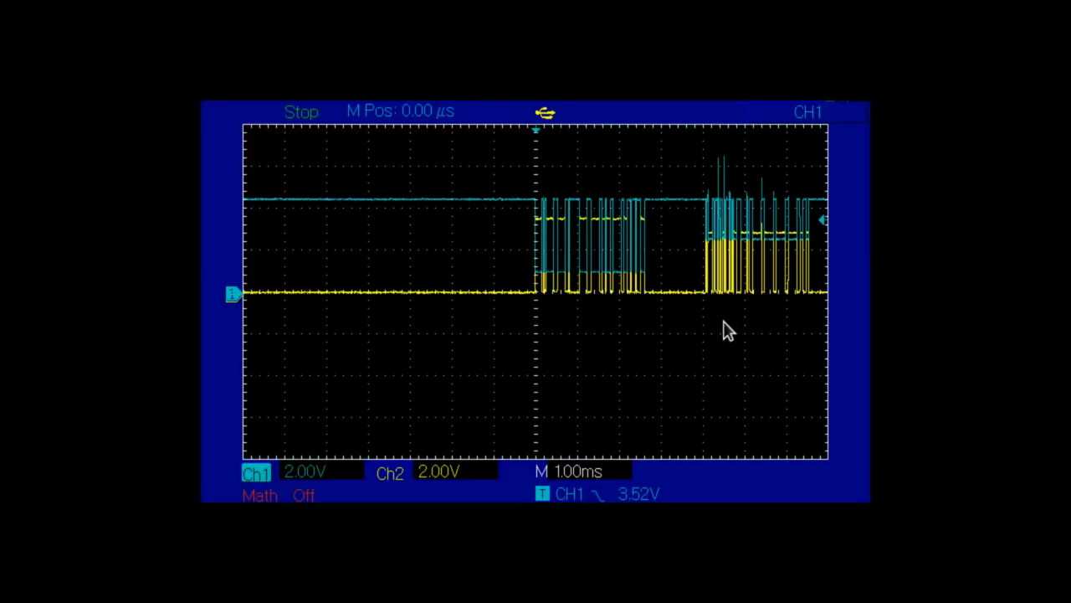
mouse_move(738, 228)
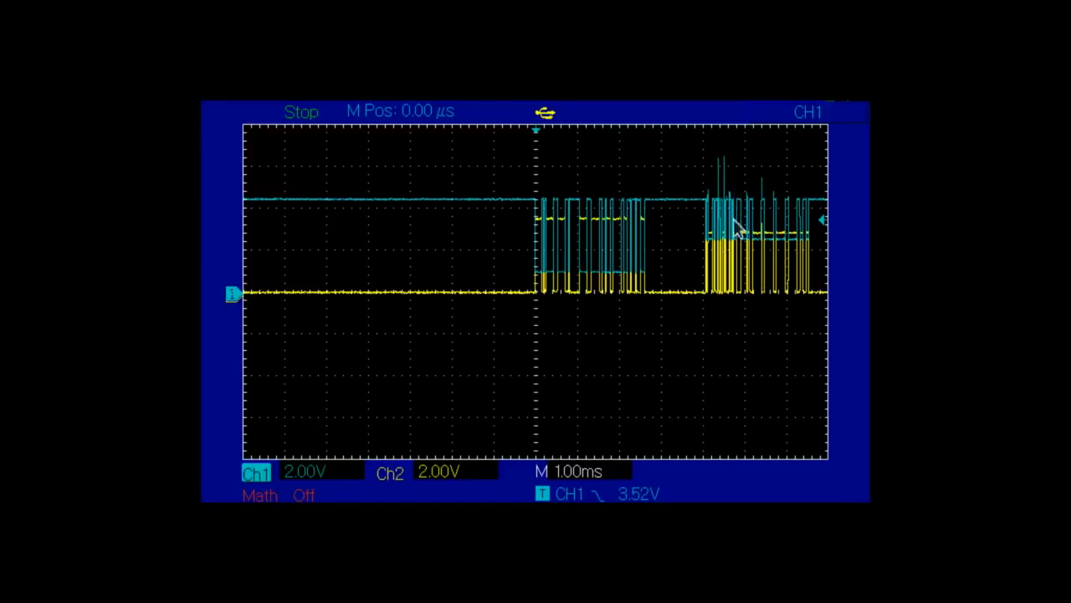
mouse_move(760, 176)
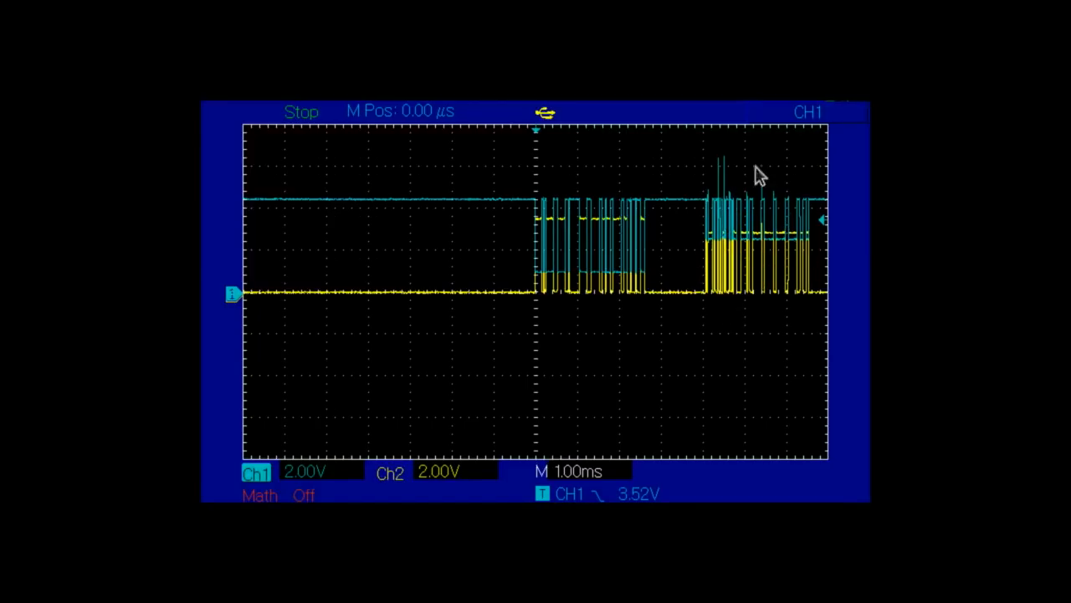
mouse_move(841, 222)
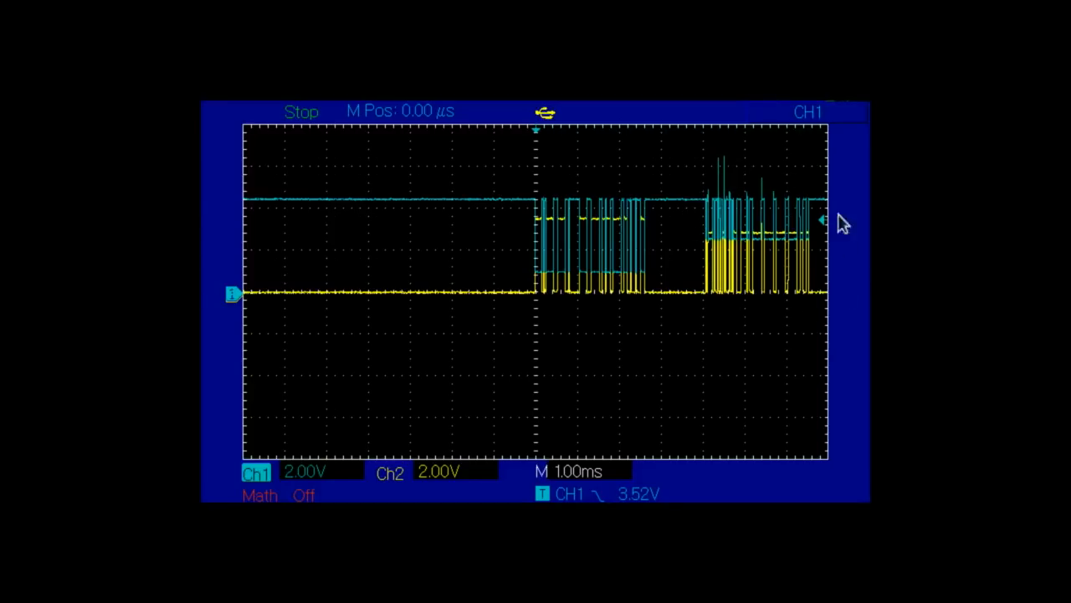
mouse_move(749, 194)
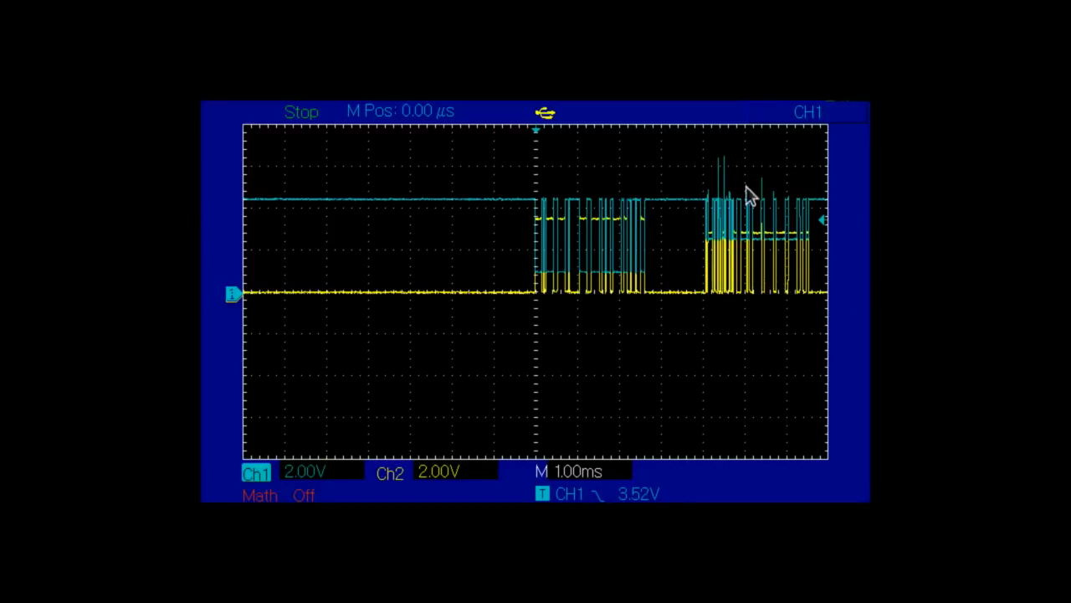
mouse_move(699, 255)
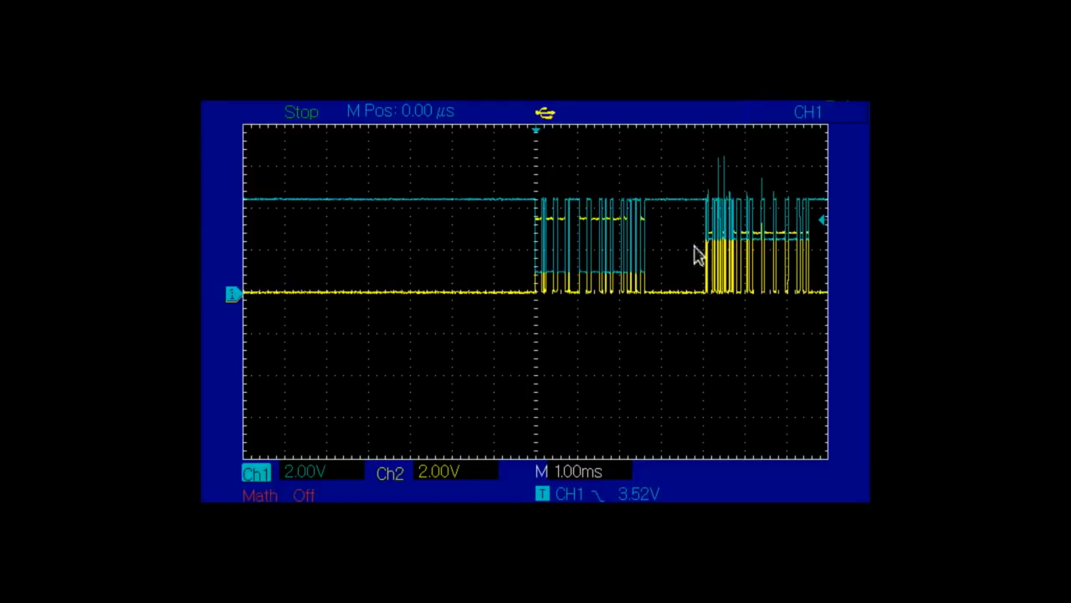
mouse_move(707, 243)
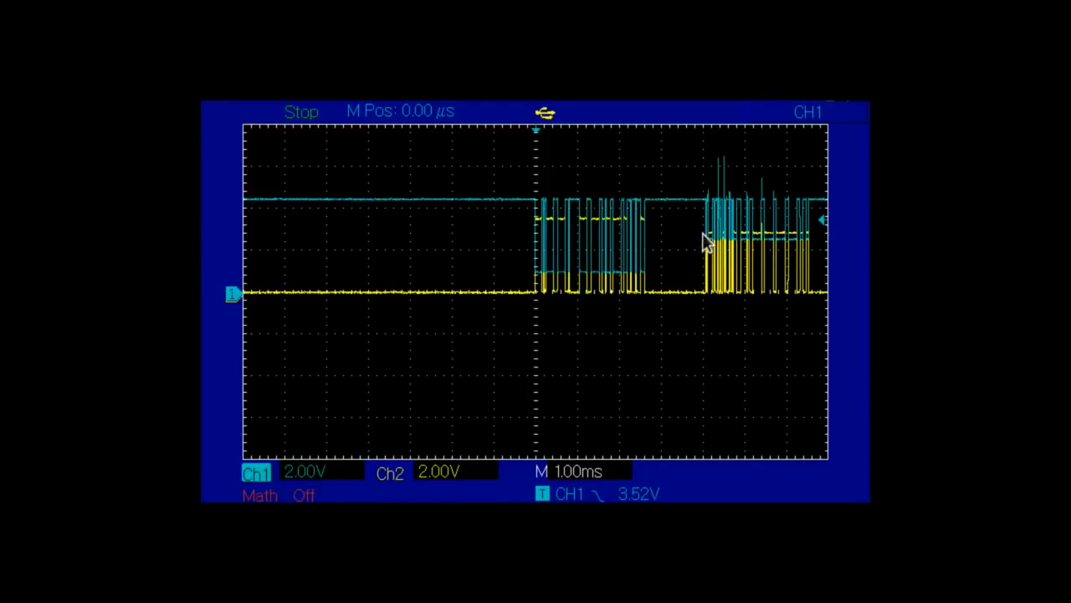
mouse_move(712, 243)
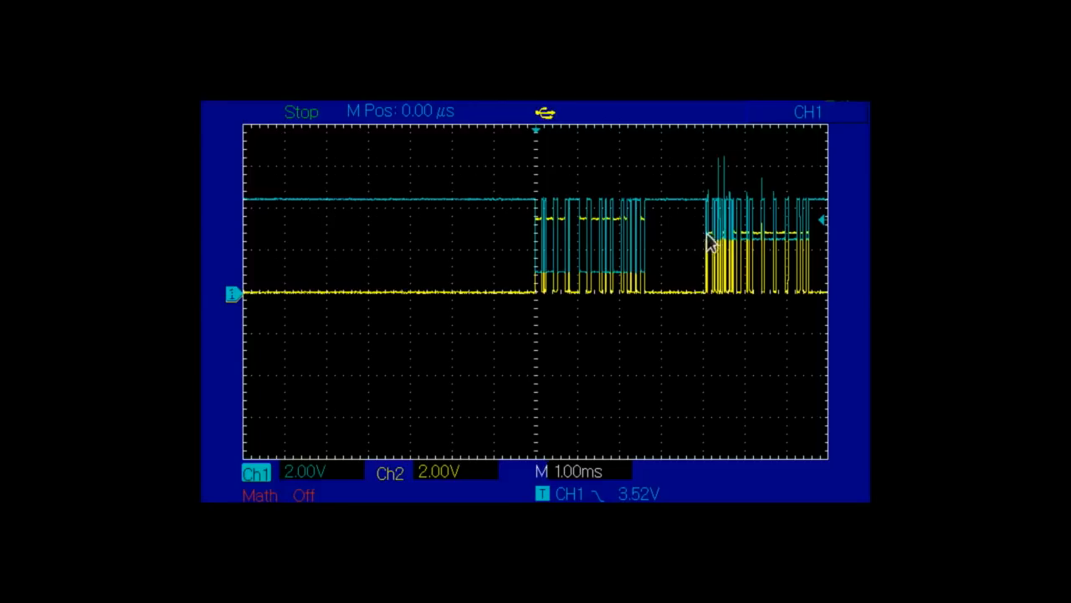
mouse_move(754, 241)
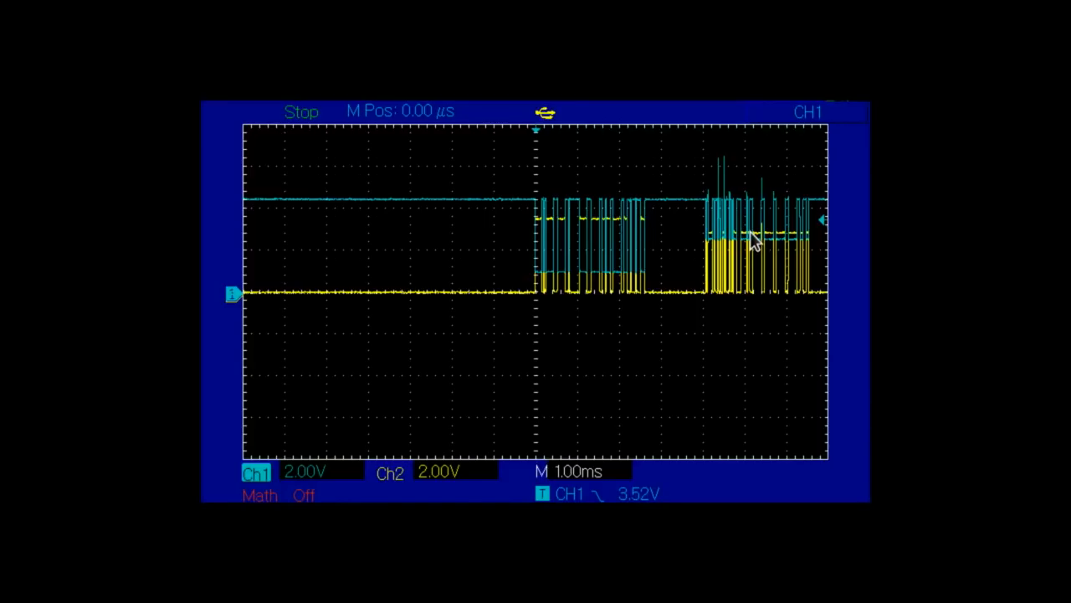
mouse_move(760, 319)
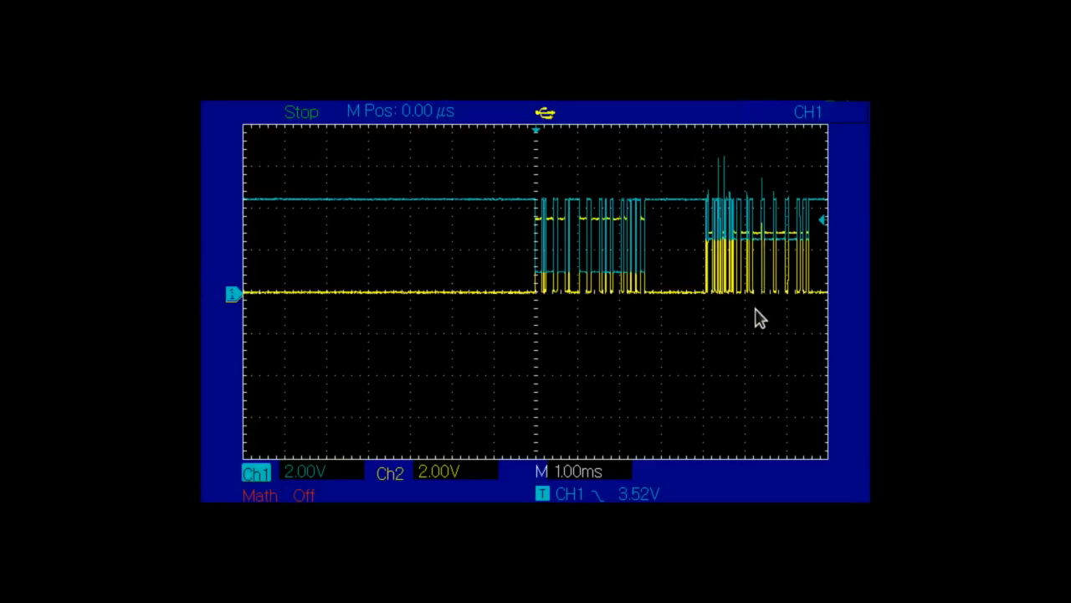
mouse_move(548, 304)
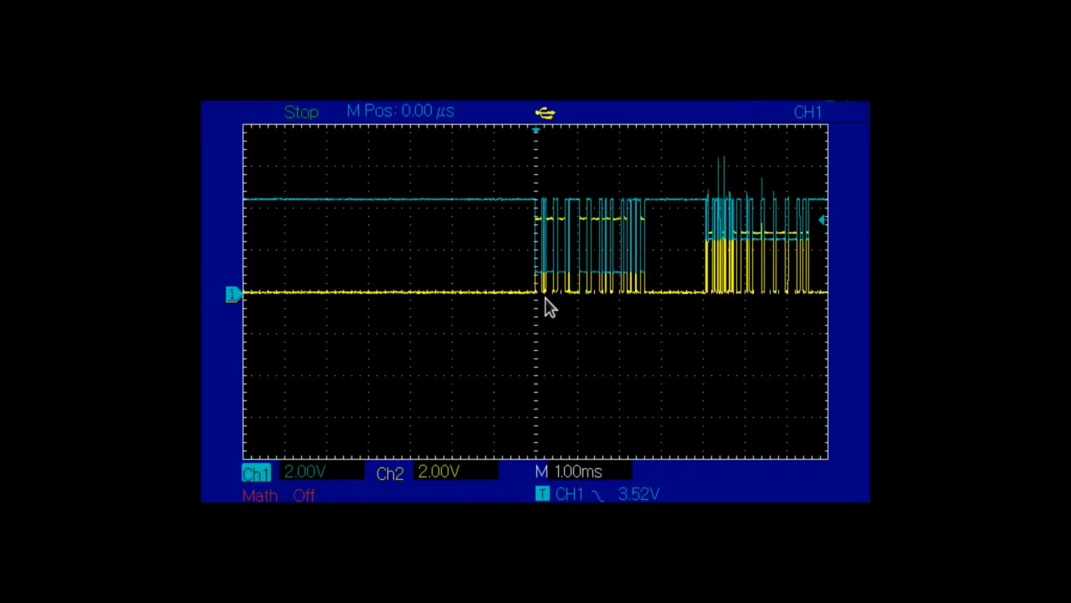
mouse_move(538, 304)
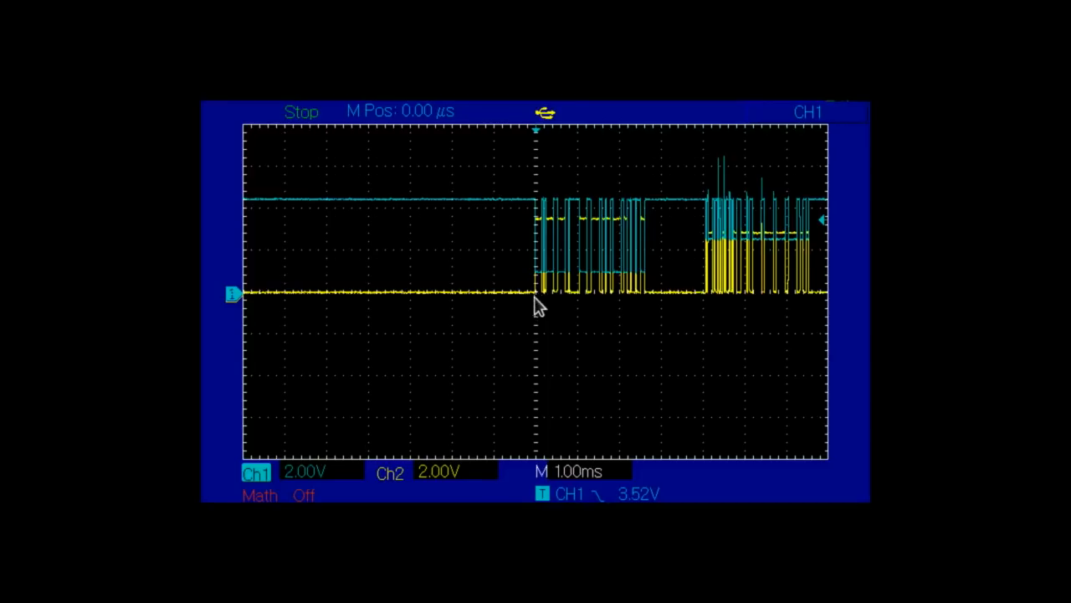
mouse_move(578, 192)
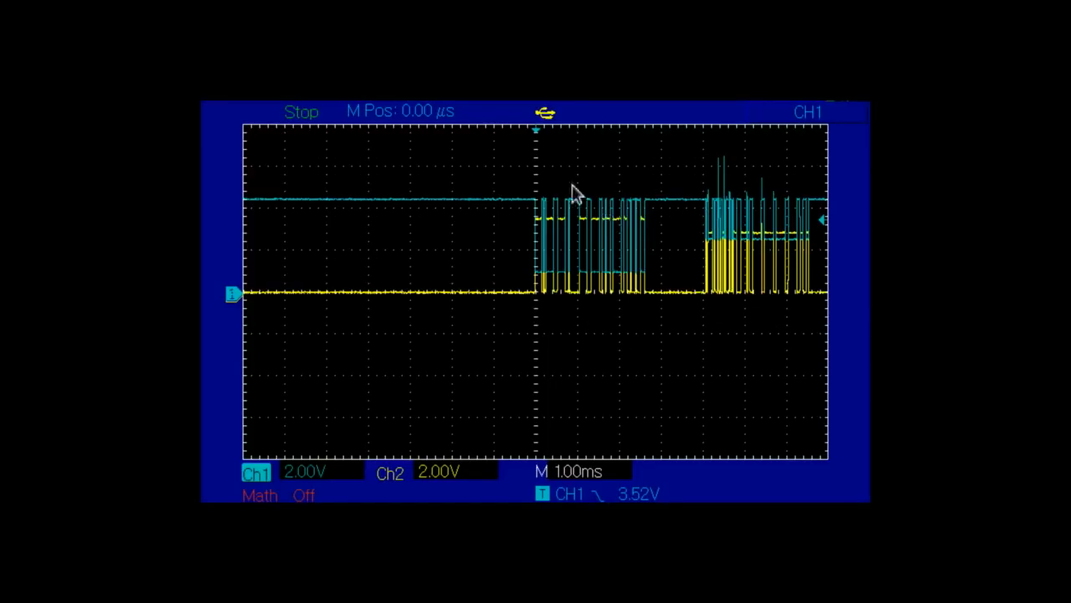
mouse_move(607, 233)
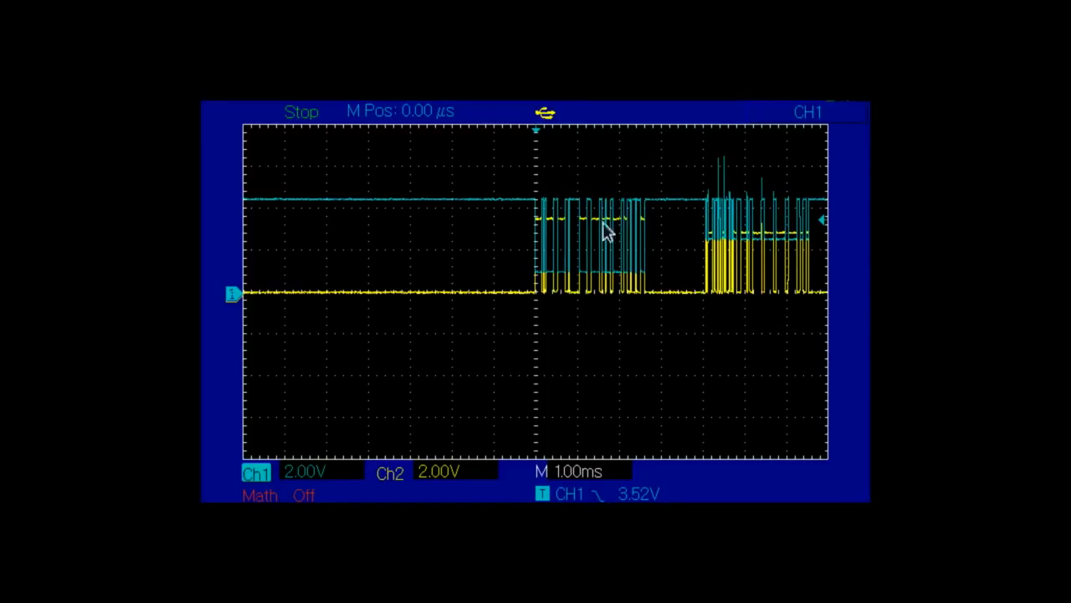
mouse_move(567, 221)
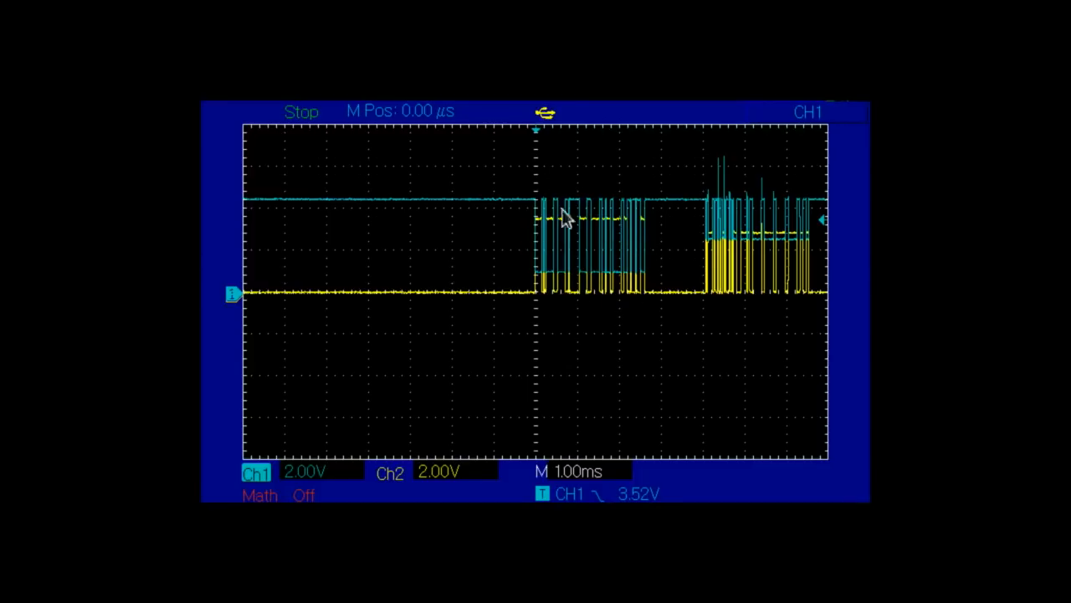
mouse_move(819, 218)
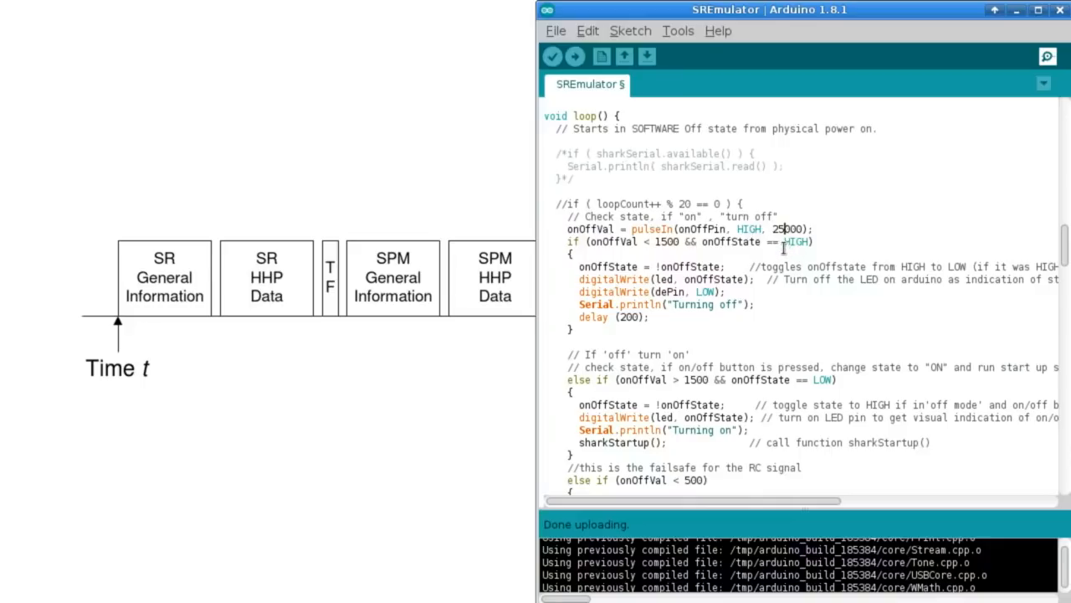
Change the on/off pulseIn timeout in loop() from 25000 to 250000
text(0)
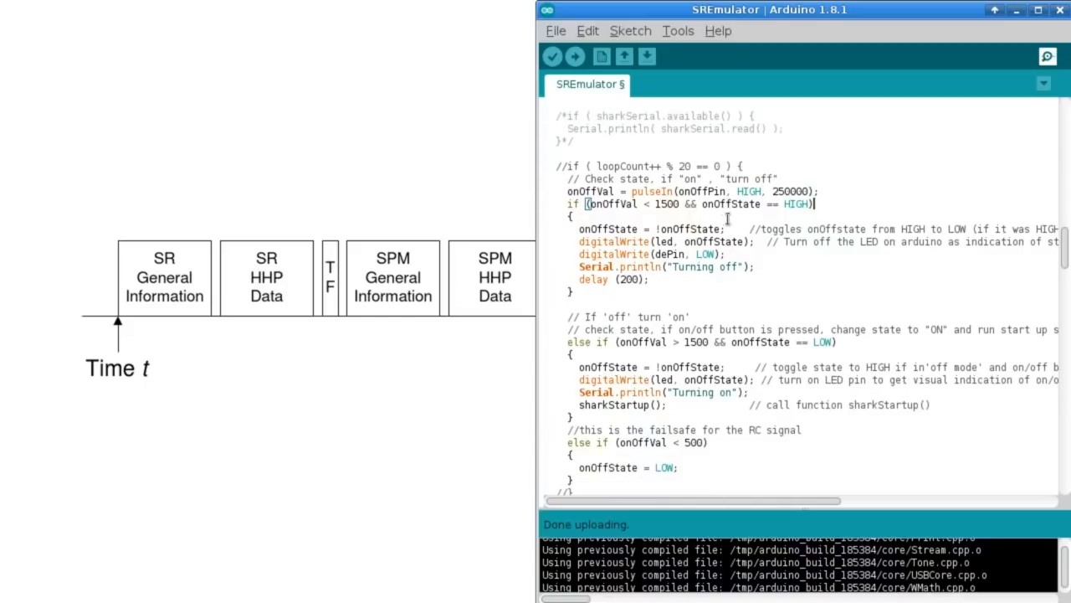
In sharkOnMode(), type a hard-coded 1500 in front of a pulseIn read
scroll(down, 3)
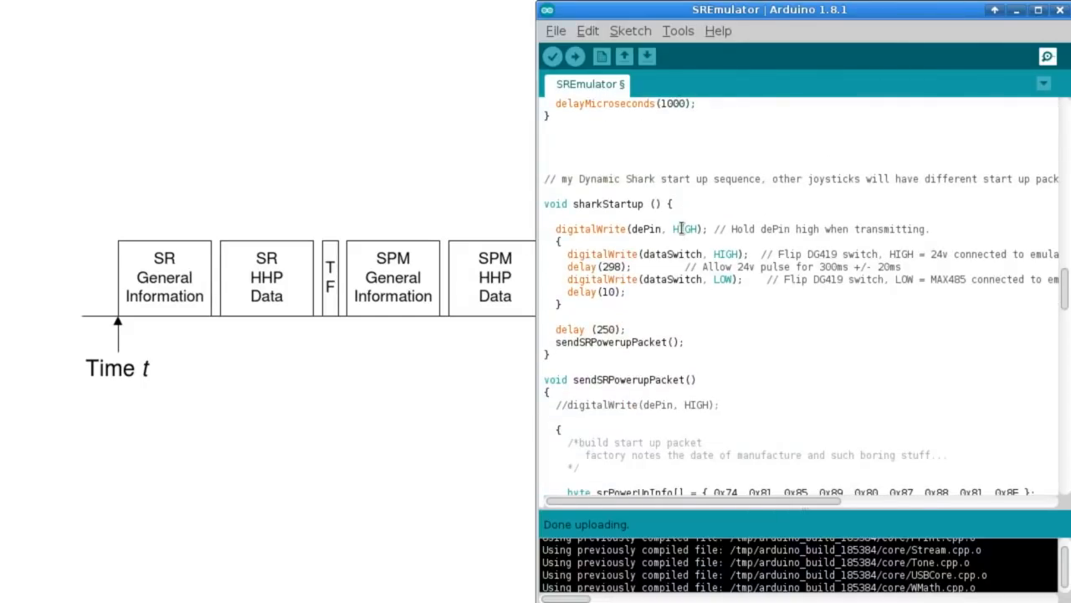
scroll(down, 3)
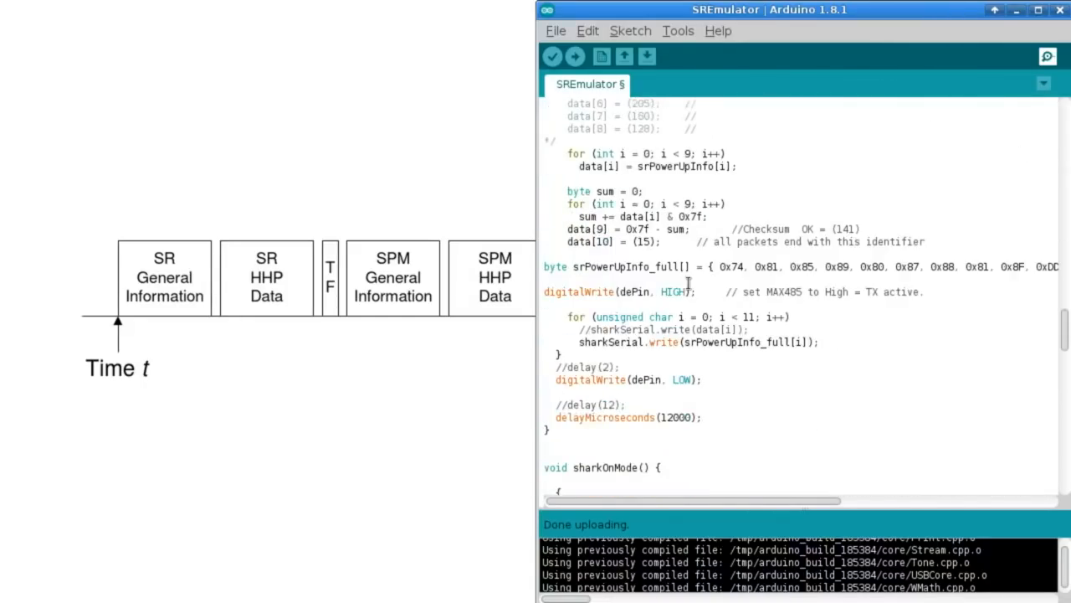
scroll(down, 3)
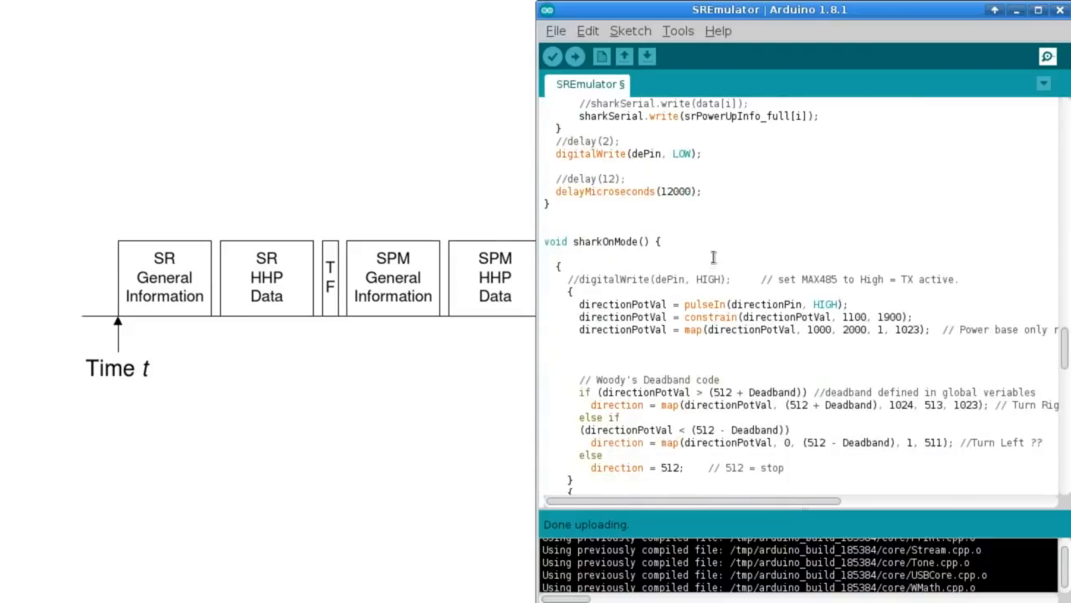
scroll(down, 3)
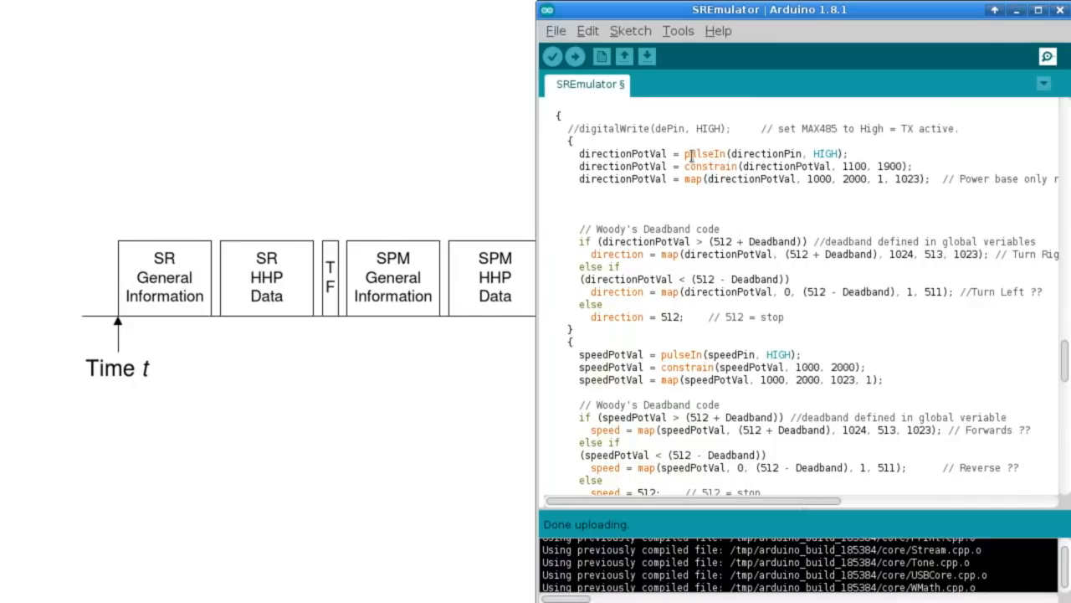
double_click(706, 153)
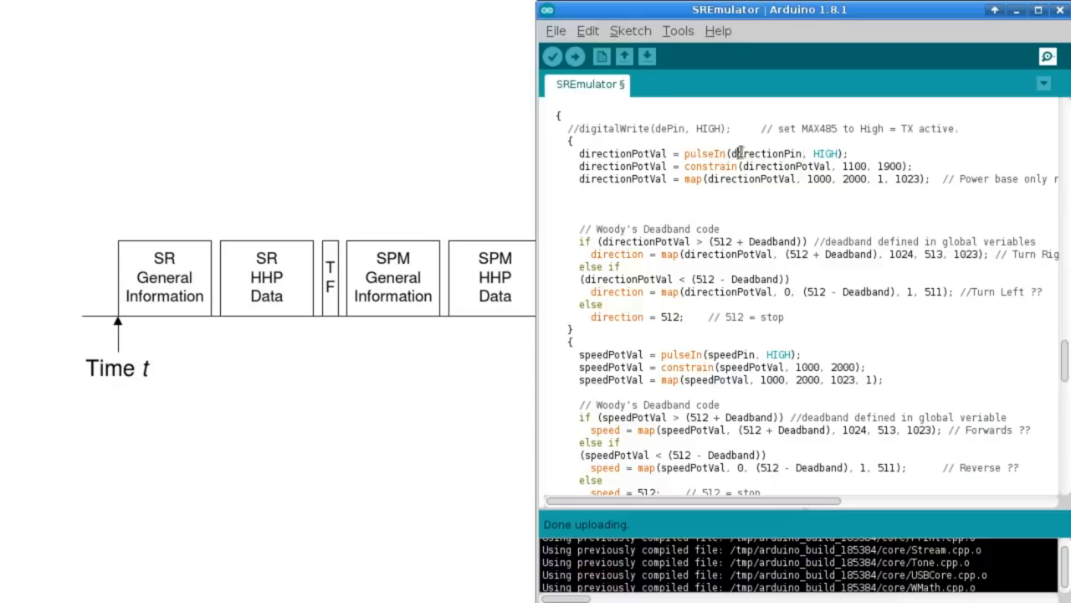
double_click(764, 153)
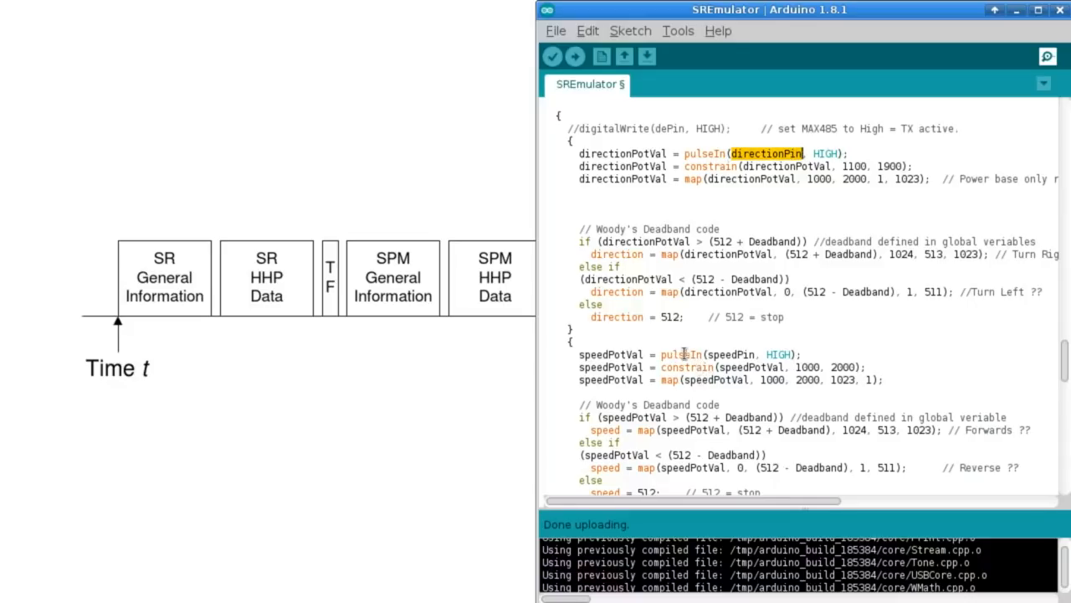
double_click(730, 354)
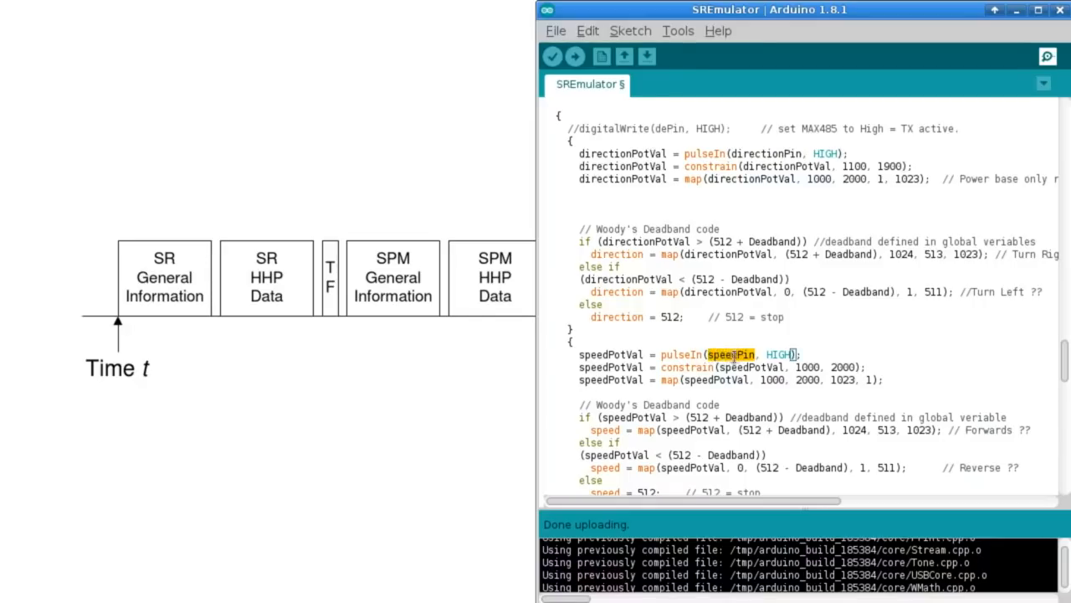
click(736, 354)
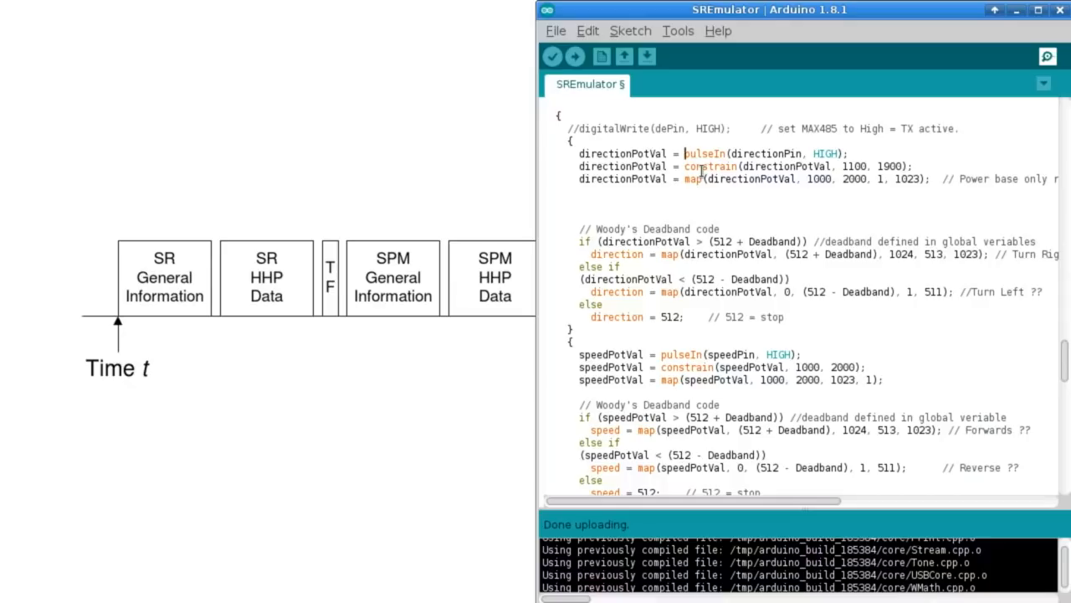
text(1500;//)
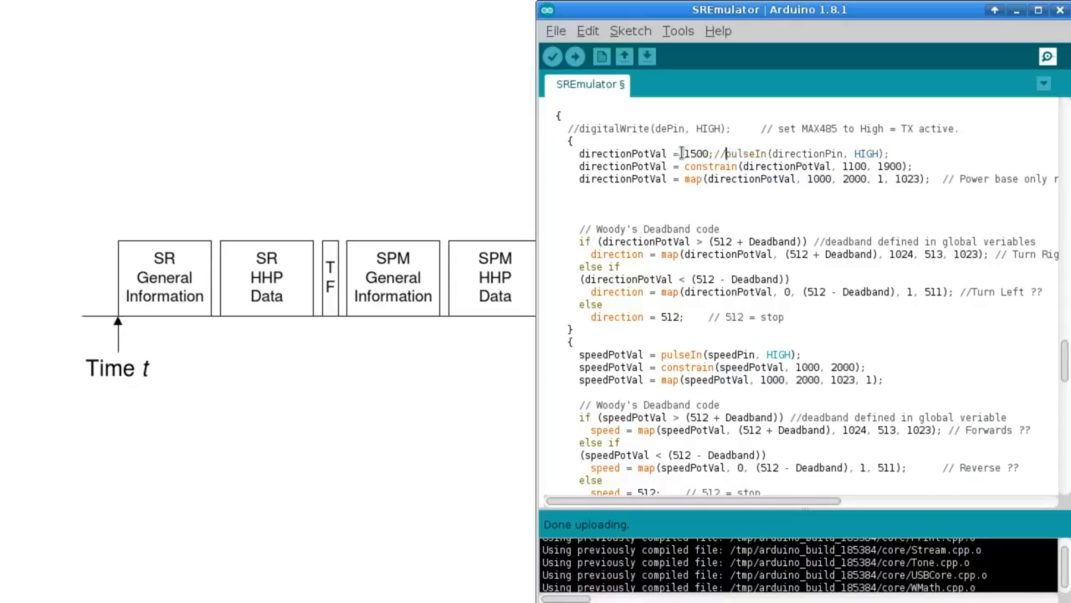
Check the 1500 values and commented-out pulseIn calls on the direction and speed lines
double_click(697, 154)
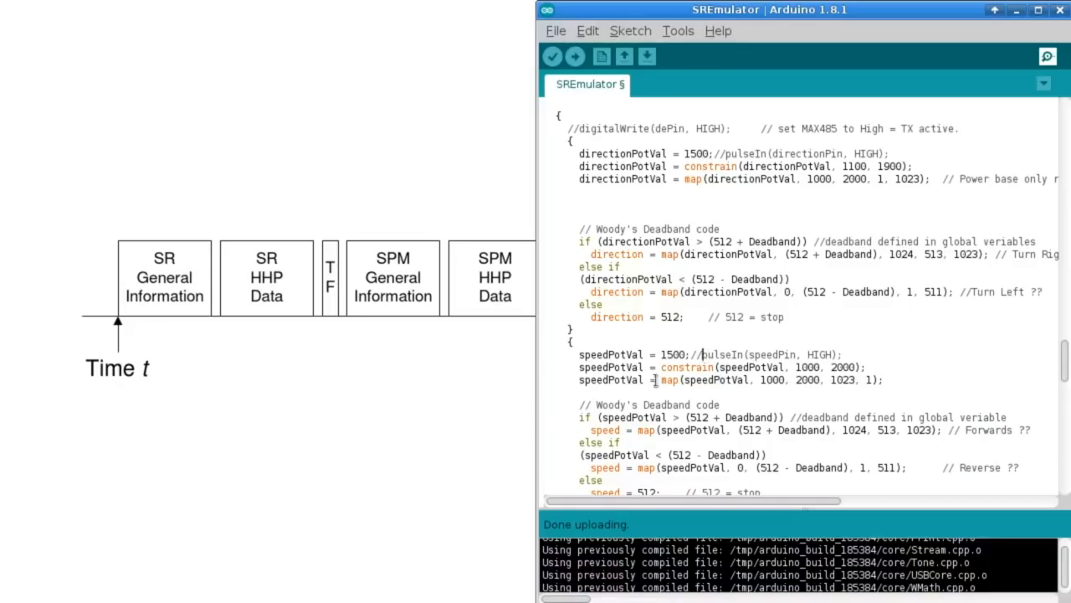
double_click(672, 354)
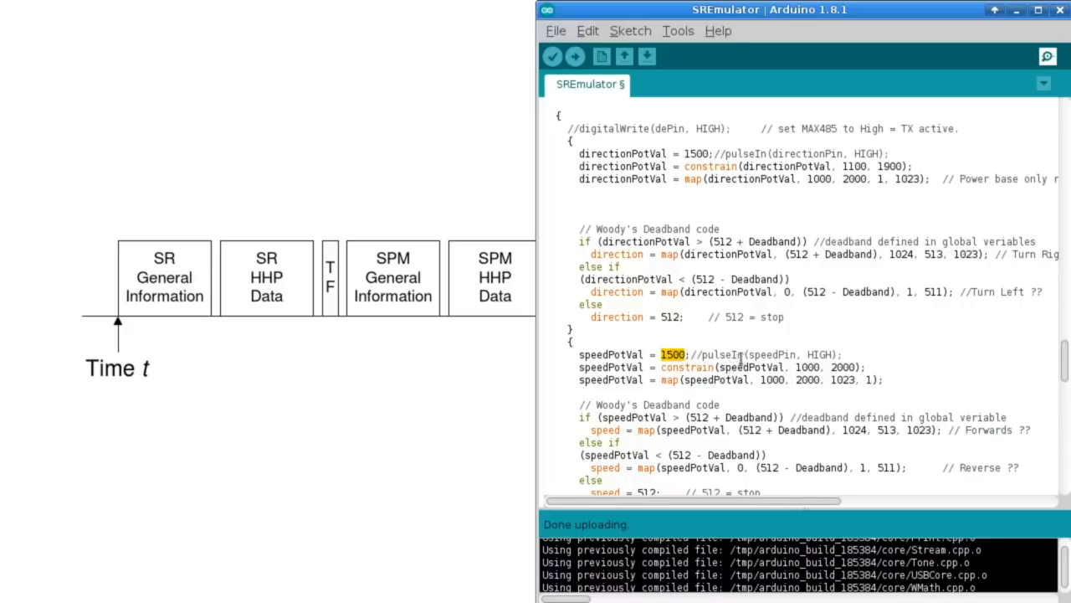
double_click(722, 354)
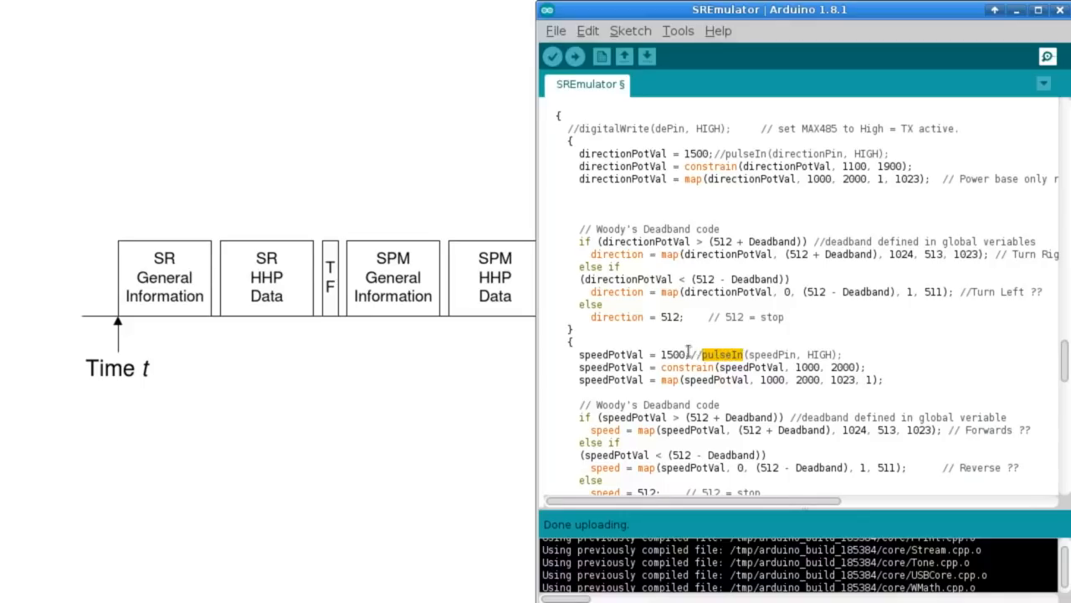
double_click(672, 354)
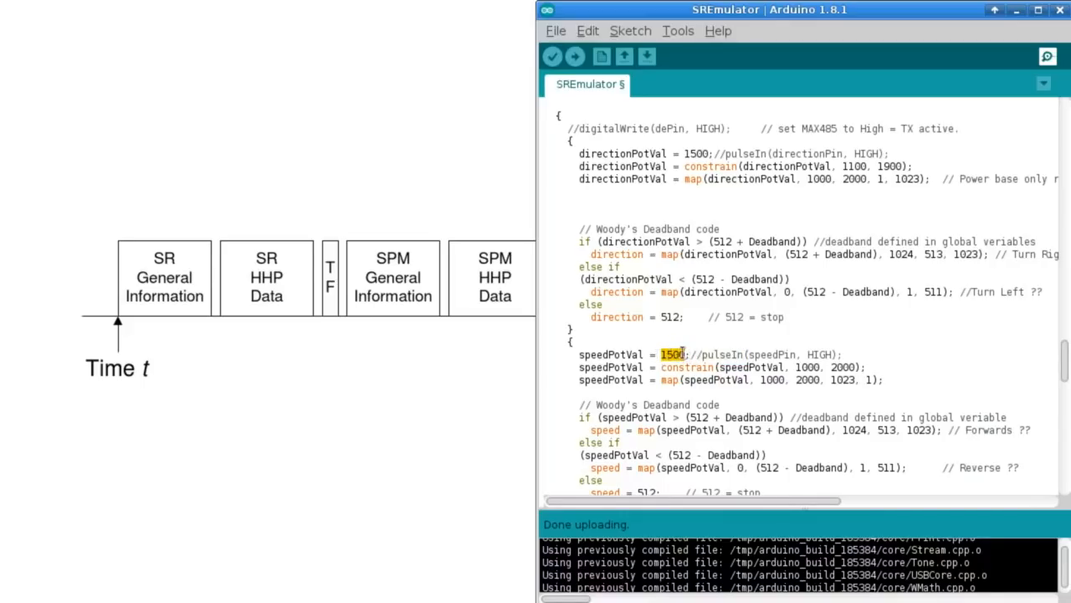
click(697, 354)
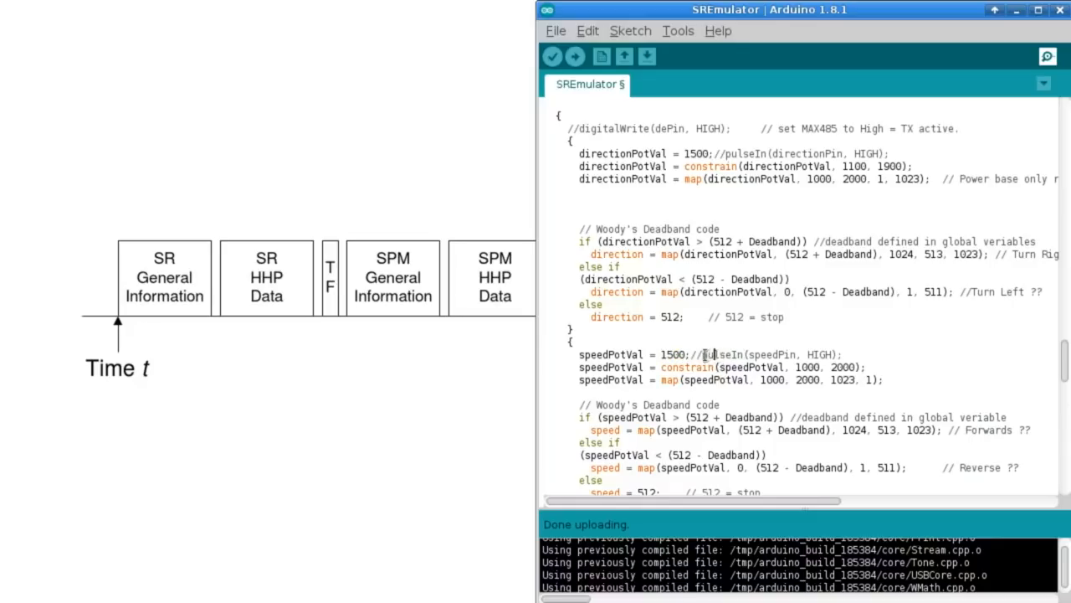
double_click(721, 354)
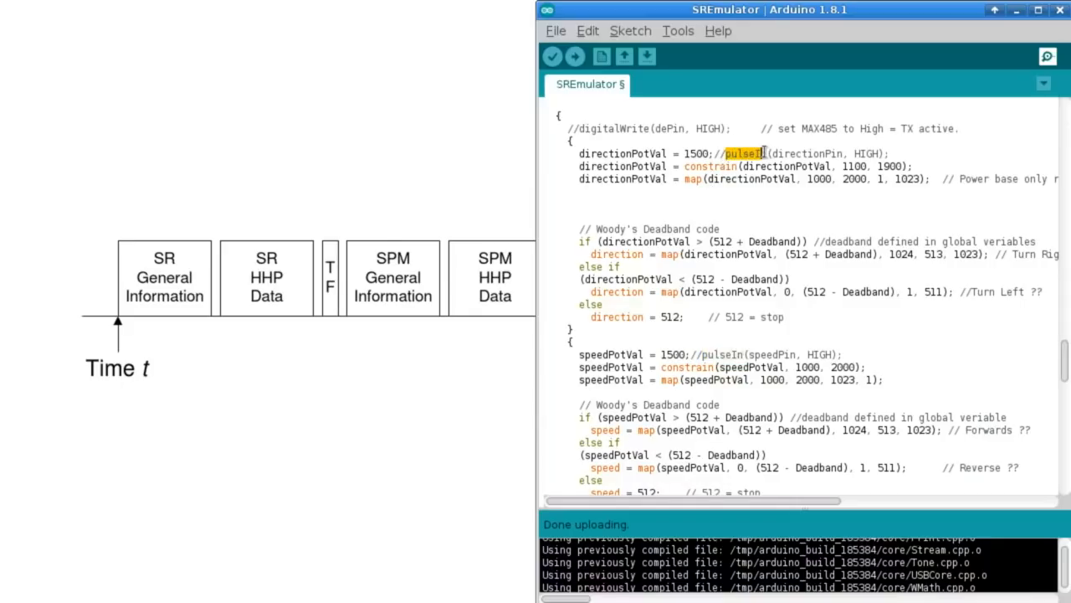
mouse_move(721, 354)
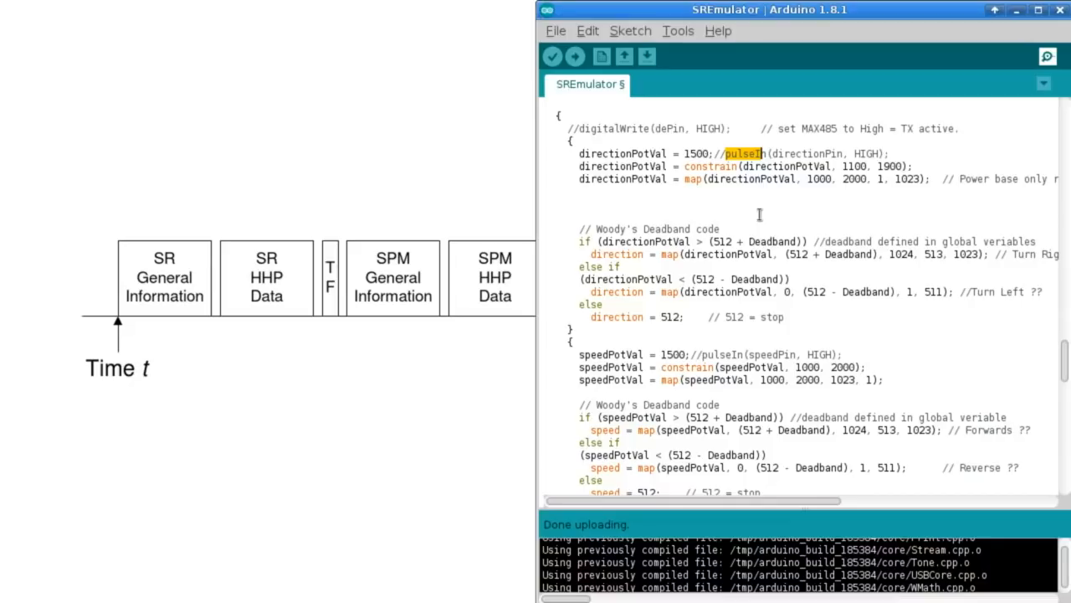
click(721, 229)
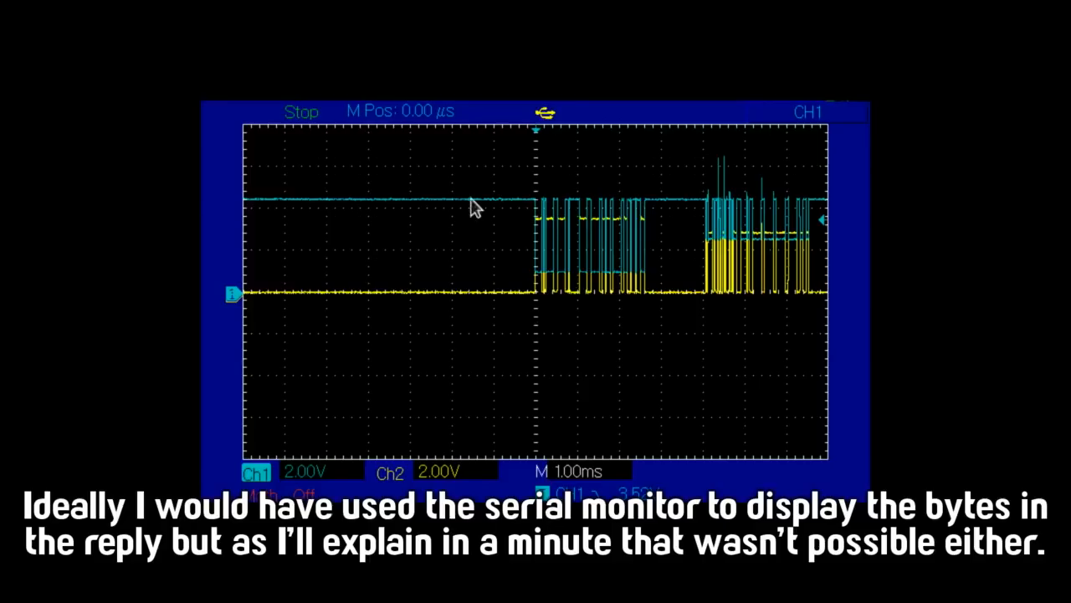
mouse_move(708, 218)
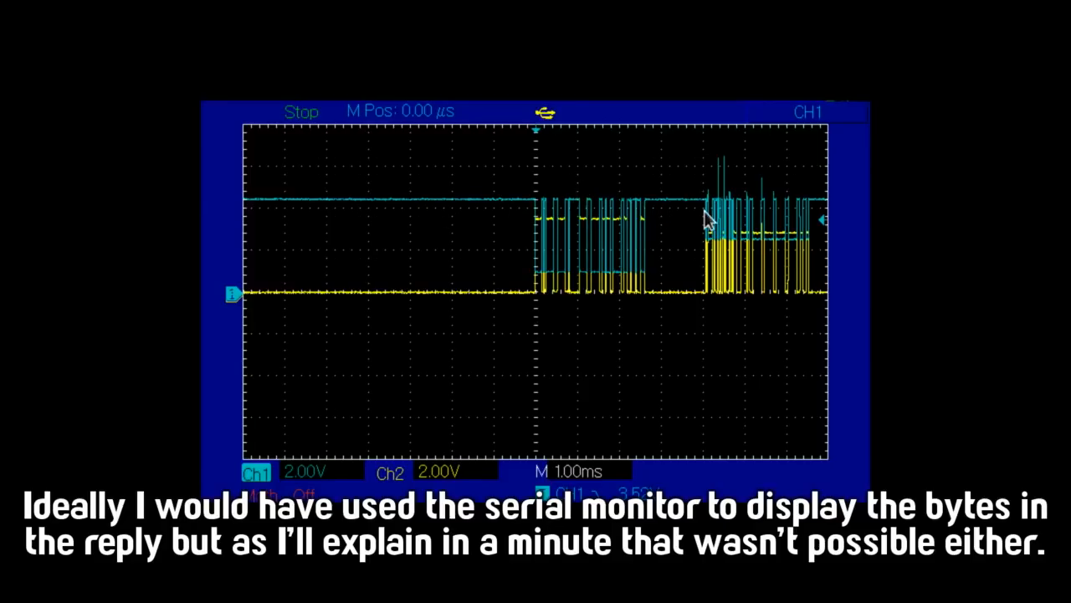
mouse_move(707, 244)
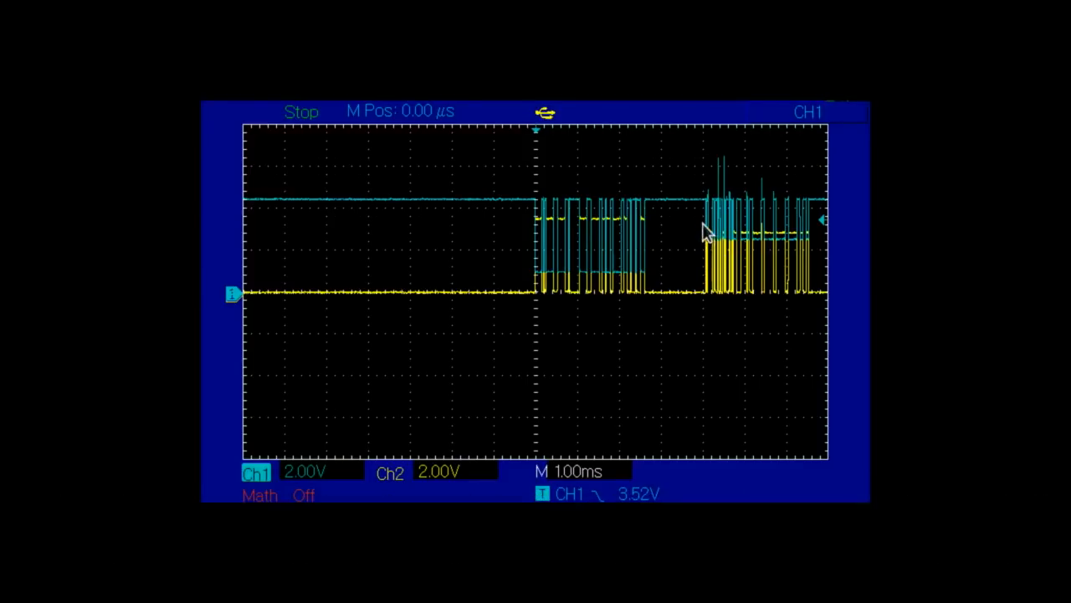
mouse_move(710, 253)
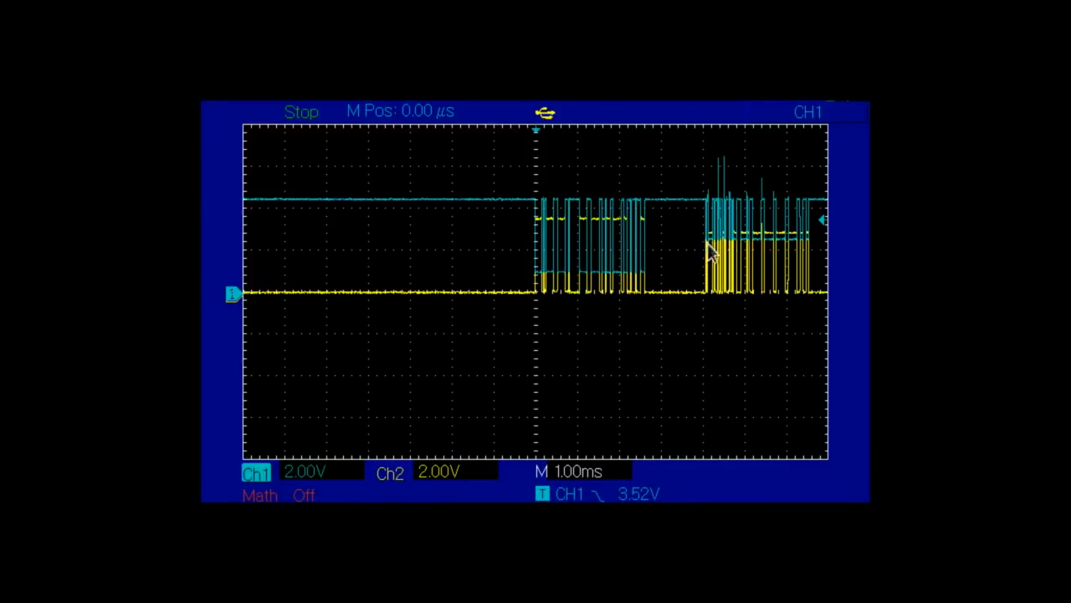
mouse_move(703, 239)
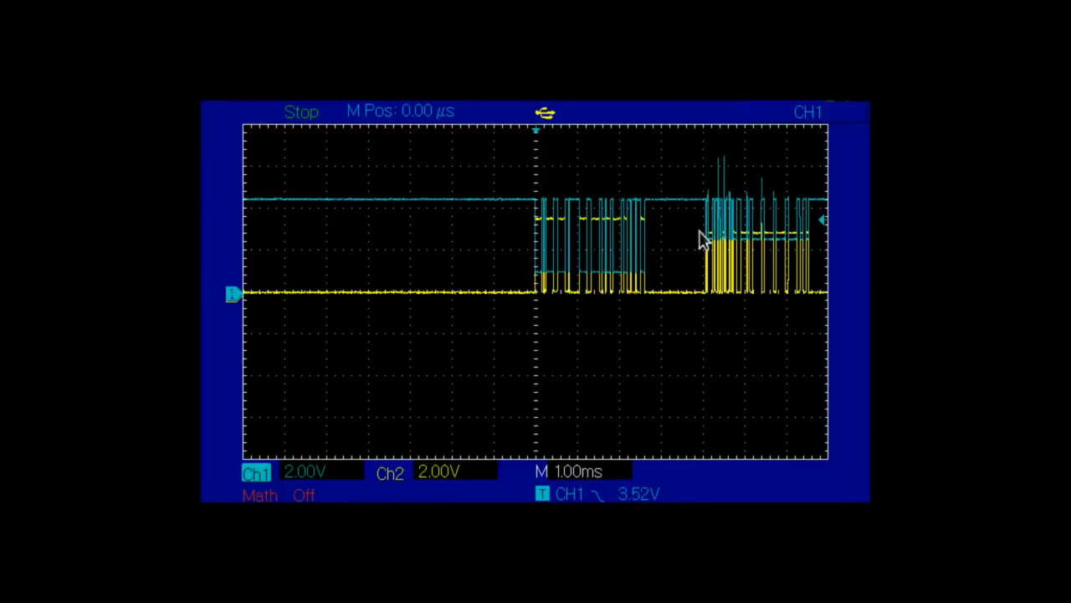
mouse_move(691, 297)
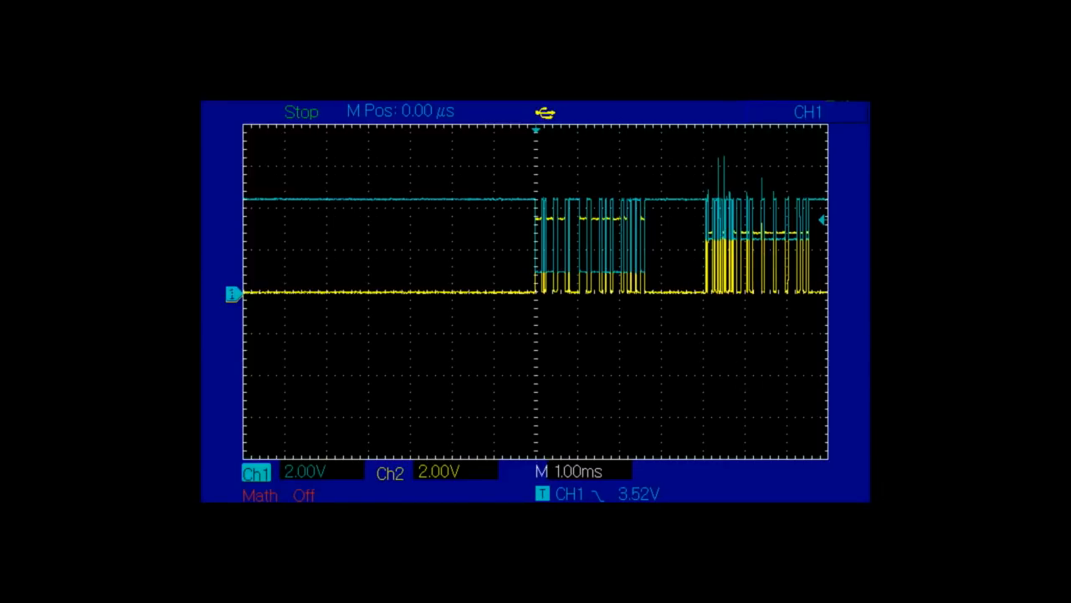
mouse_move(864, 164)
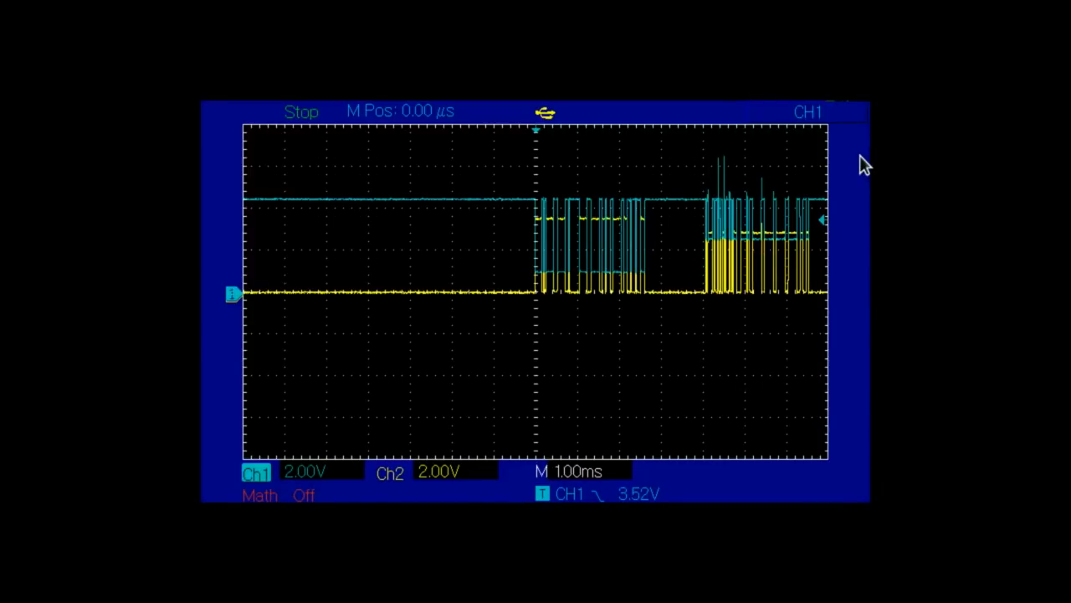
mouse_move(623, 45)
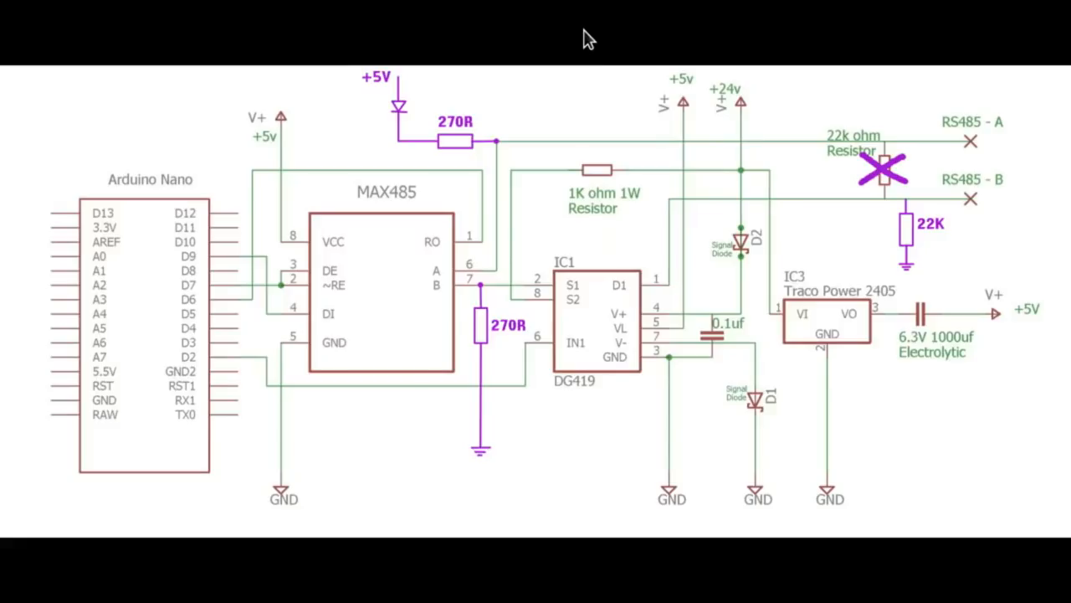
mouse_move(674, 380)
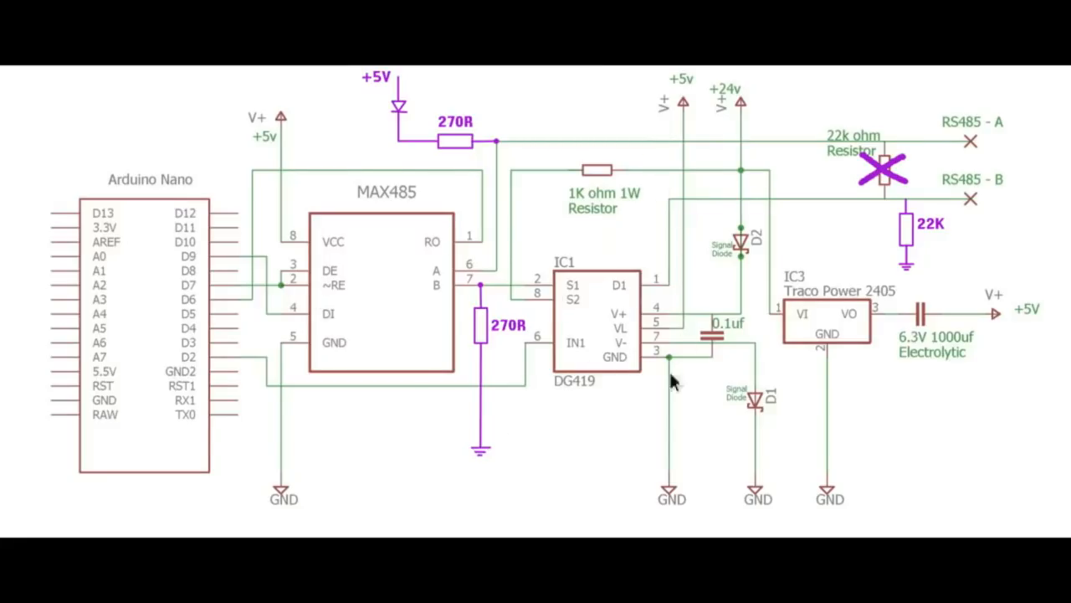
mouse_move(762, 259)
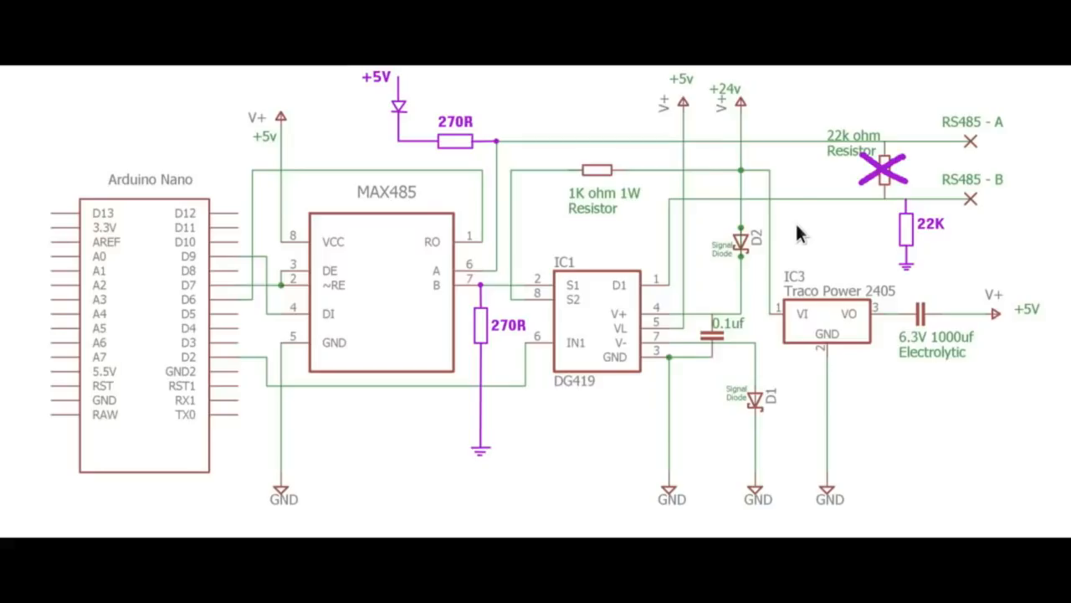
mouse_move(866, 163)
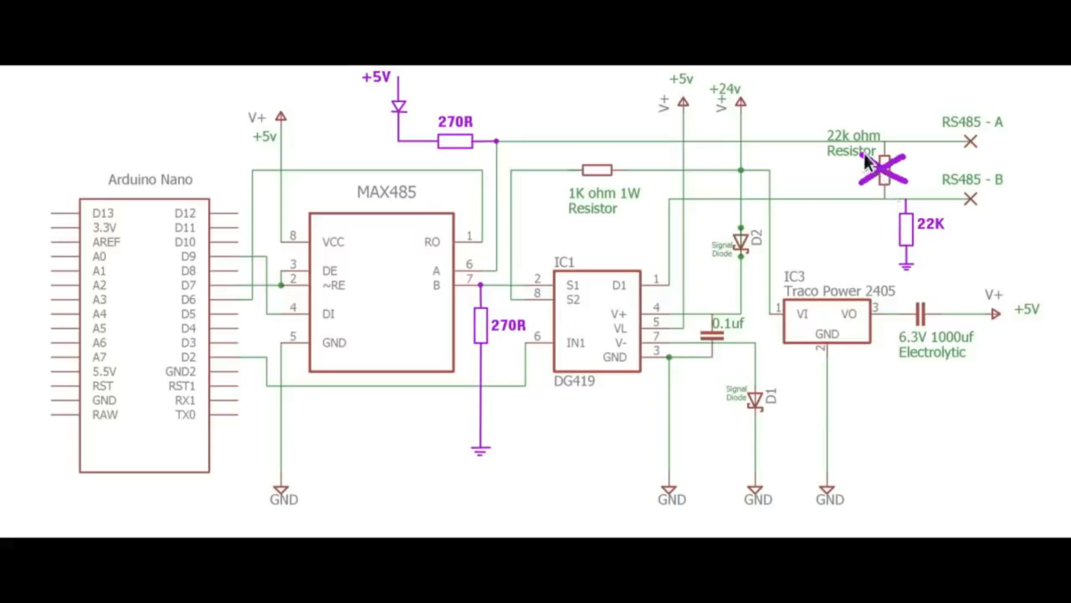
mouse_move(867, 190)
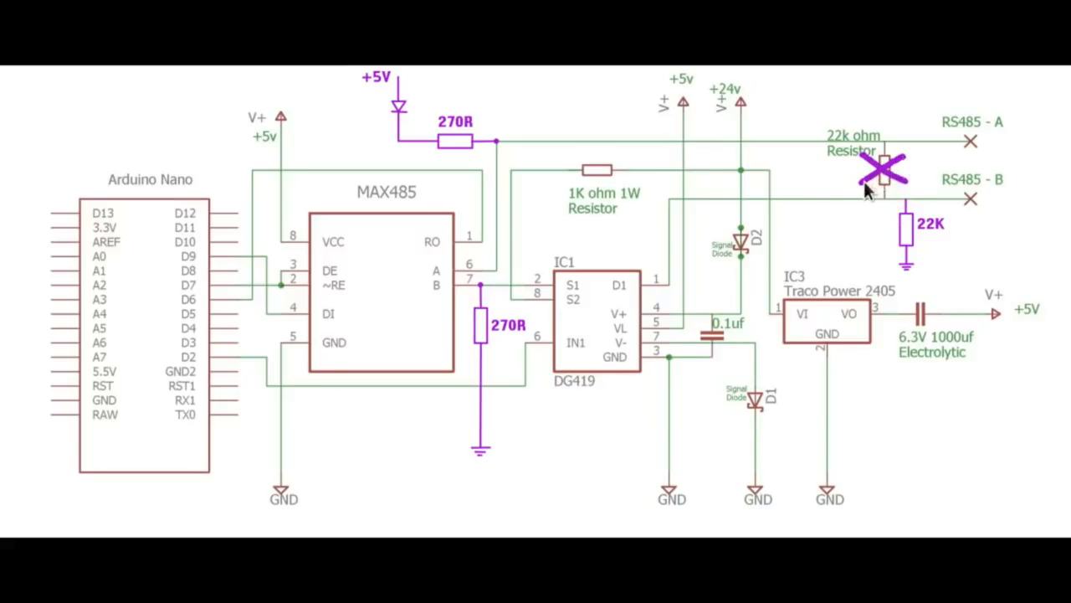
mouse_move(916, 210)
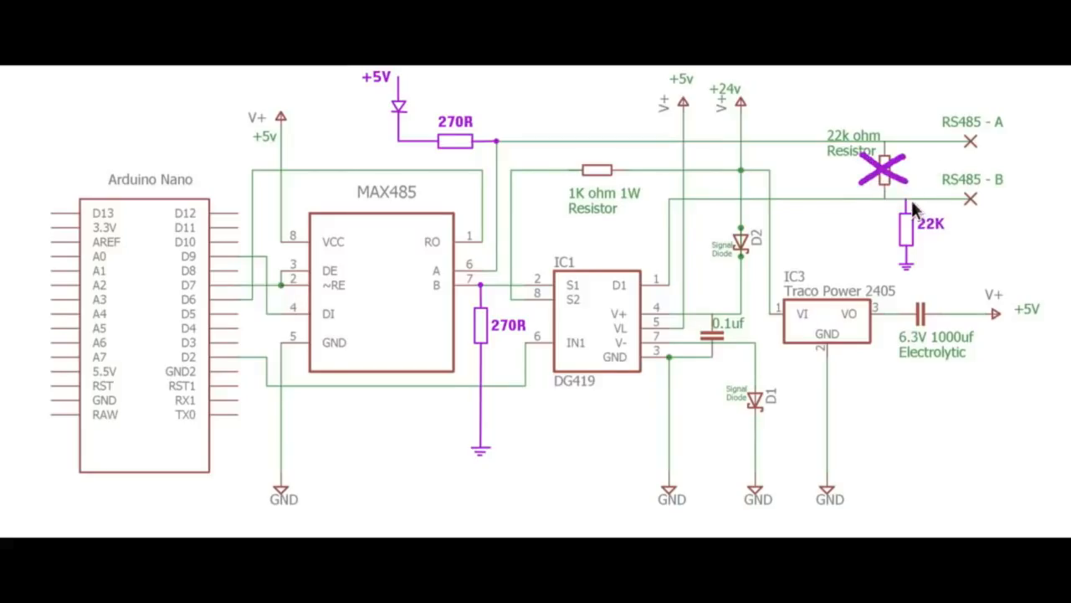
mouse_move(912, 269)
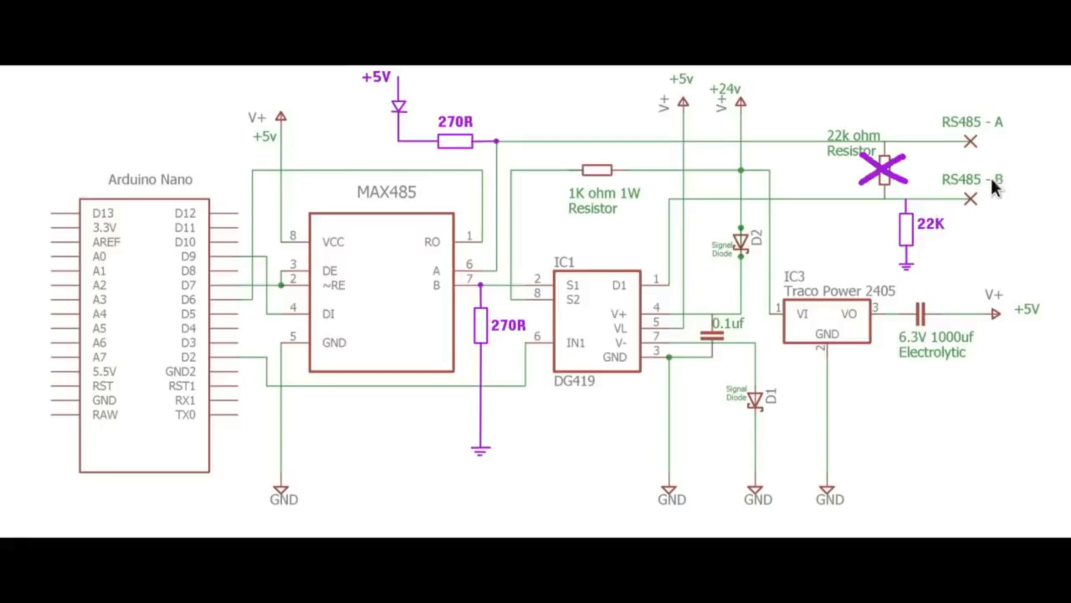
mouse_move(911, 210)
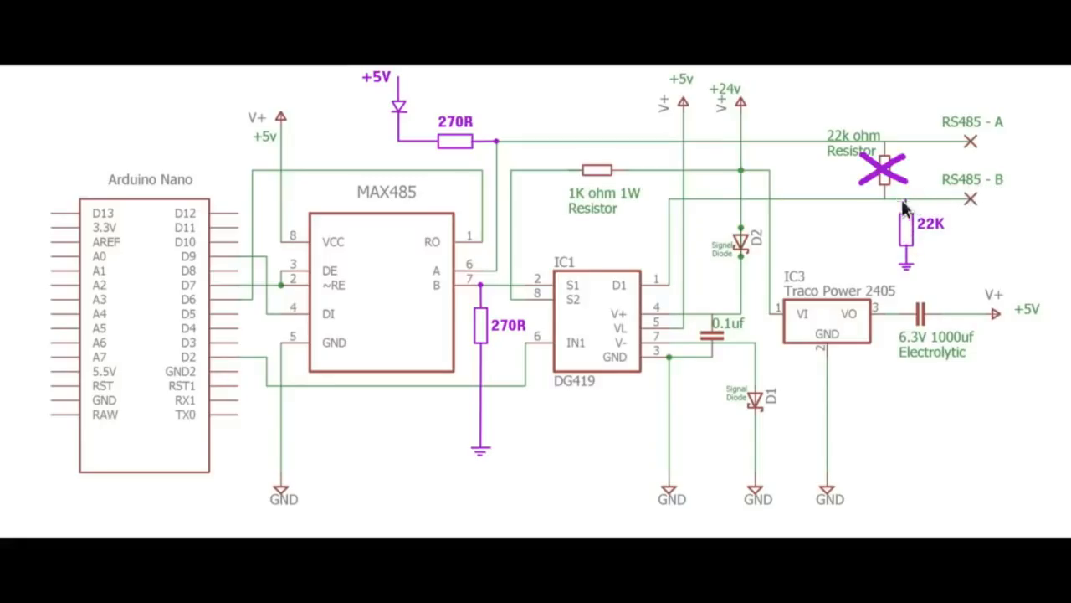
mouse_move(1009, 212)
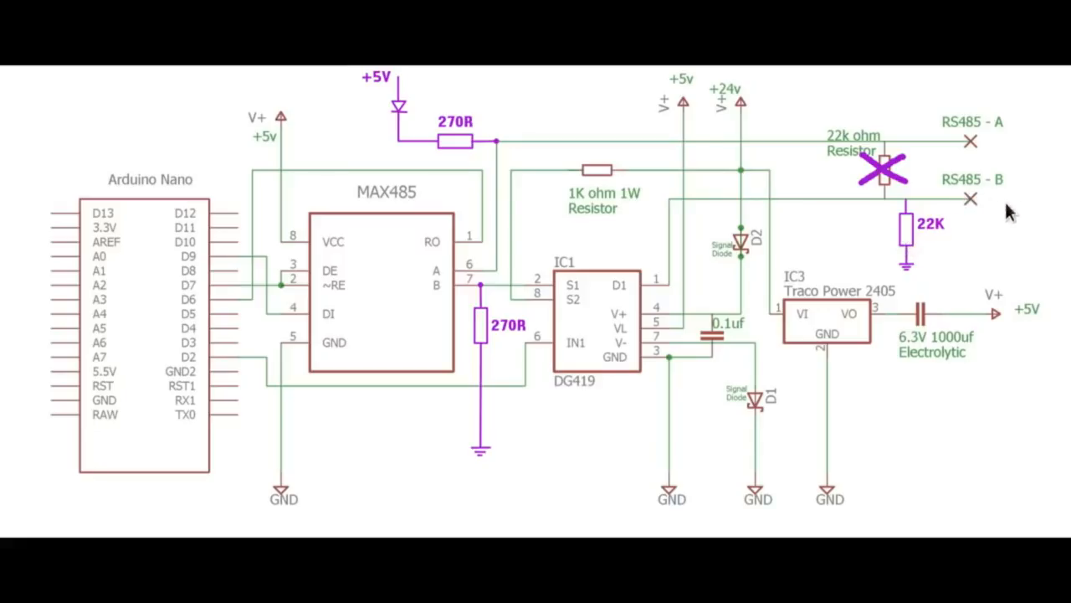
mouse_move(532, 278)
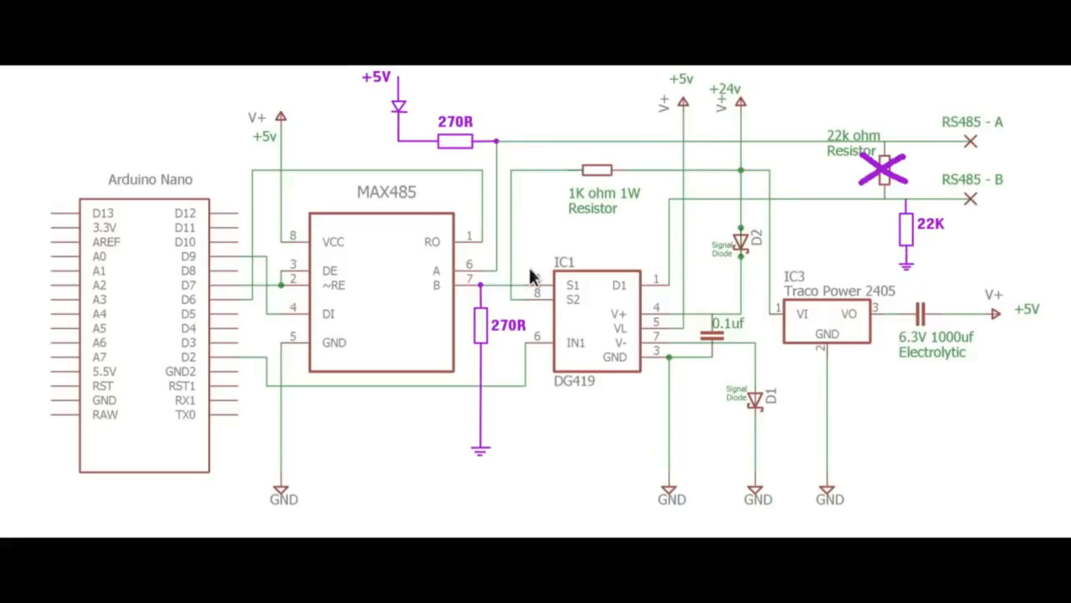
mouse_move(444, 292)
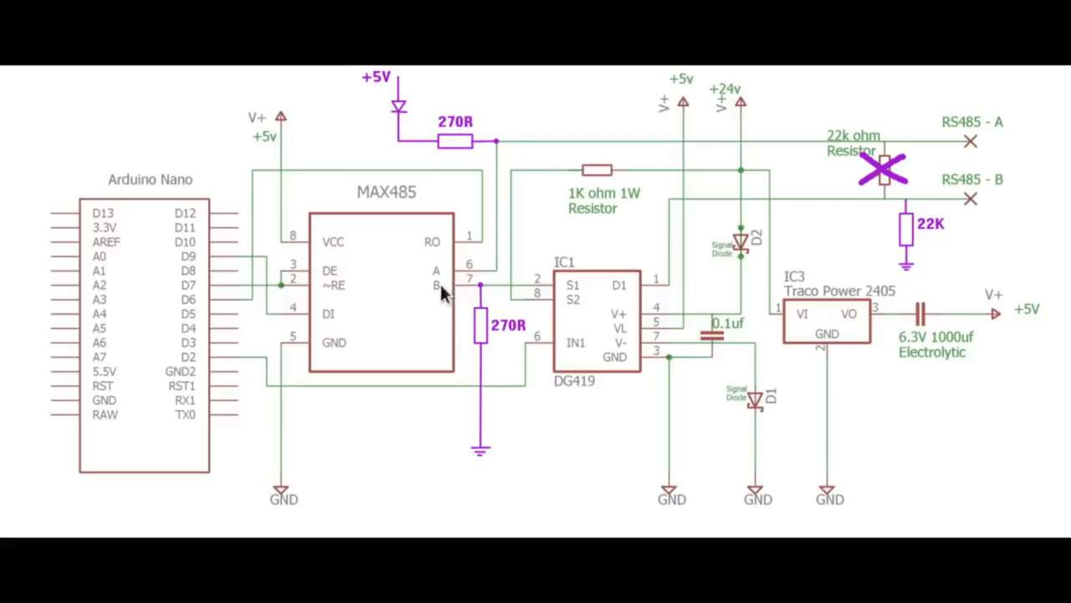
mouse_move(562, 291)
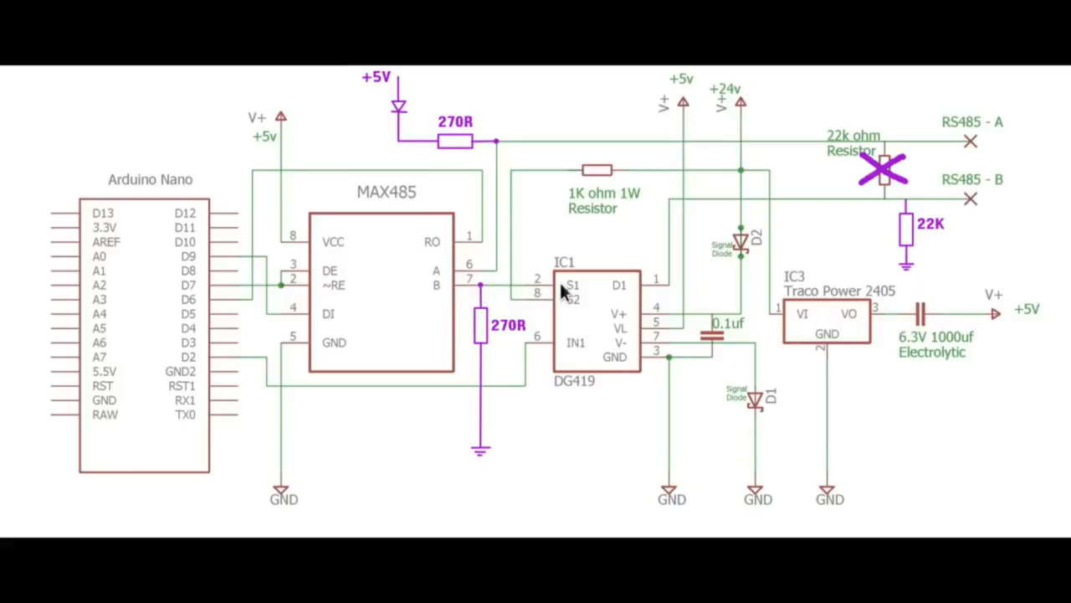
mouse_move(488, 291)
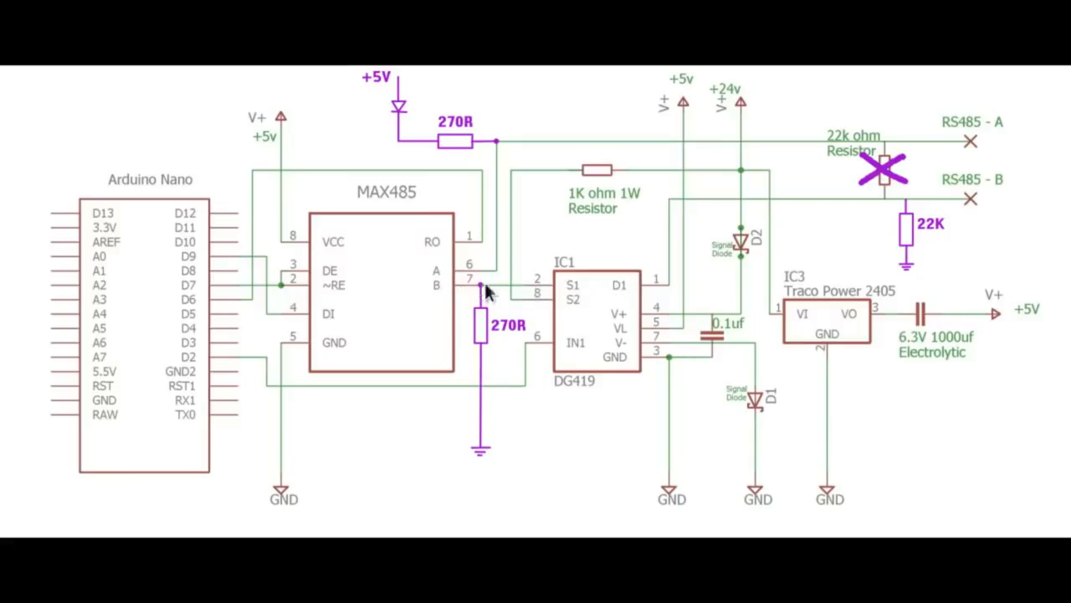
mouse_move(505, 293)
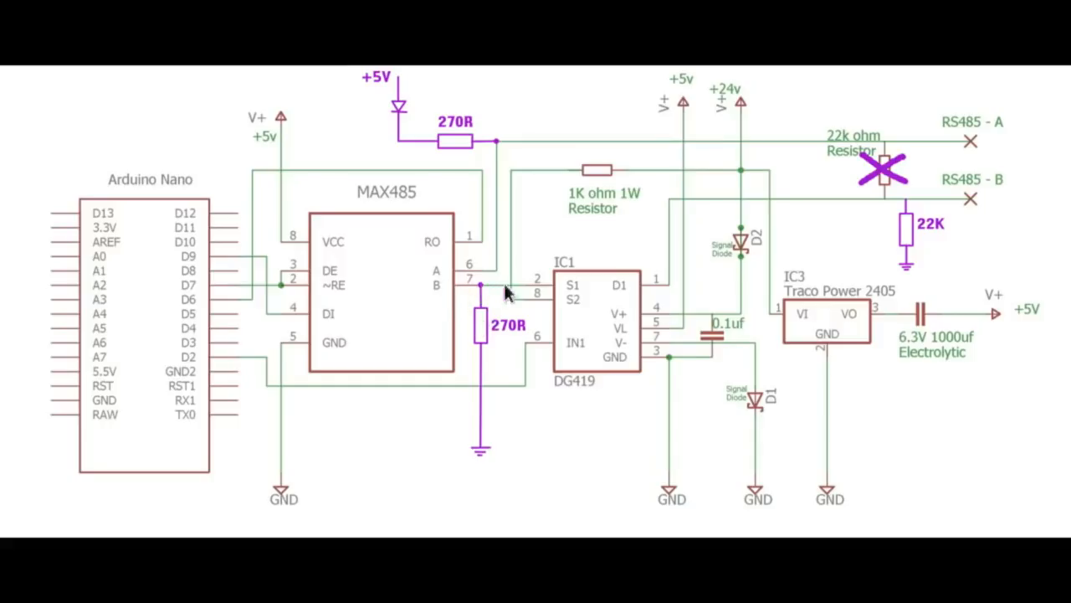
mouse_move(490, 314)
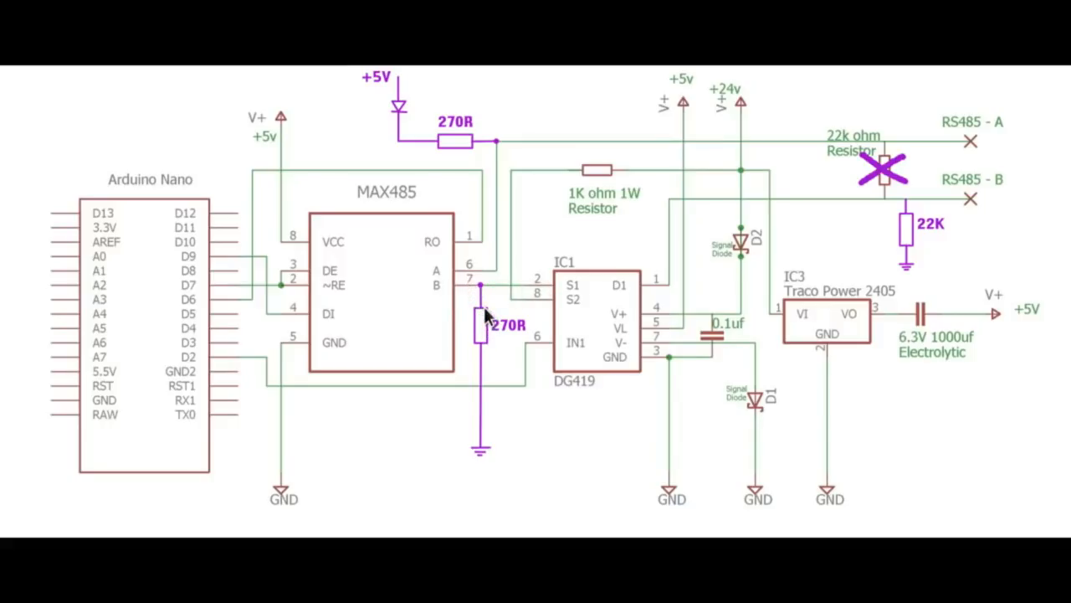
mouse_move(479, 325)
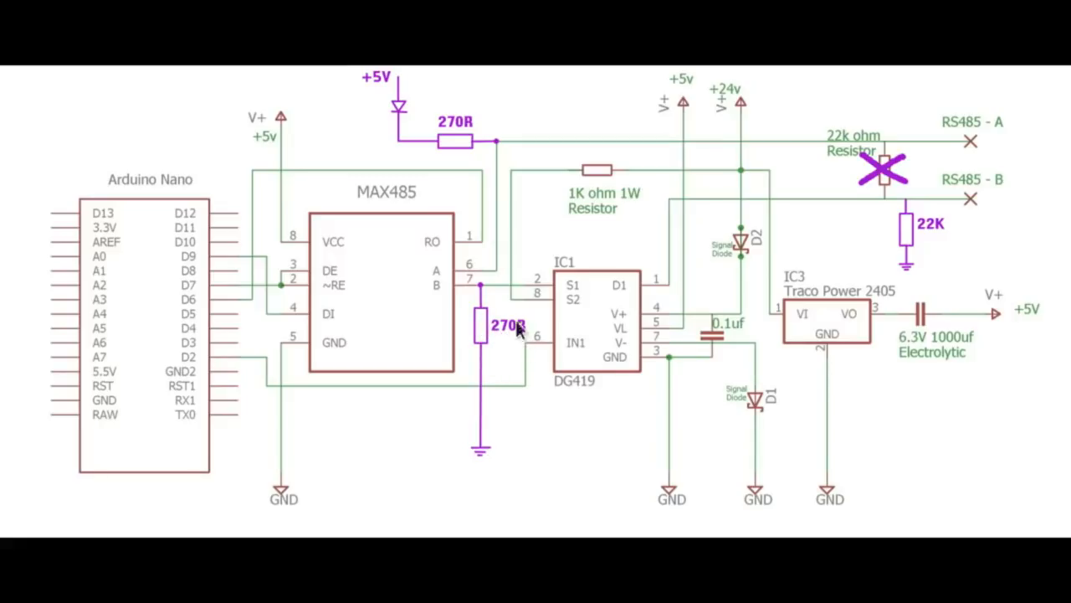
mouse_move(490, 154)
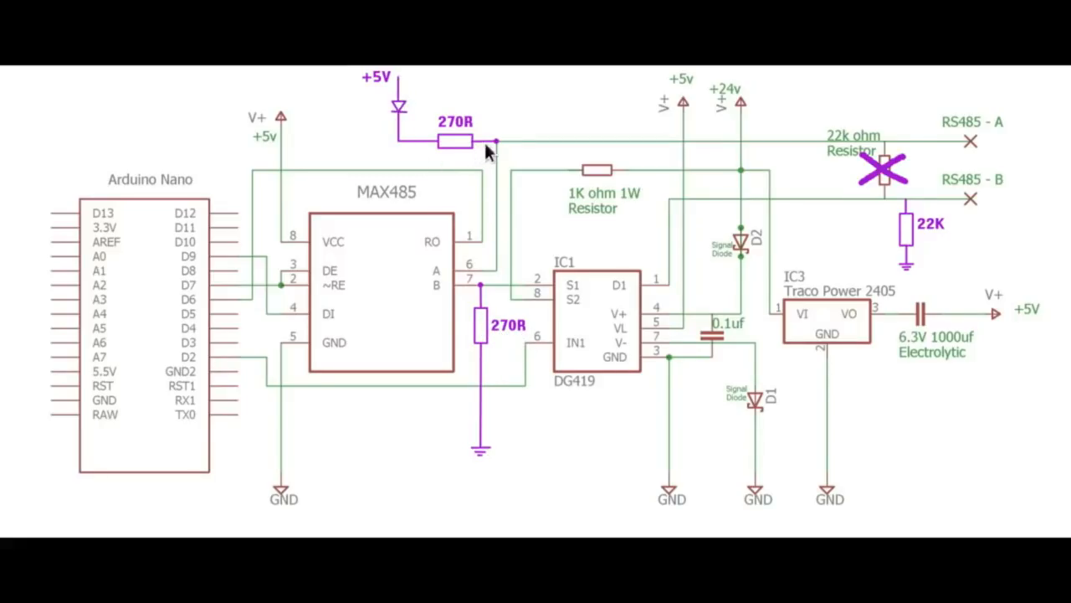
mouse_move(406, 90)
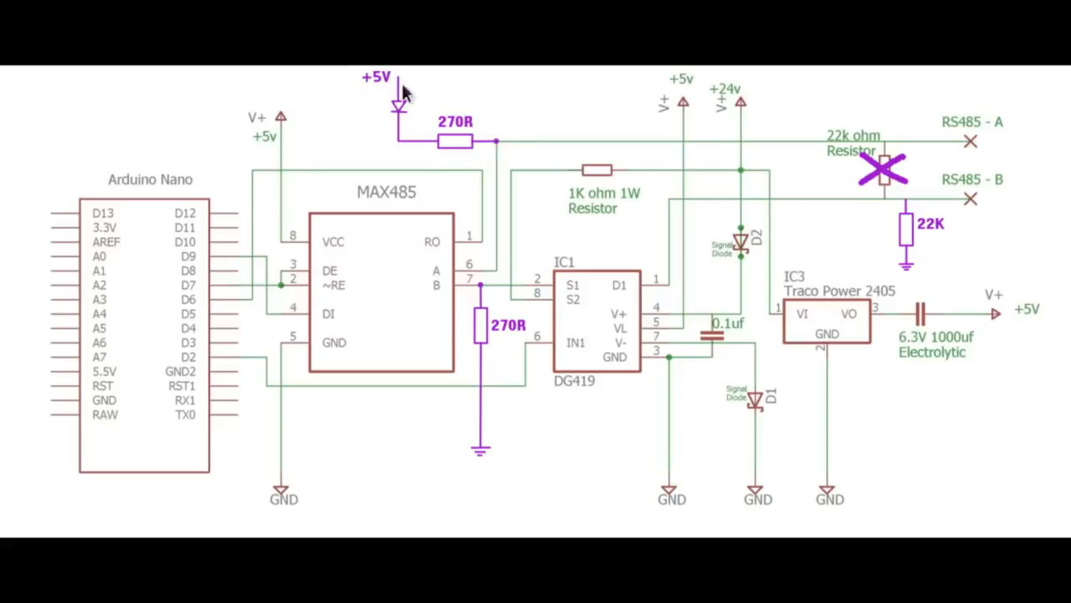
mouse_move(467, 157)
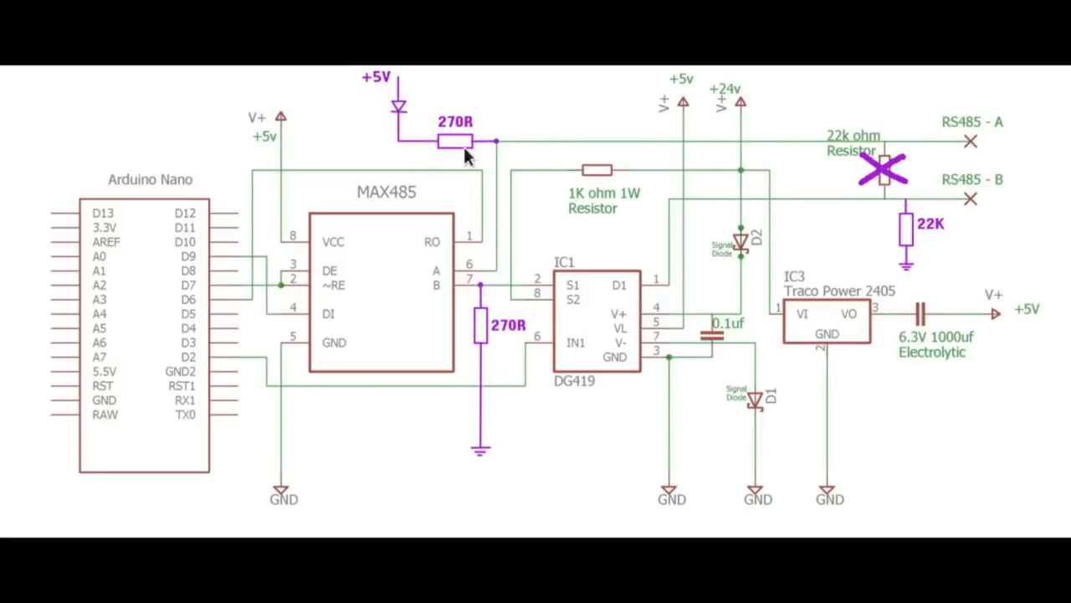
mouse_move(502, 155)
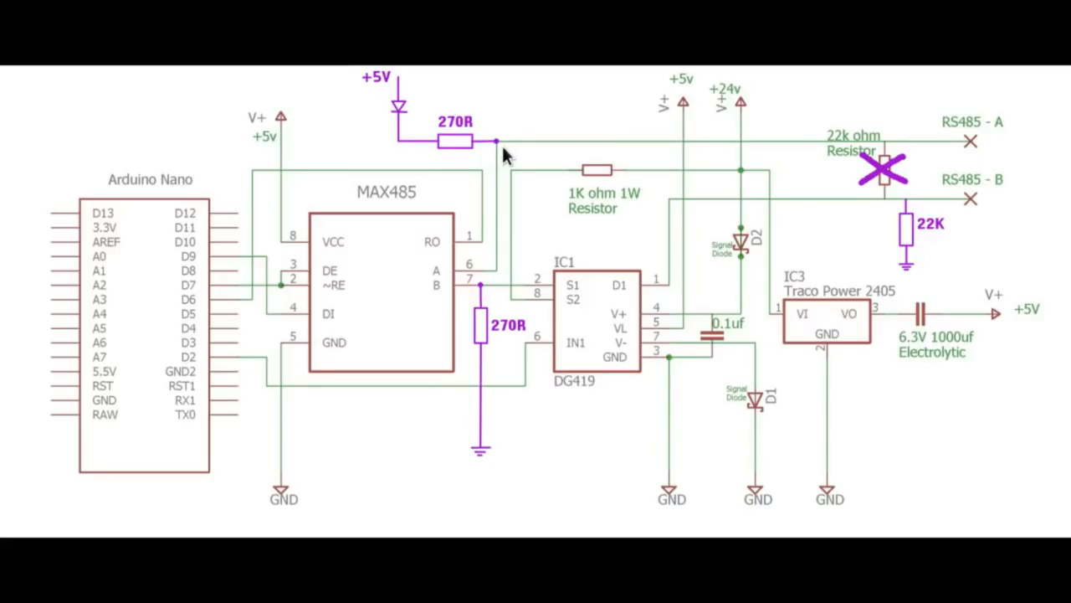
mouse_move(504, 168)
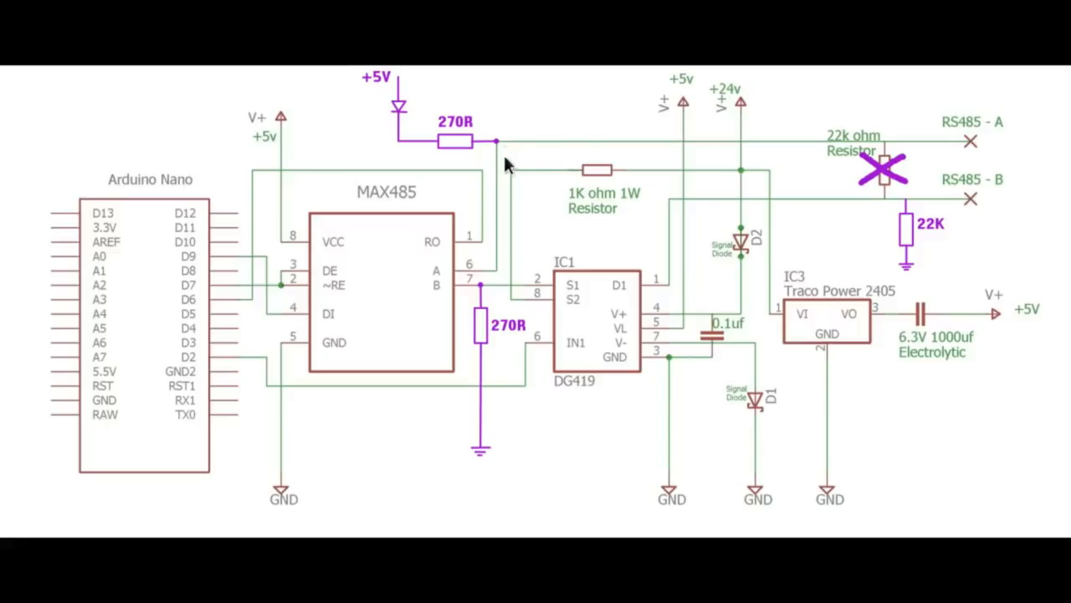
mouse_move(489, 167)
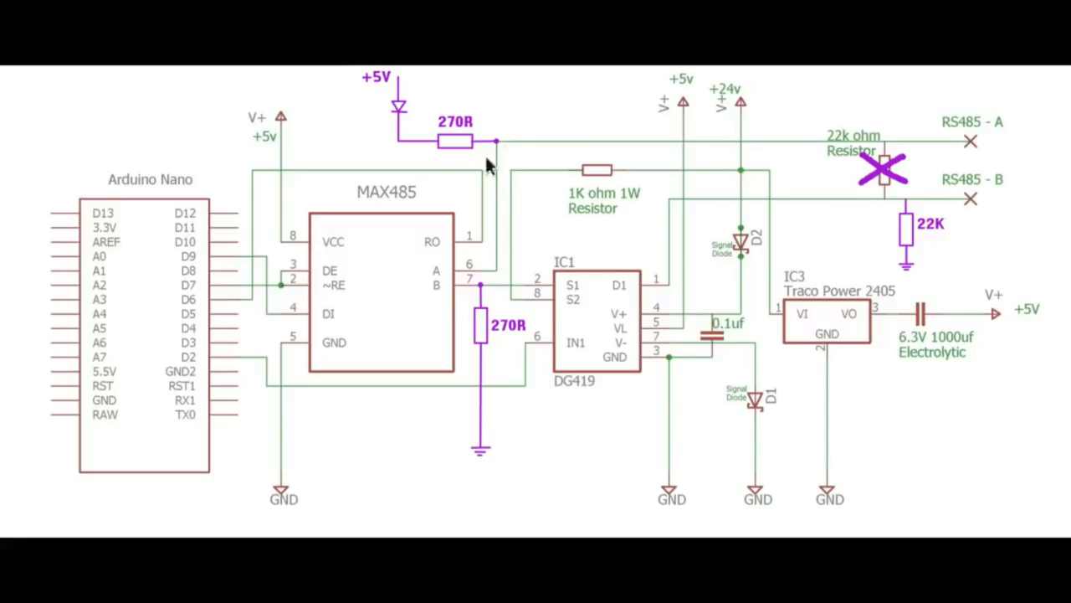
mouse_move(711, 264)
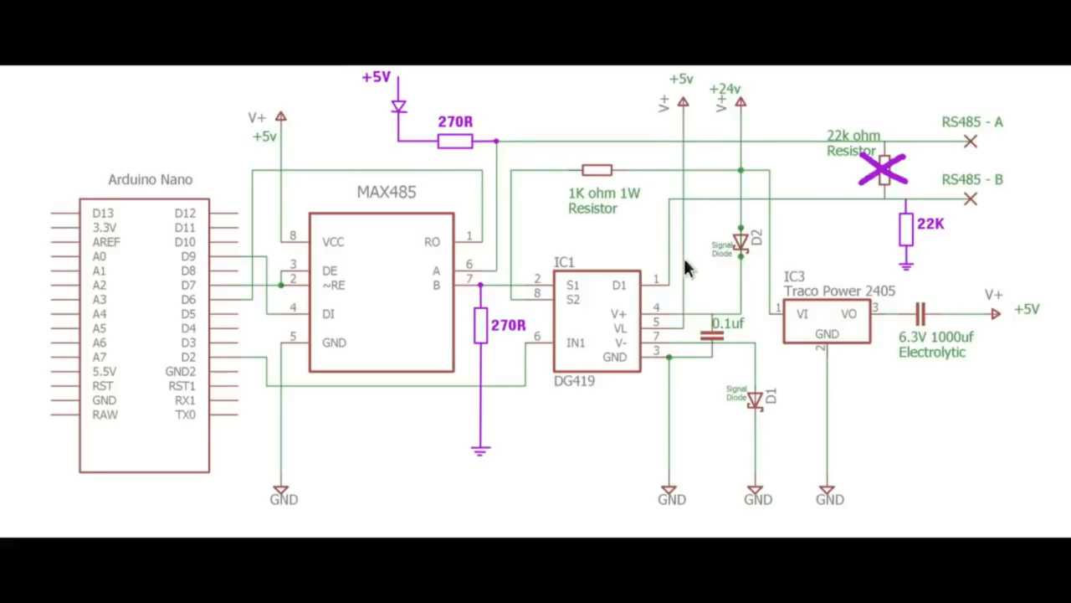
mouse_move(780, 135)
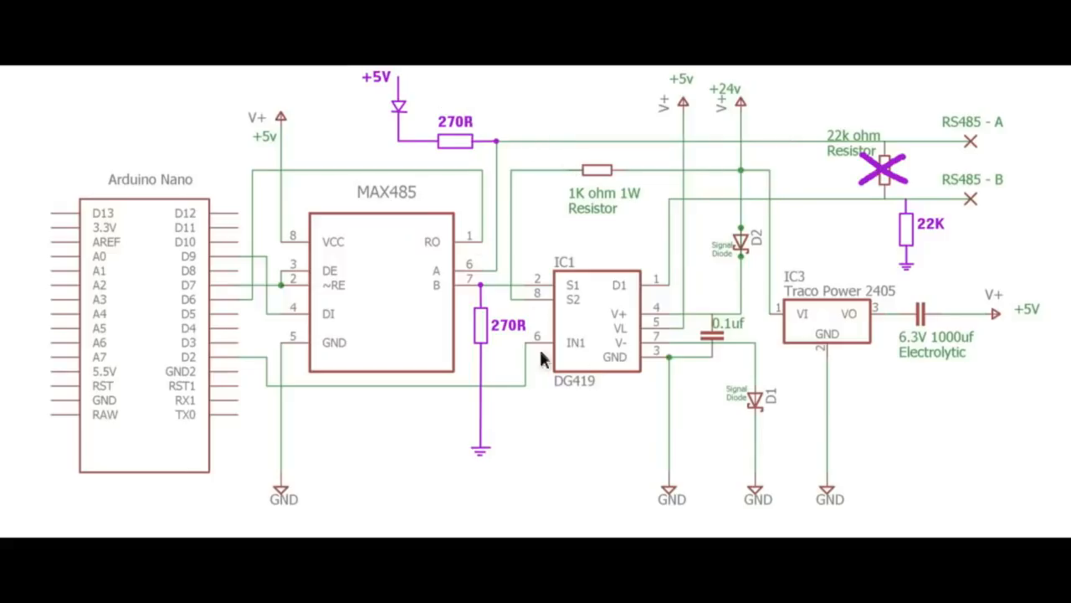
mouse_move(870, 163)
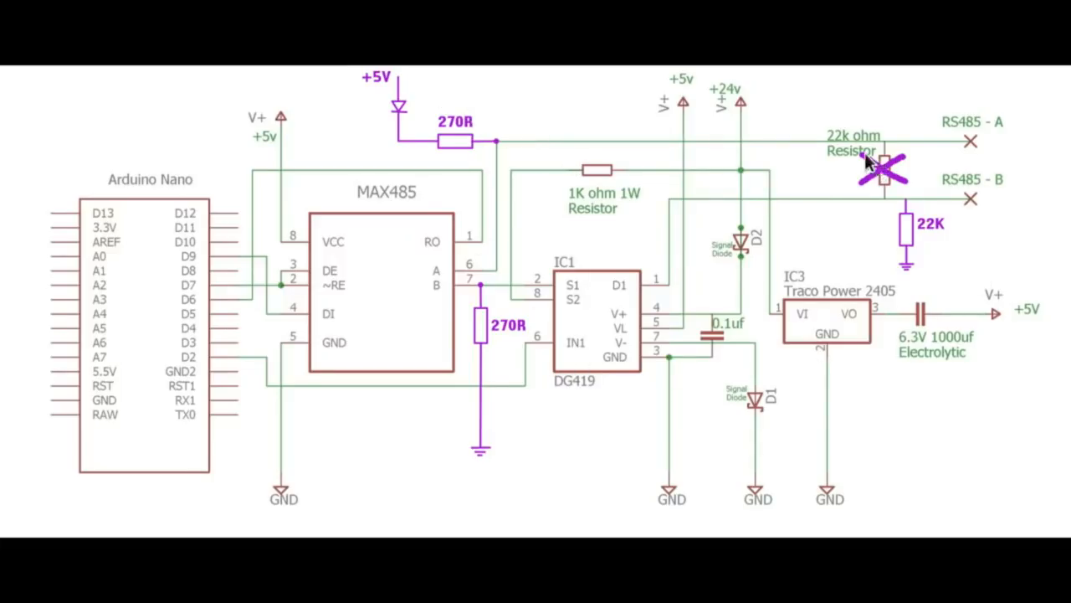
mouse_move(866, 163)
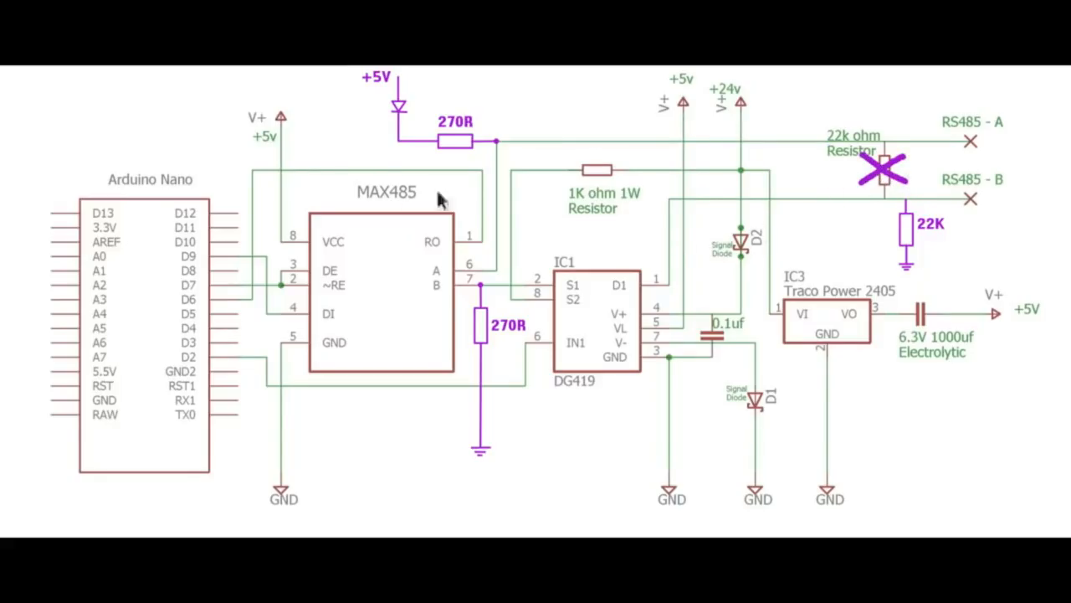
mouse_move(339, 144)
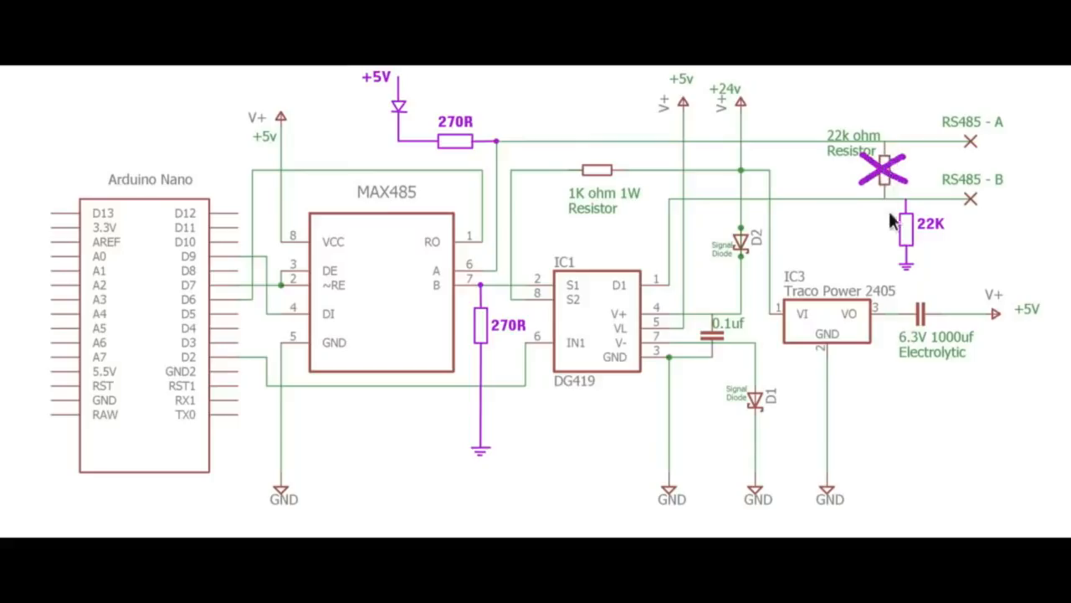
mouse_move(816, 186)
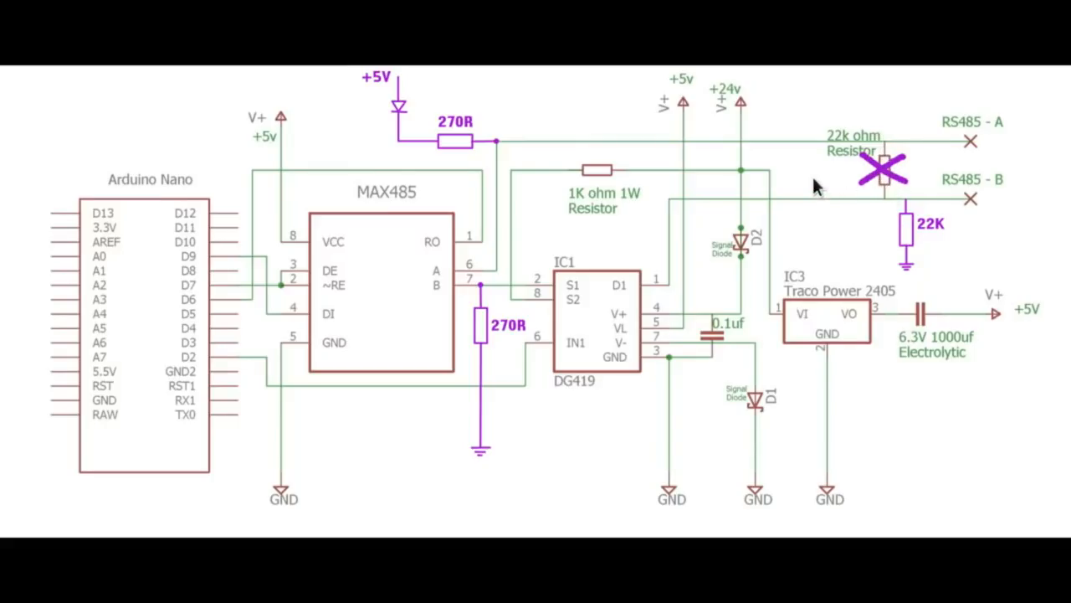
mouse_move(632, 111)
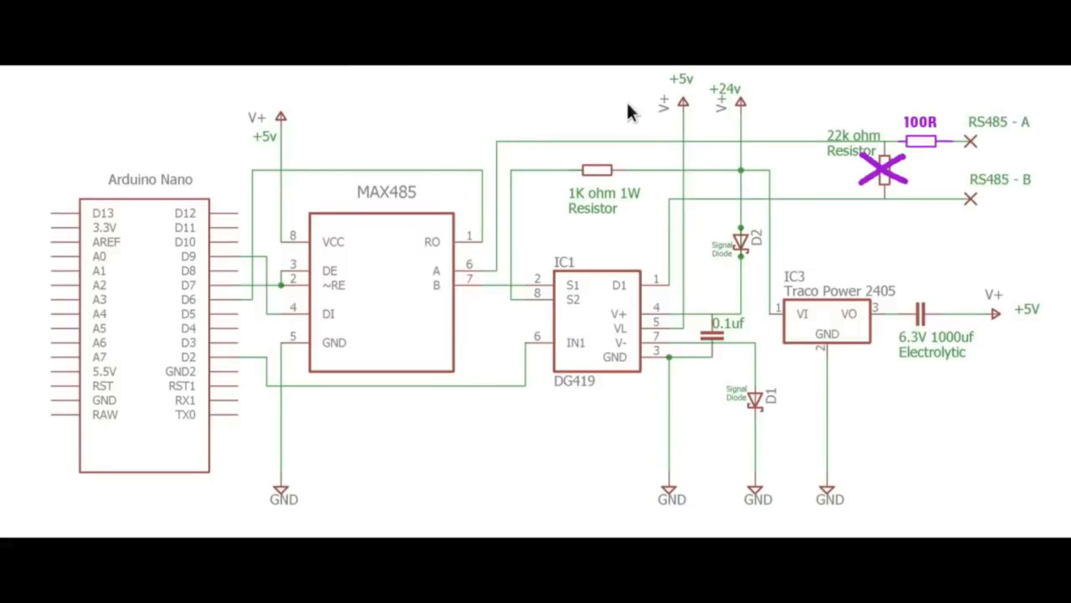
mouse_move(790, 247)
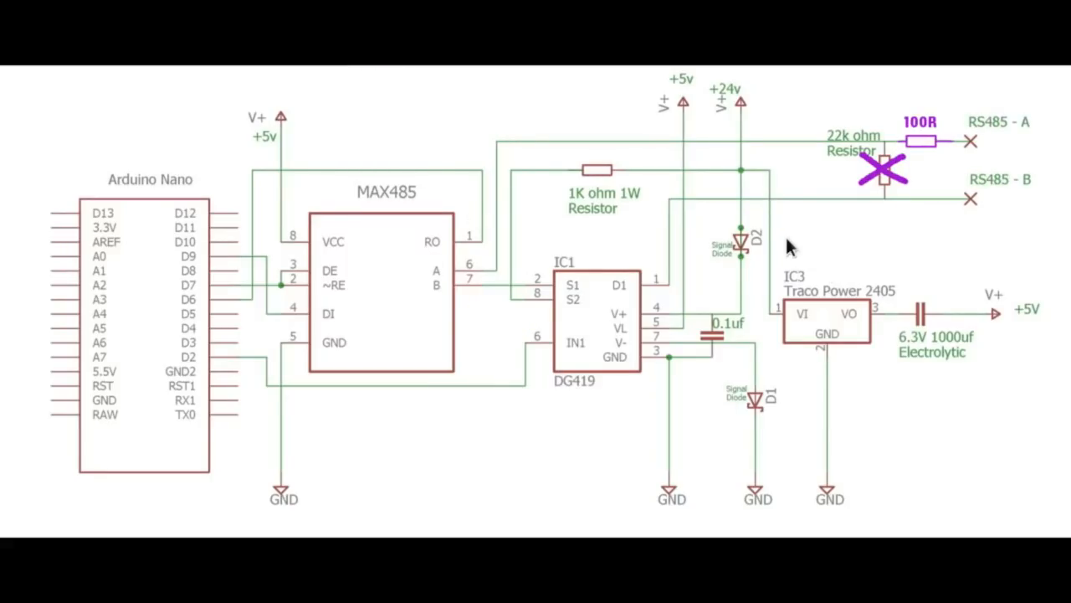
mouse_move(904, 277)
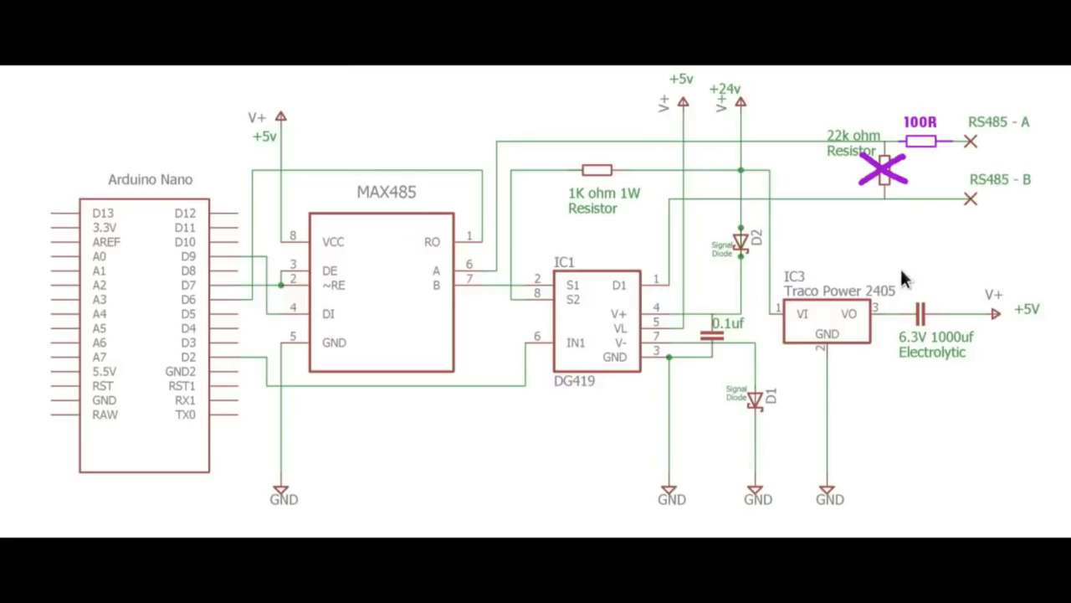
mouse_move(908, 193)
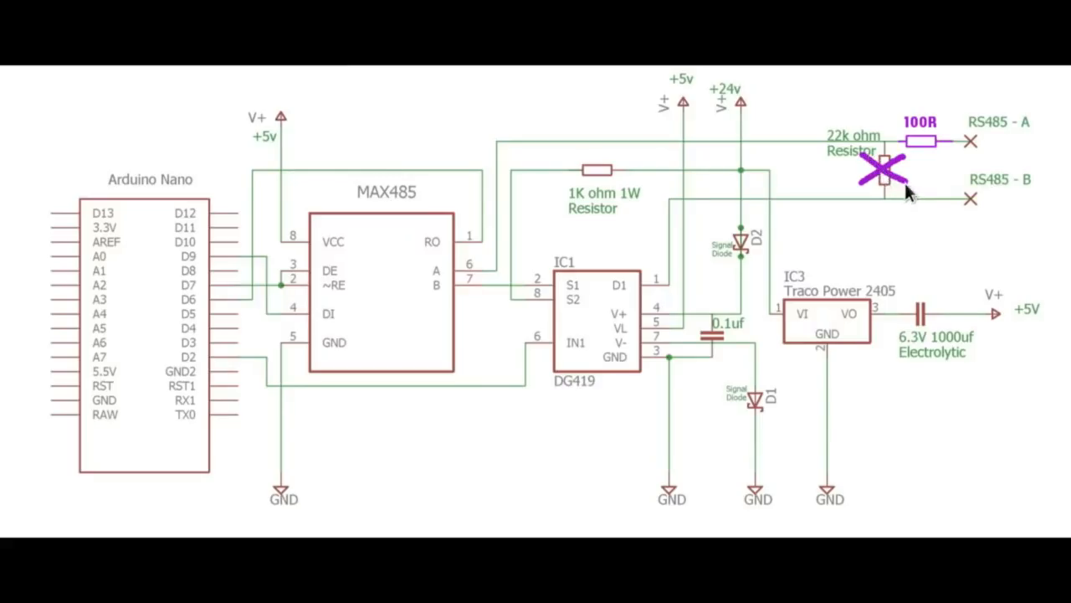
mouse_move(910, 207)
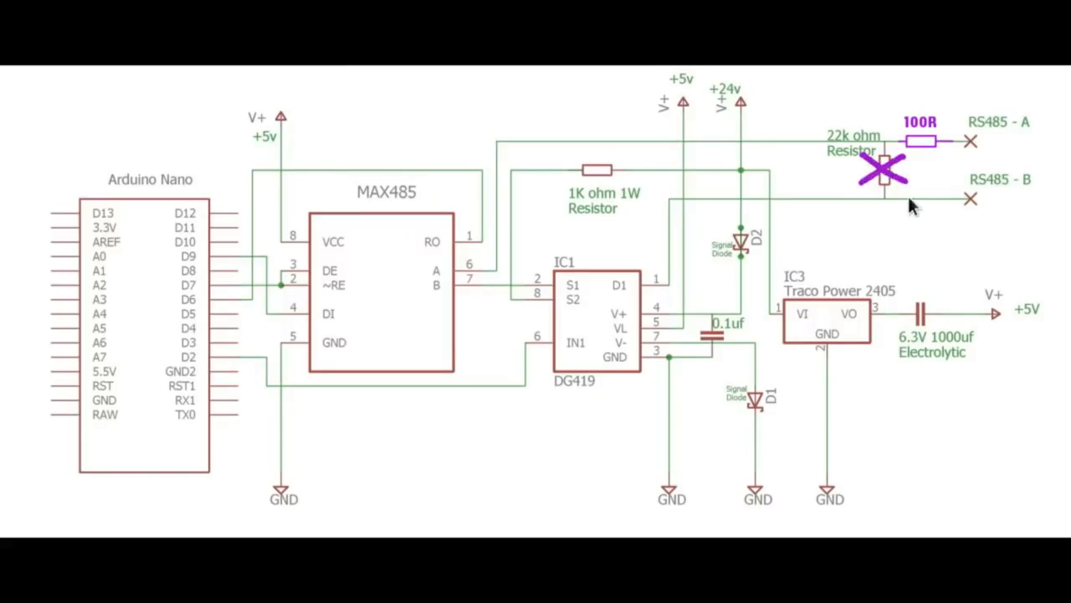
mouse_move(913, 130)
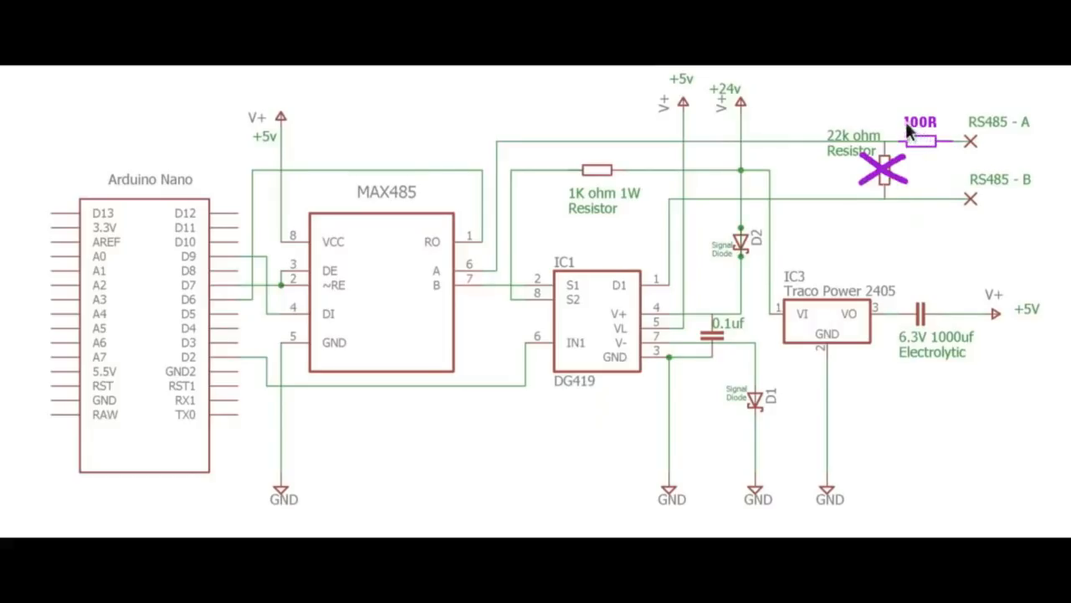
mouse_move(921, 142)
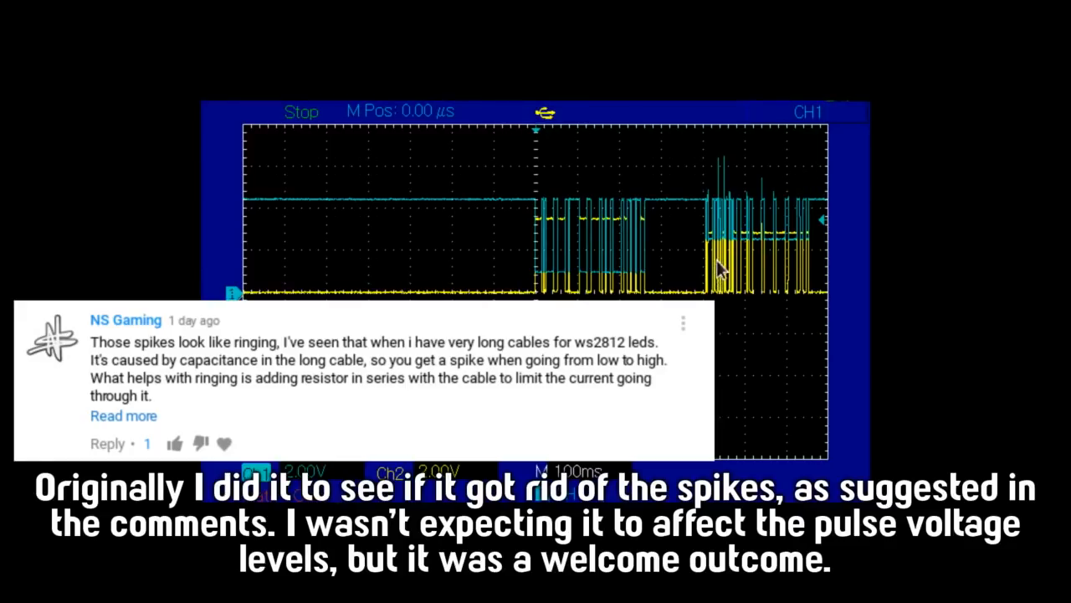
mouse_move(569, 226)
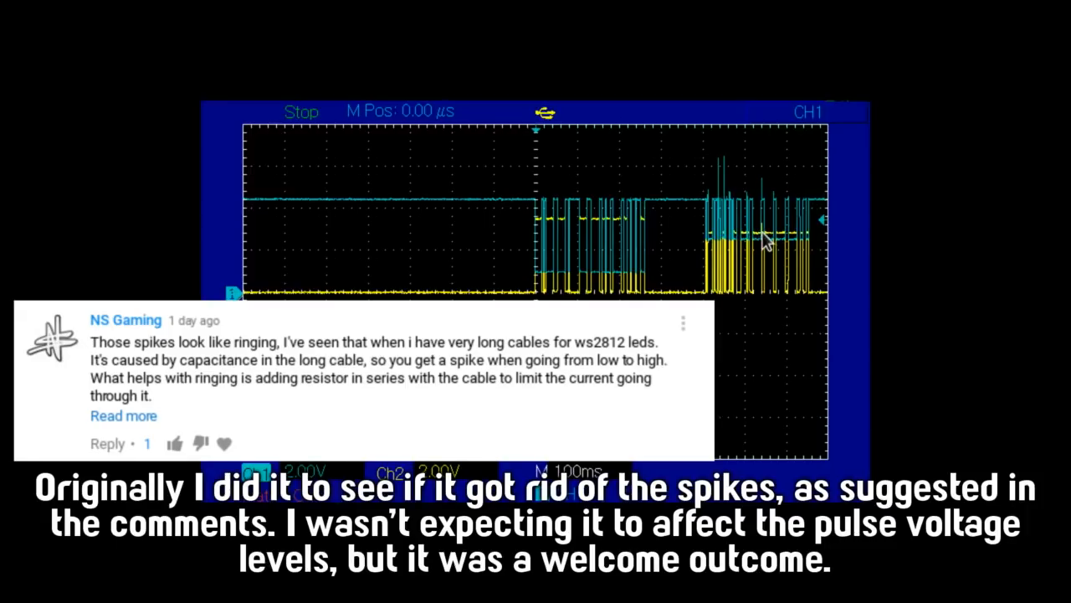
mouse_move(690, 247)
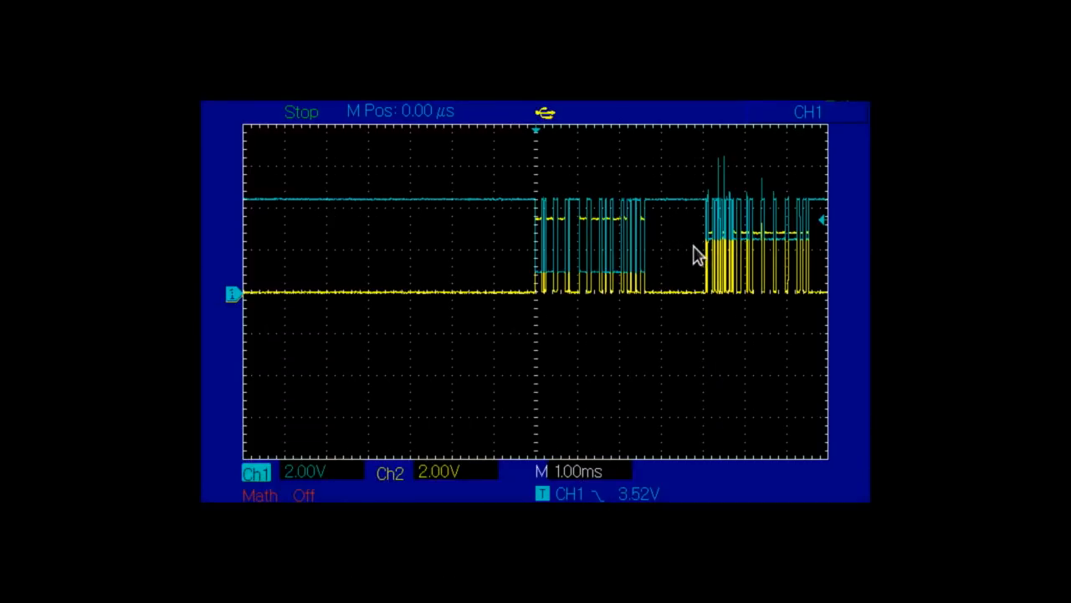
mouse_move(688, 269)
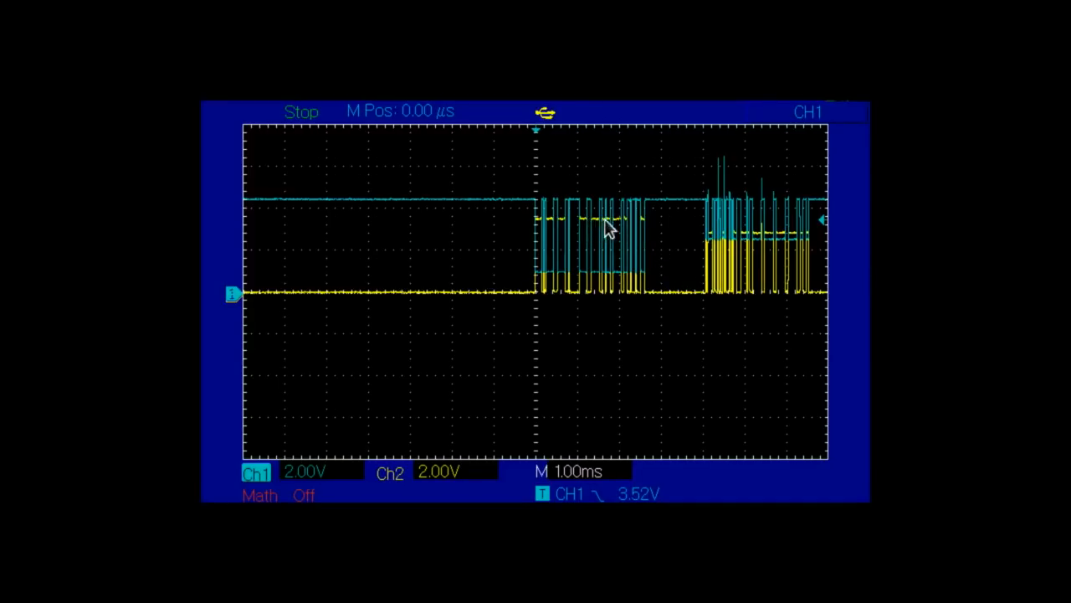
mouse_move(604, 276)
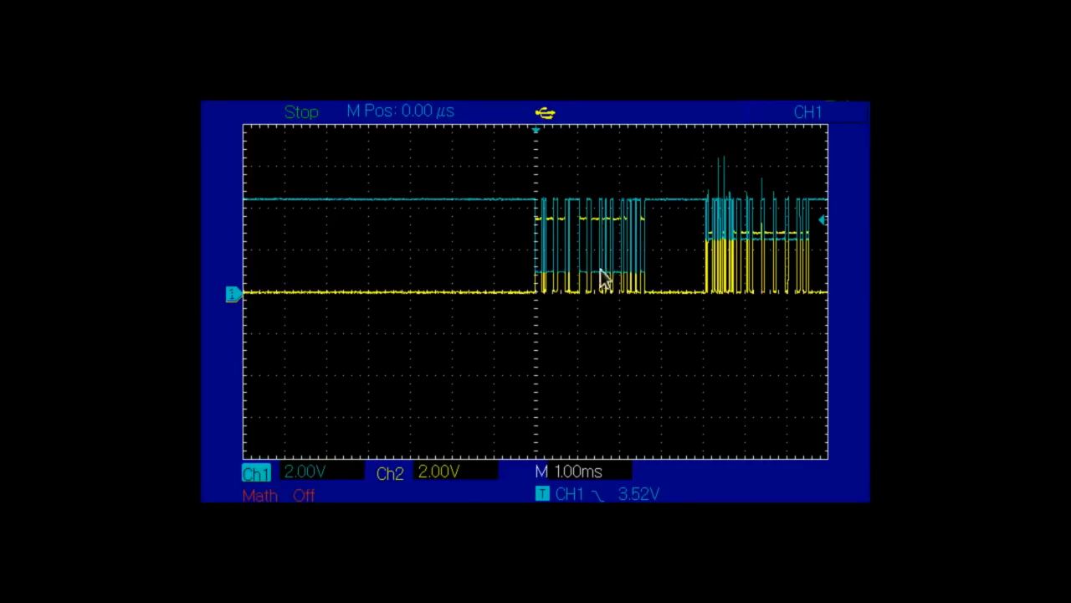
mouse_move(603, 242)
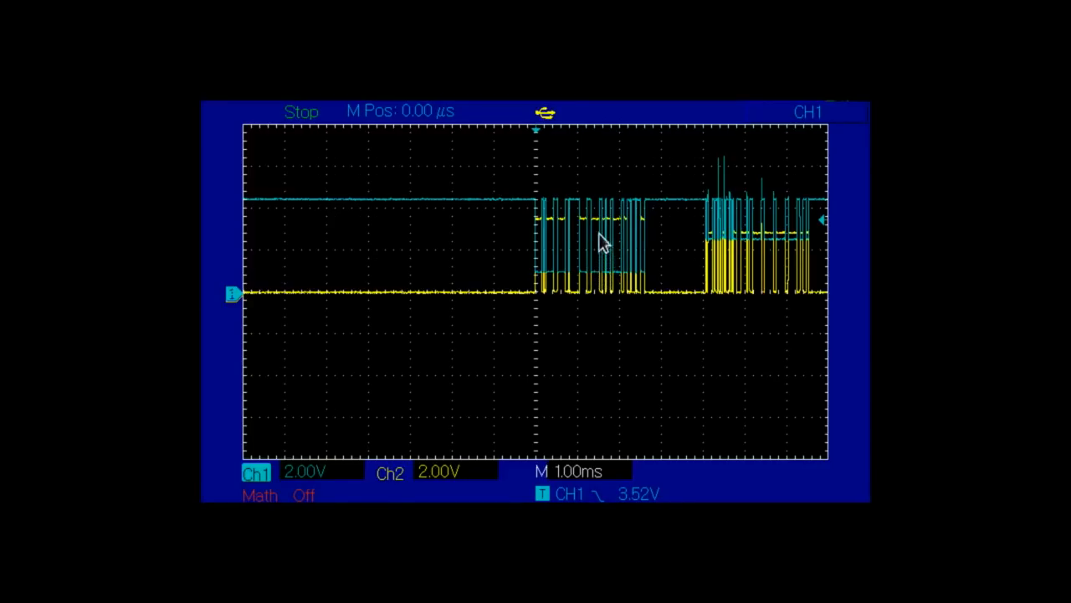
mouse_move(532, 247)
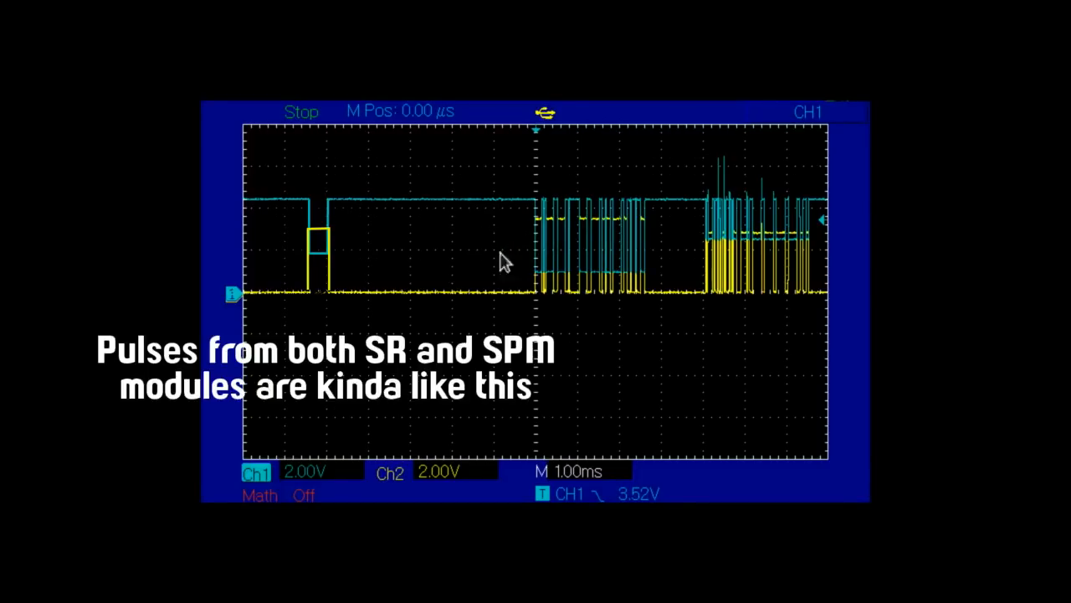
mouse_move(488, 276)
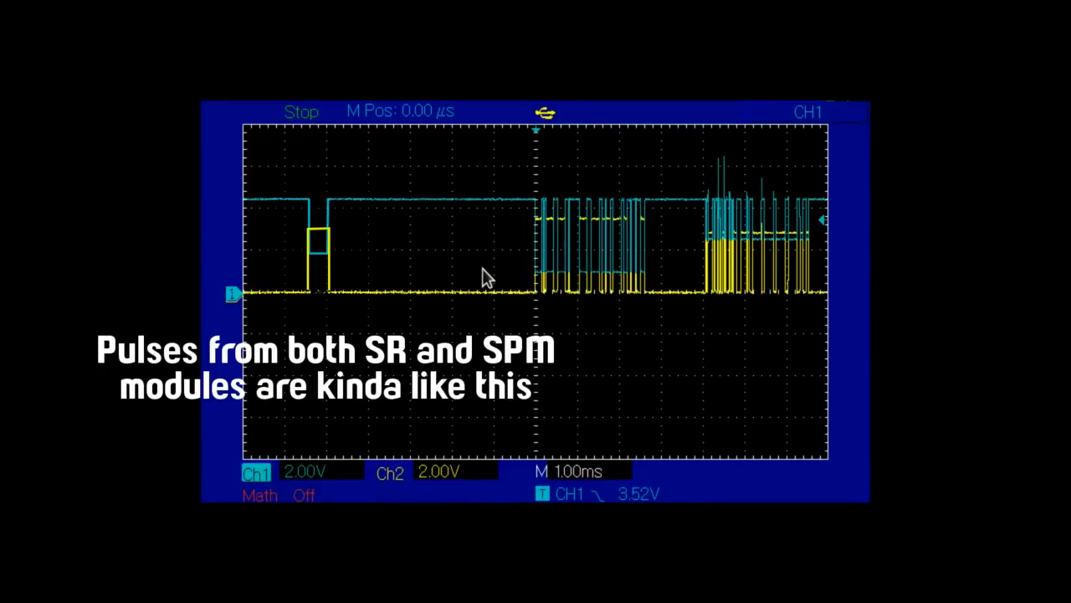
mouse_move(453, 277)
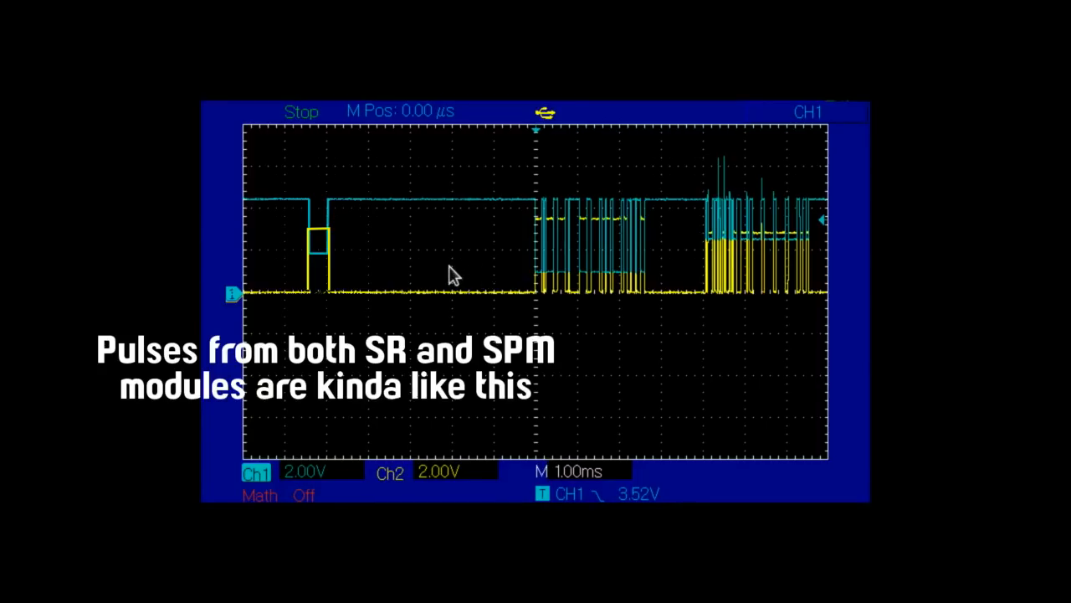
mouse_move(505, 282)
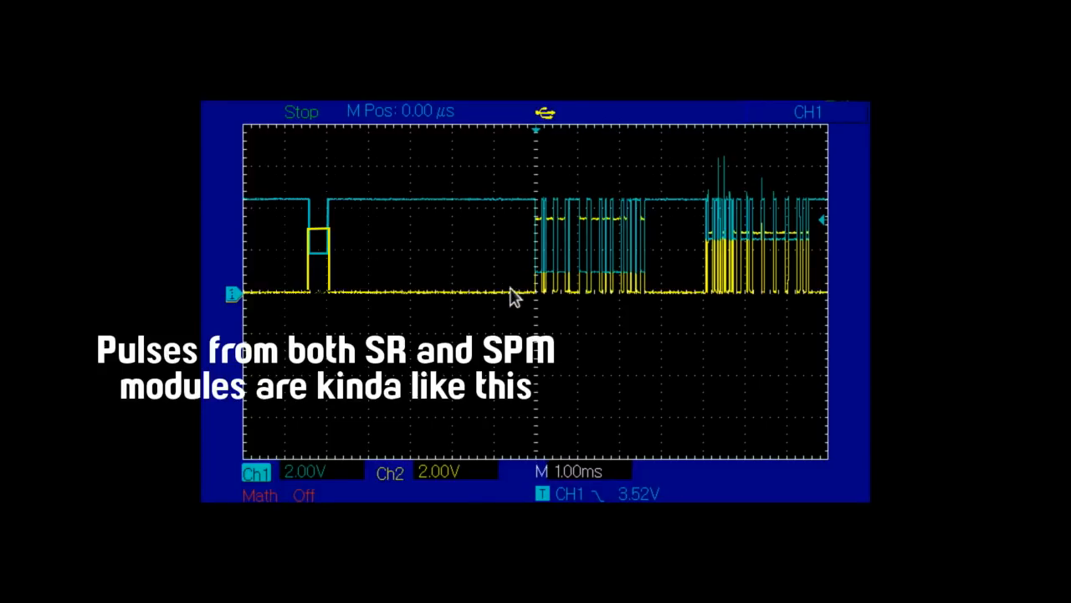
mouse_move(507, 237)
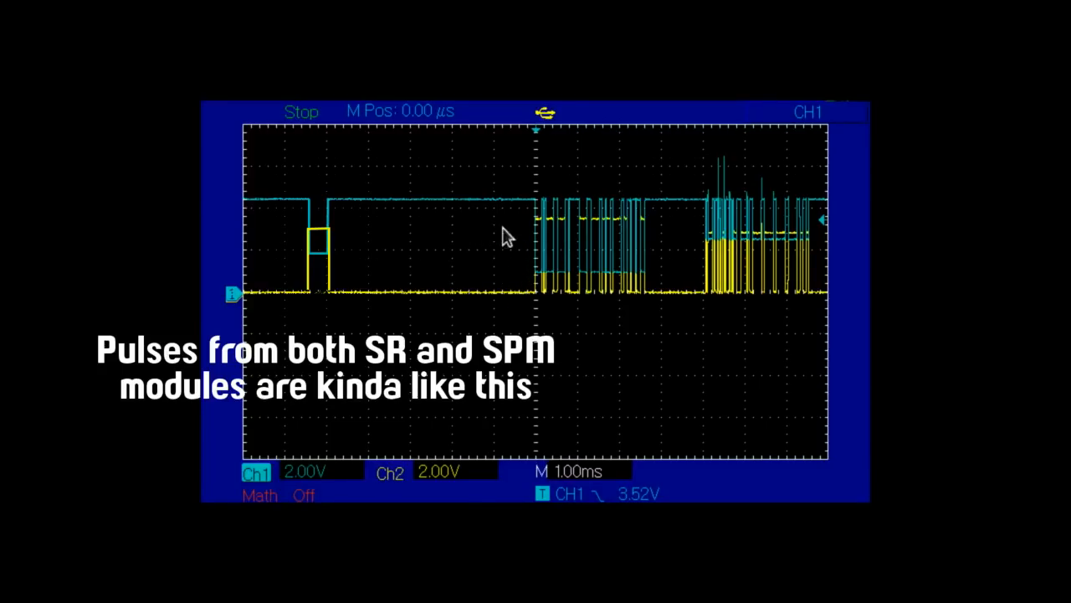
mouse_move(534, 234)
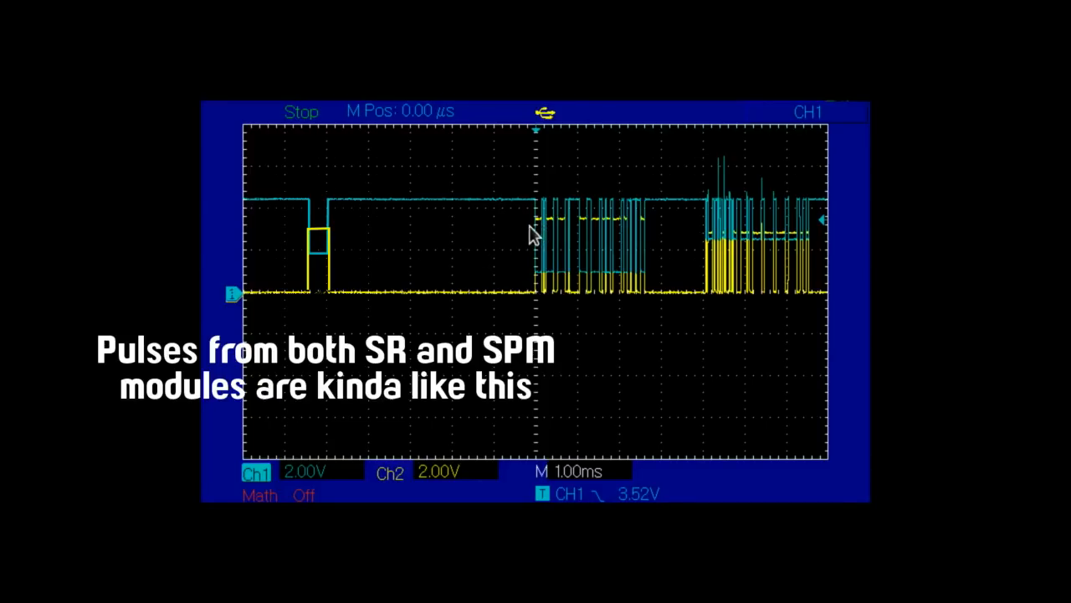
mouse_move(551, 266)
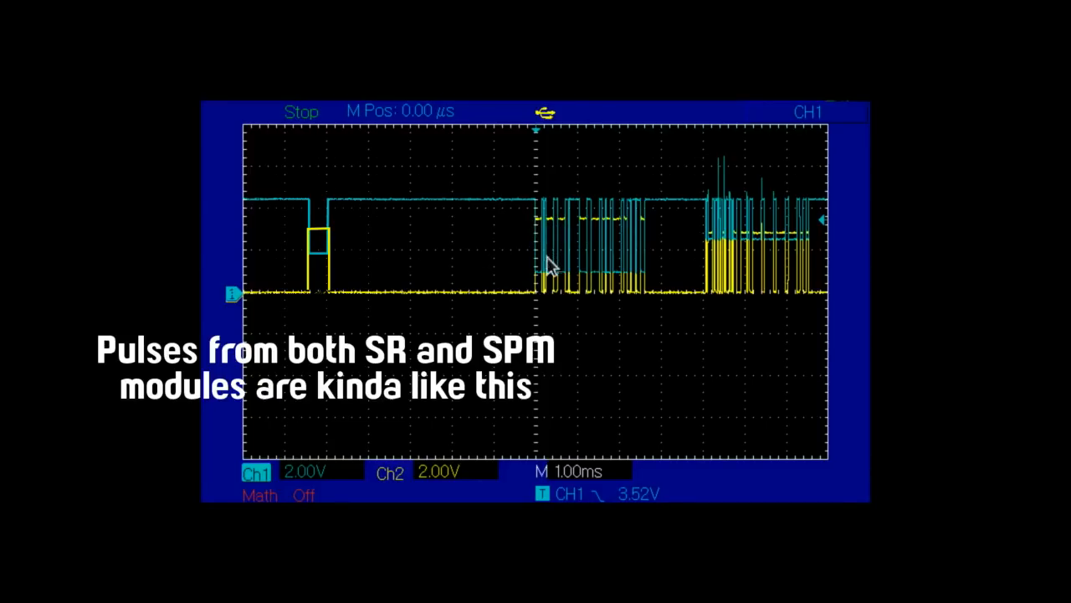
mouse_move(760, 241)
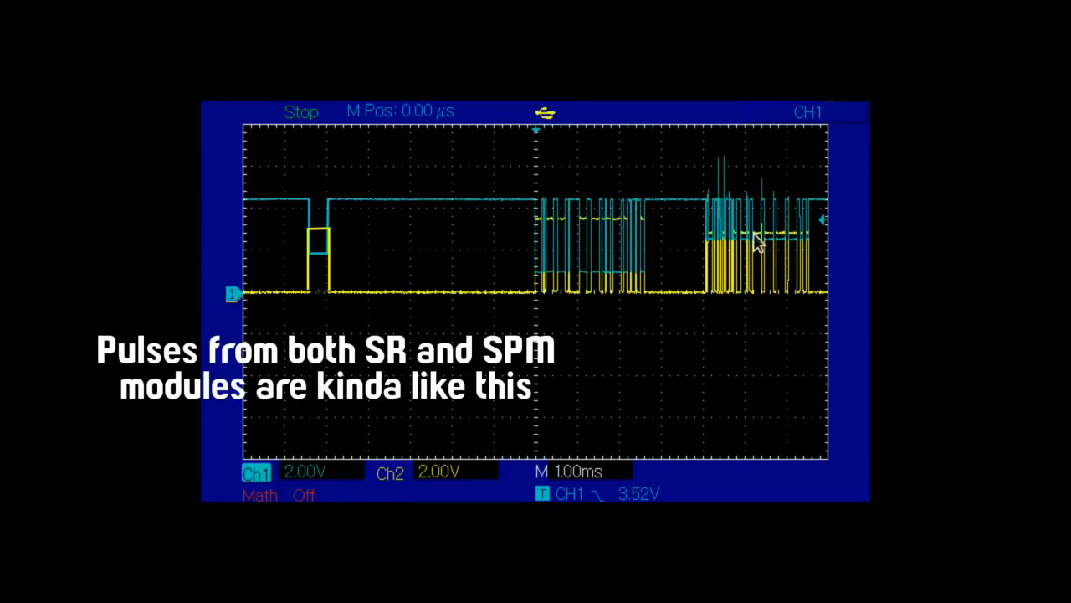
mouse_move(791, 268)
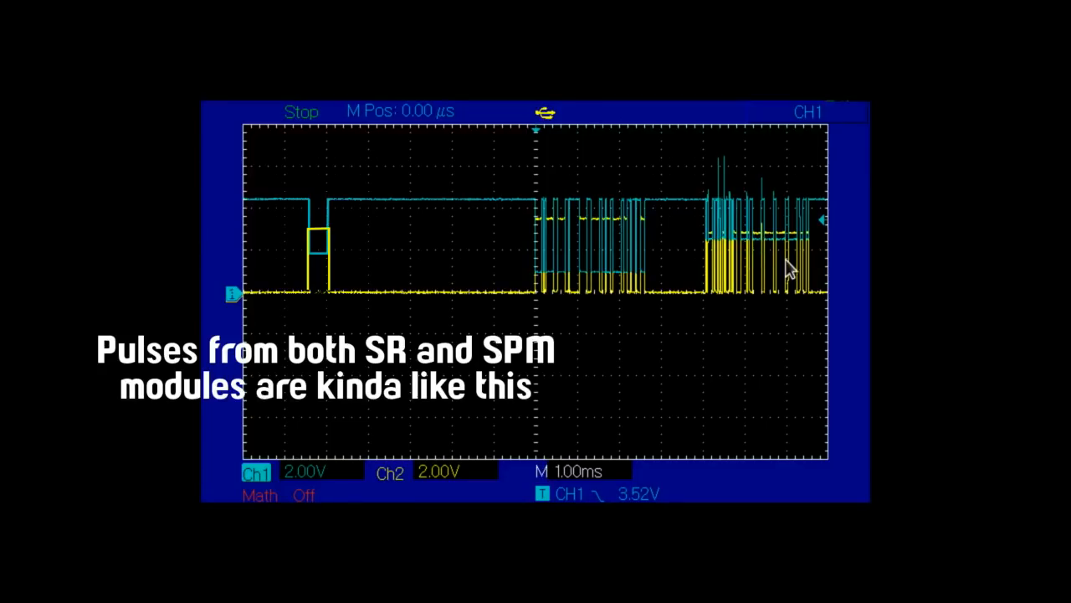
mouse_move(724, 280)
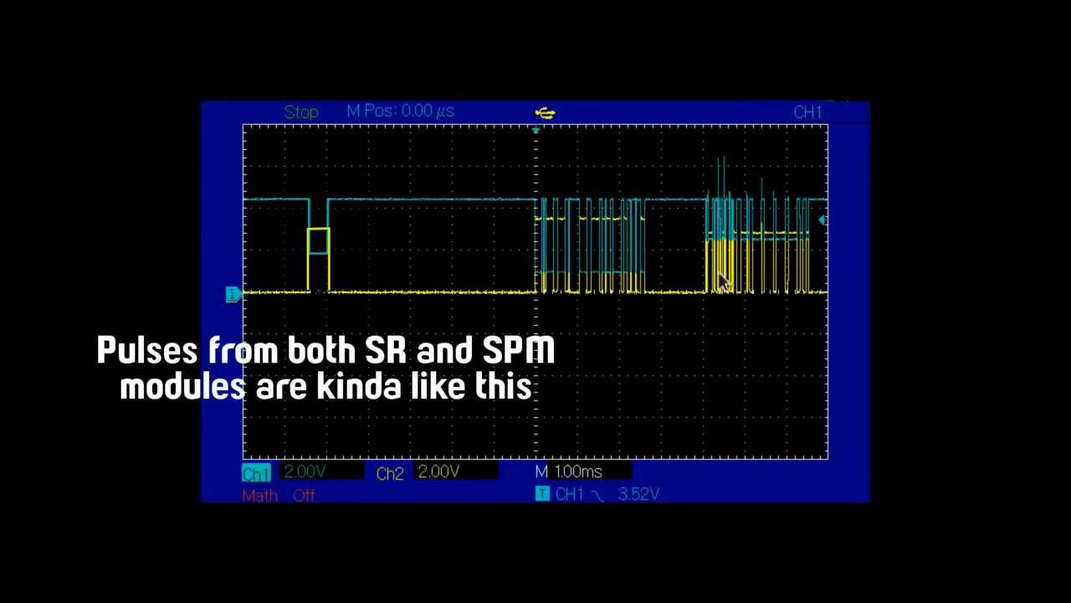
mouse_move(586, 270)
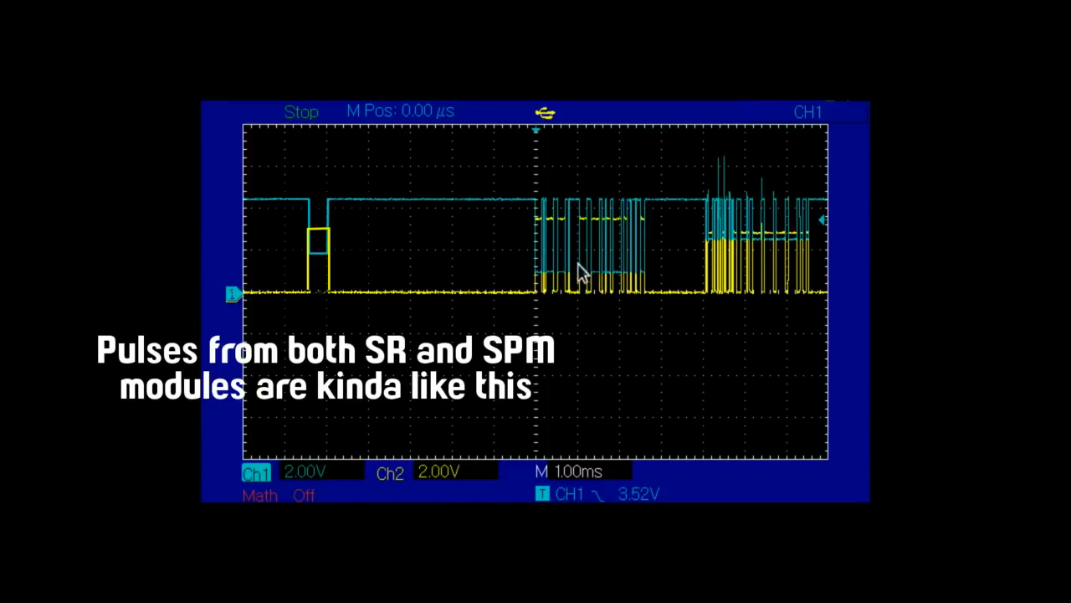
mouse_move(587, 278)
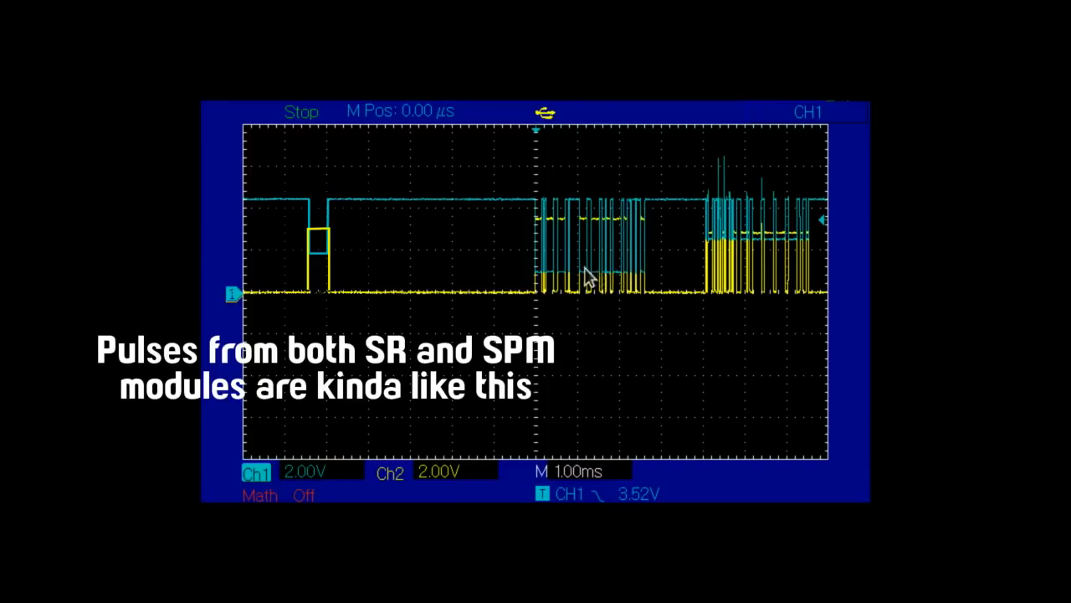
mouse_move(590, 230)
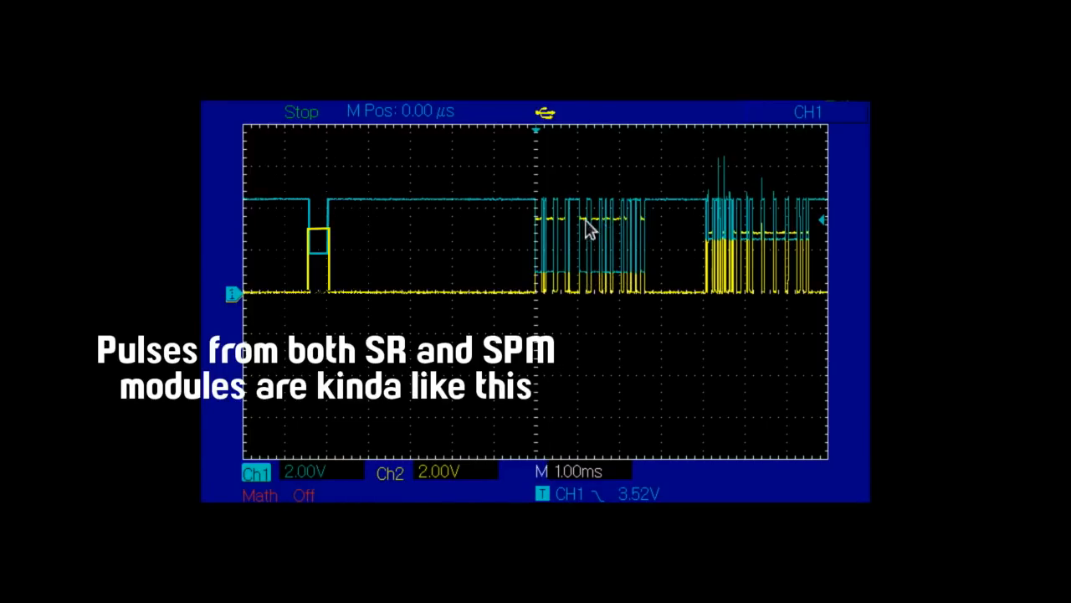
mouse_move(749, 257)
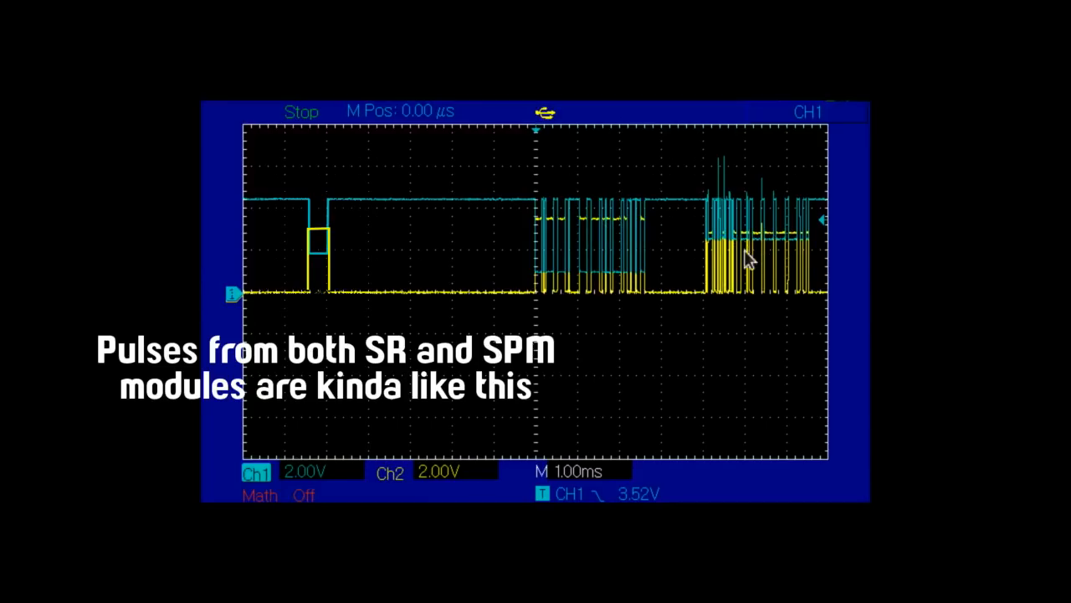
mouse_move(892, 210)
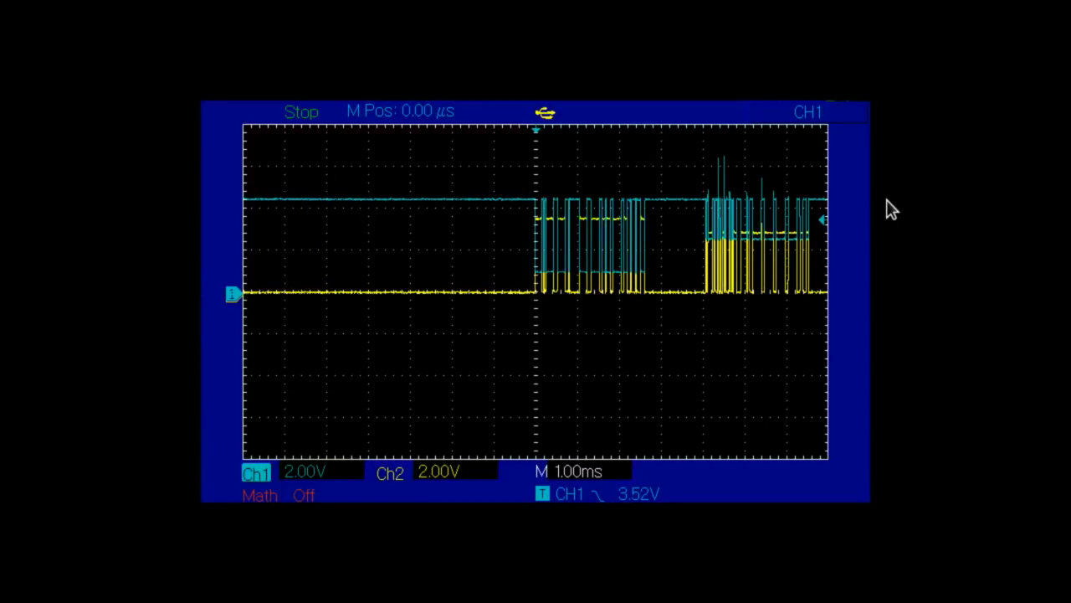
mouse_move(887, 208)
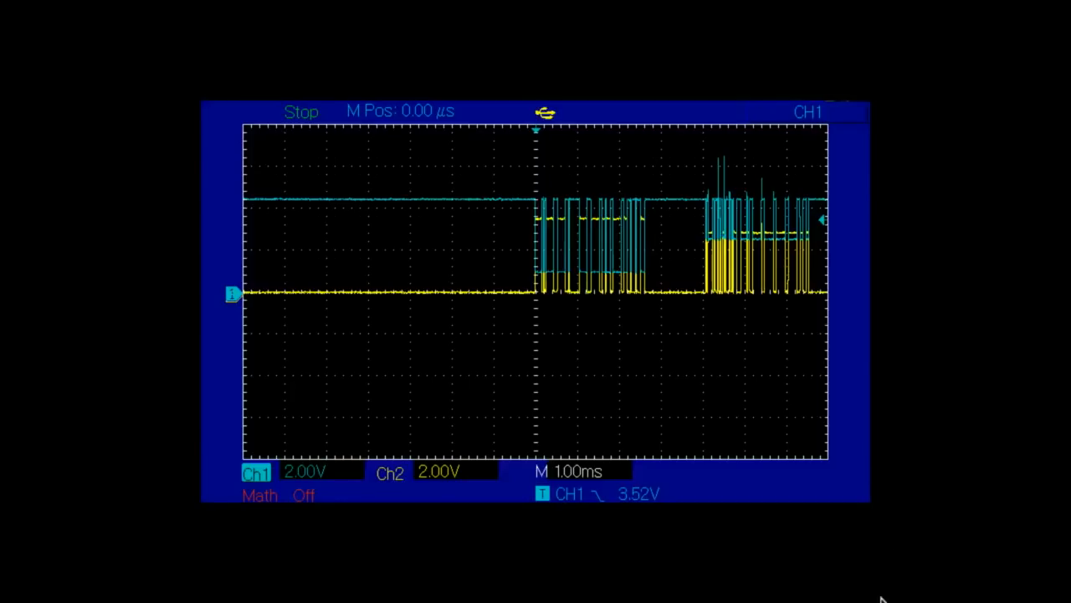
mouse_move(887, 288)
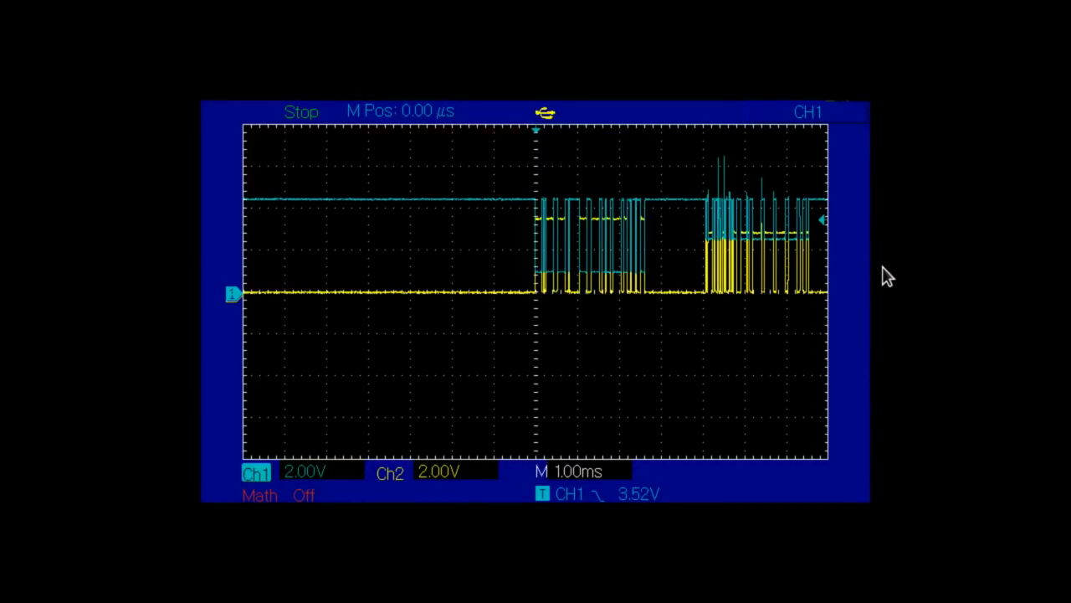
mouse_move(703, 264)
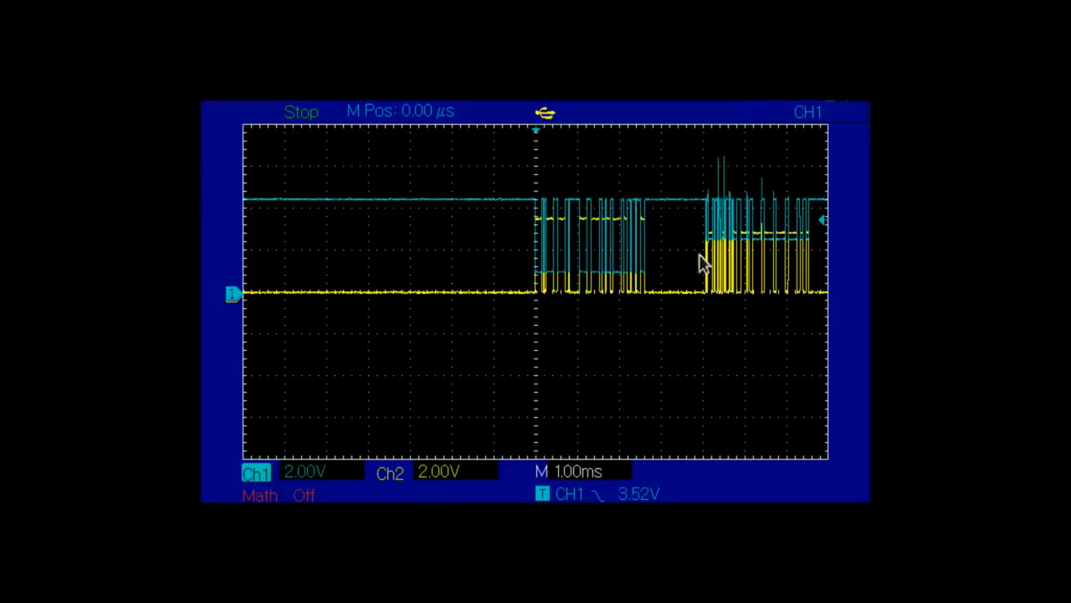
mouse_move(706, 310)
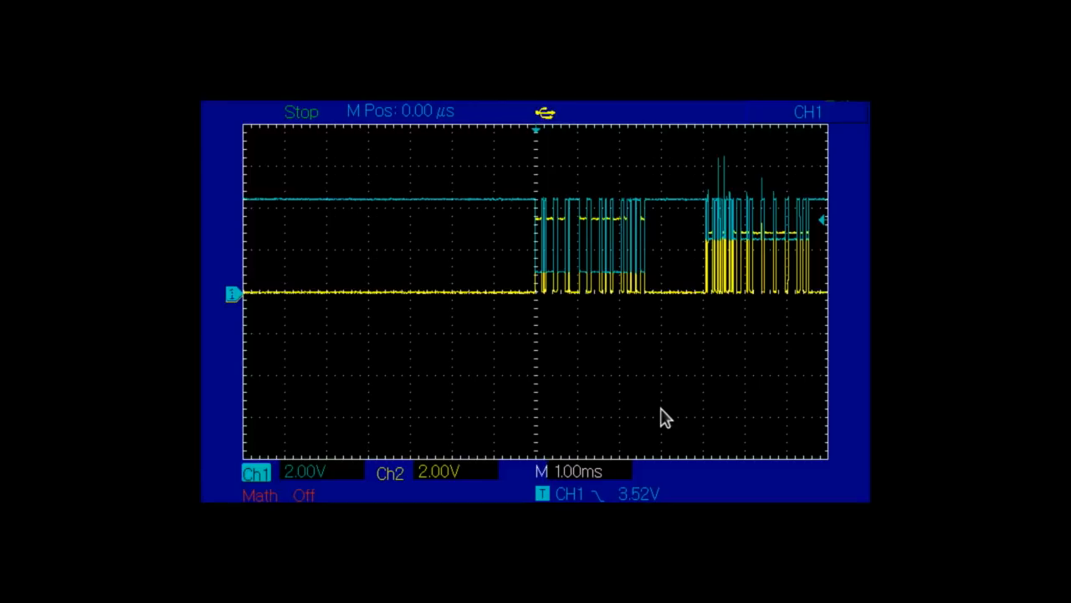
mouse_move(741, 252)
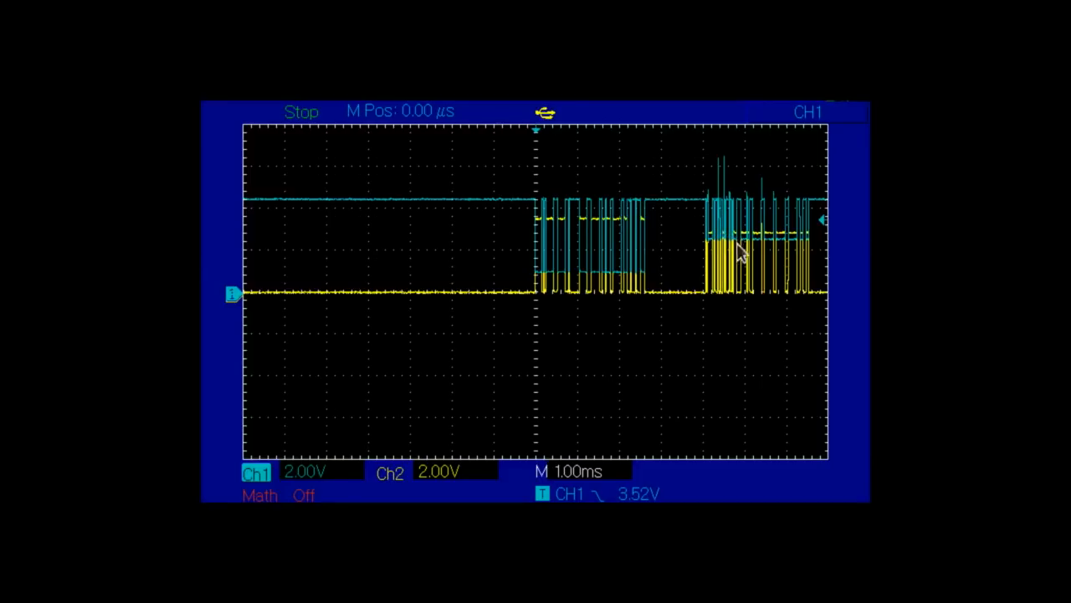
mouse_move(777, 276)
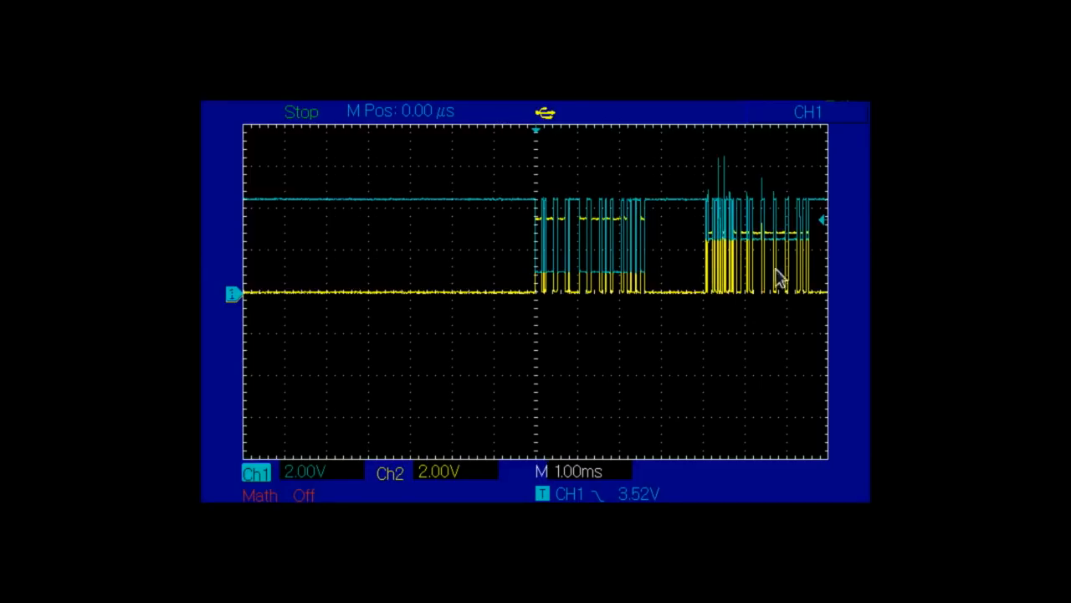
mouse_move(745, 268)
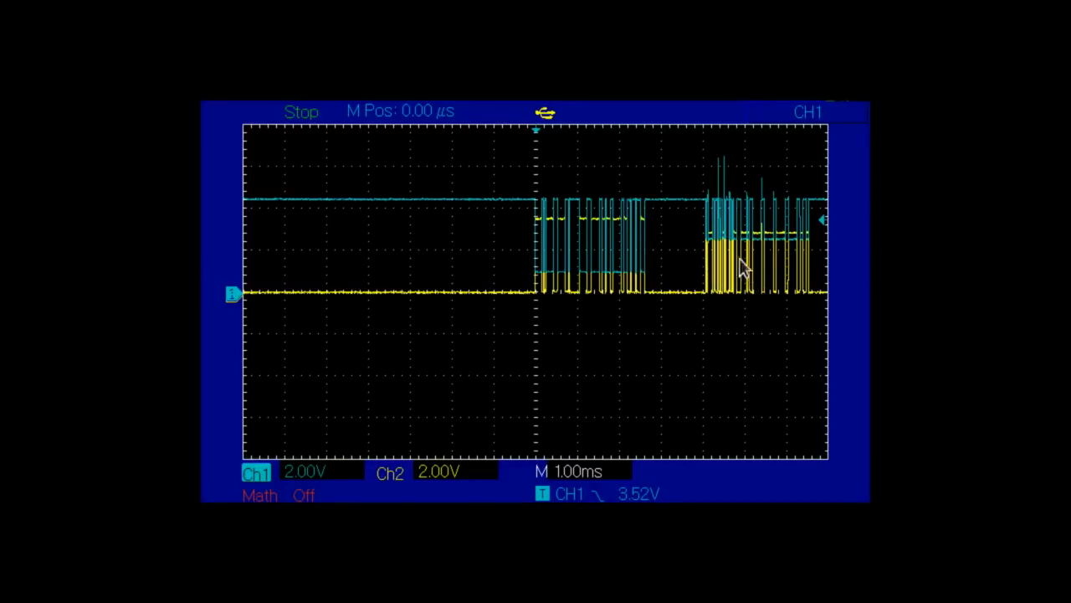
mouse_move(699, 224)
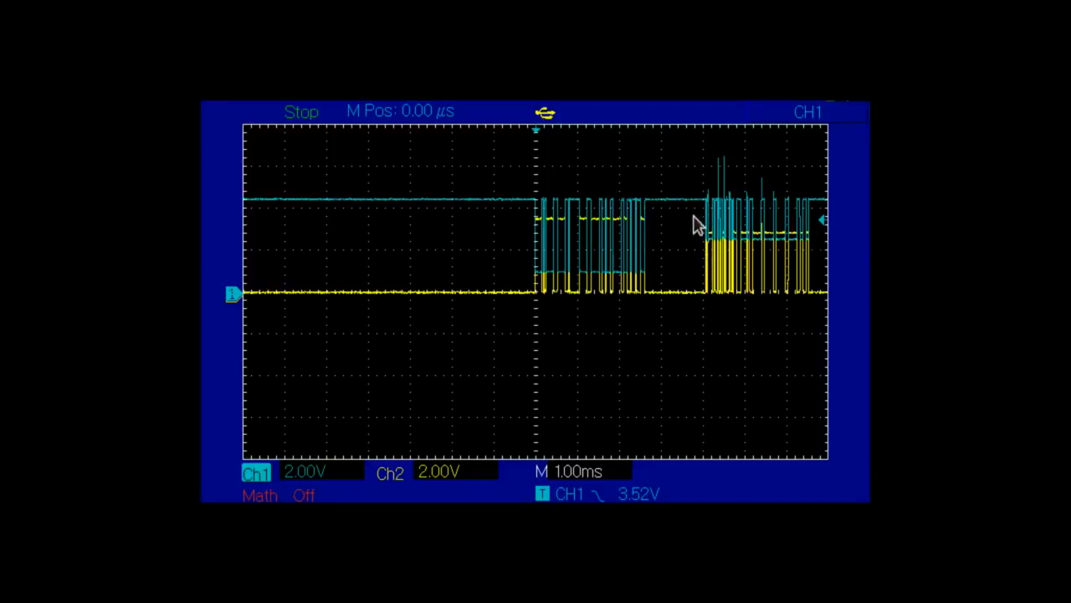
mouse_move(768, 243)
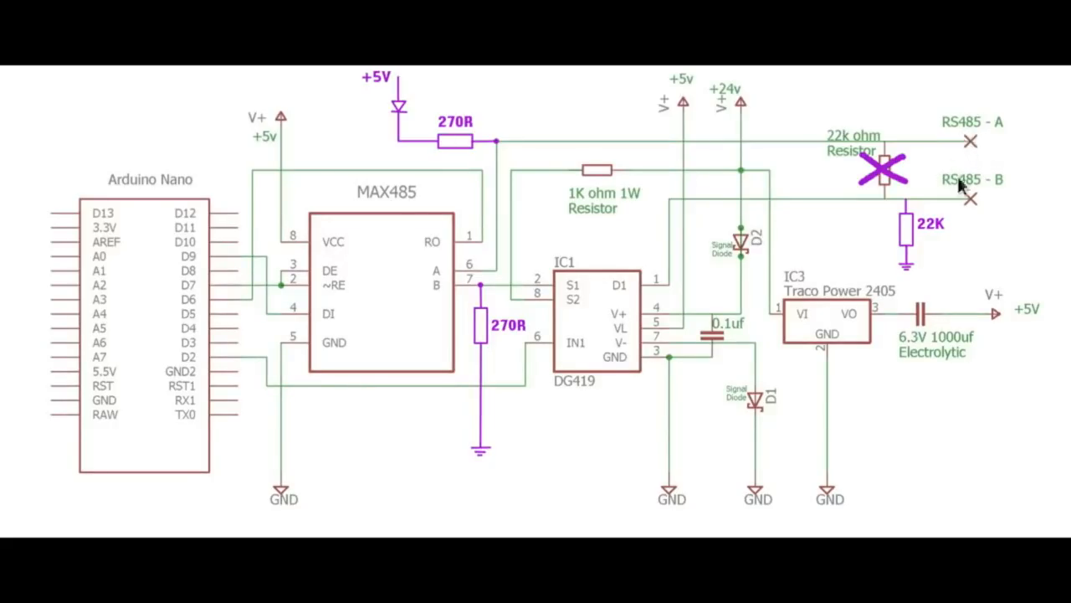
mouse_move(973, 233)
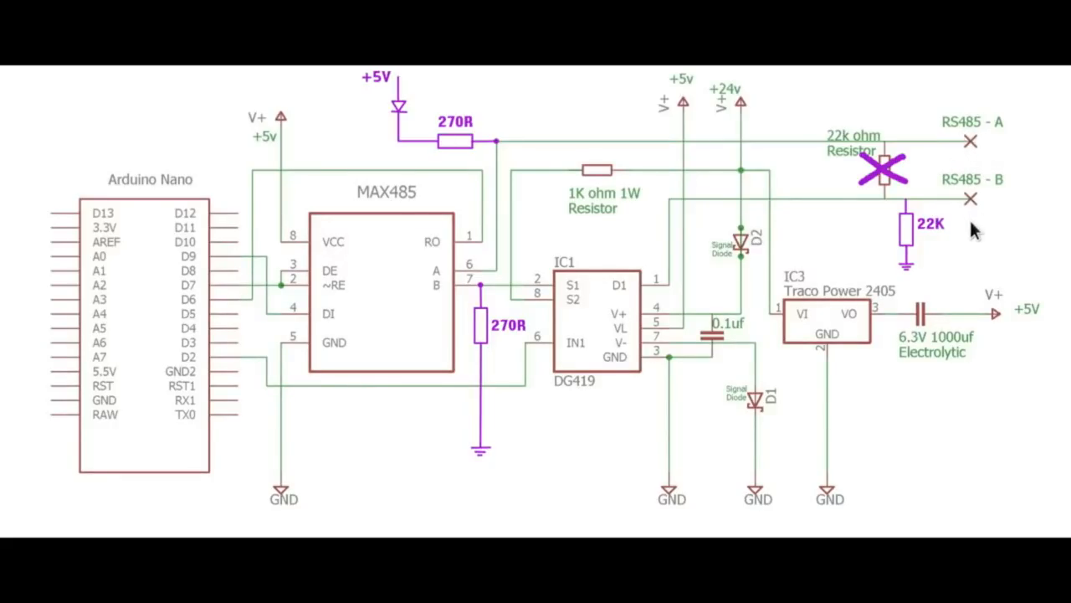
mouse_move(435, 278)
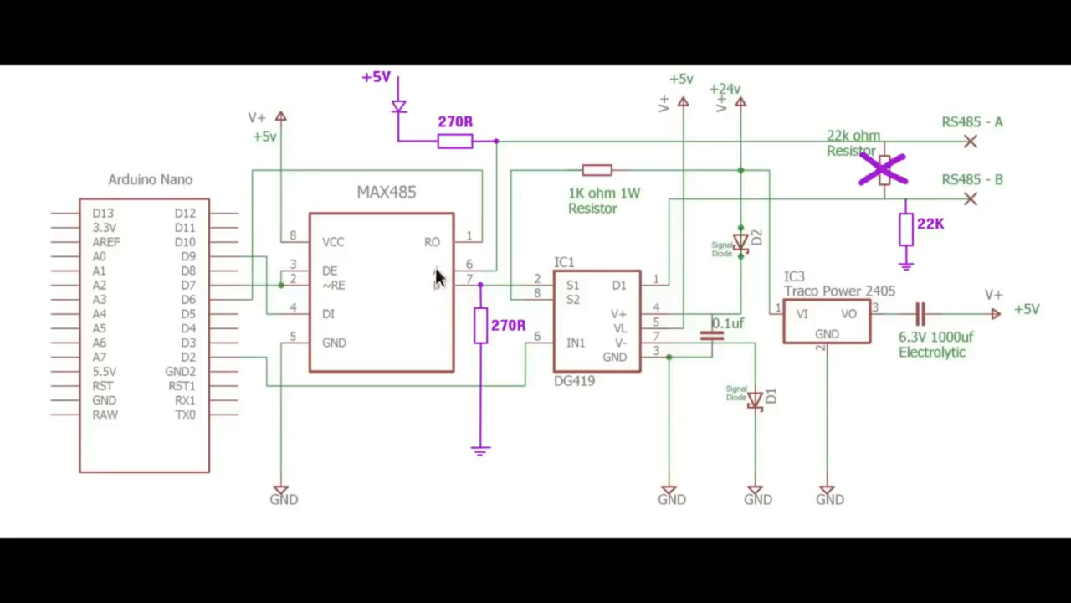
mouse_move(439, 281)
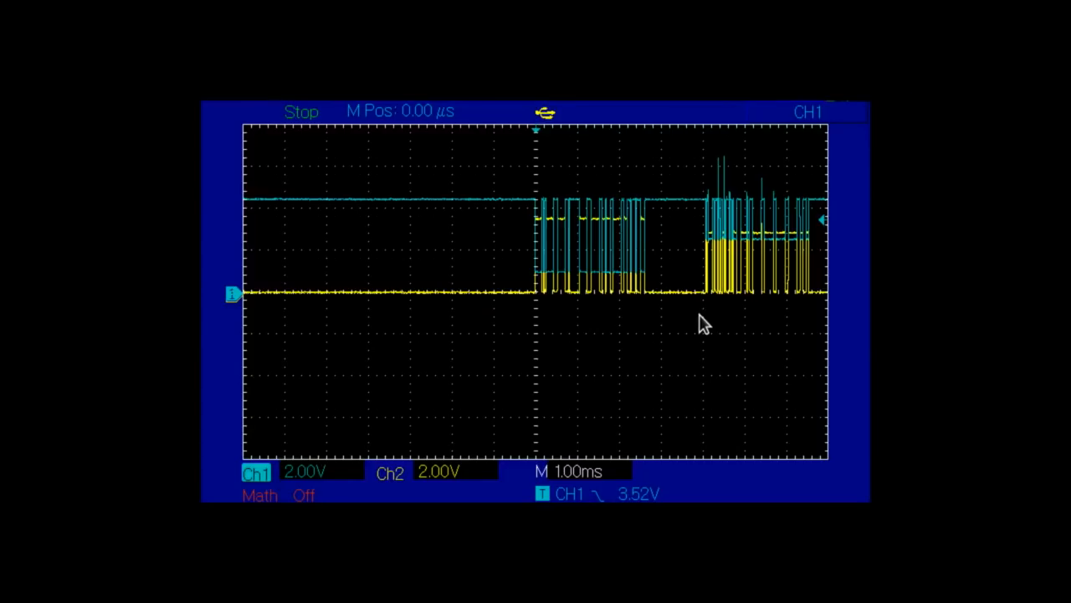
mouse_move(688, 371)
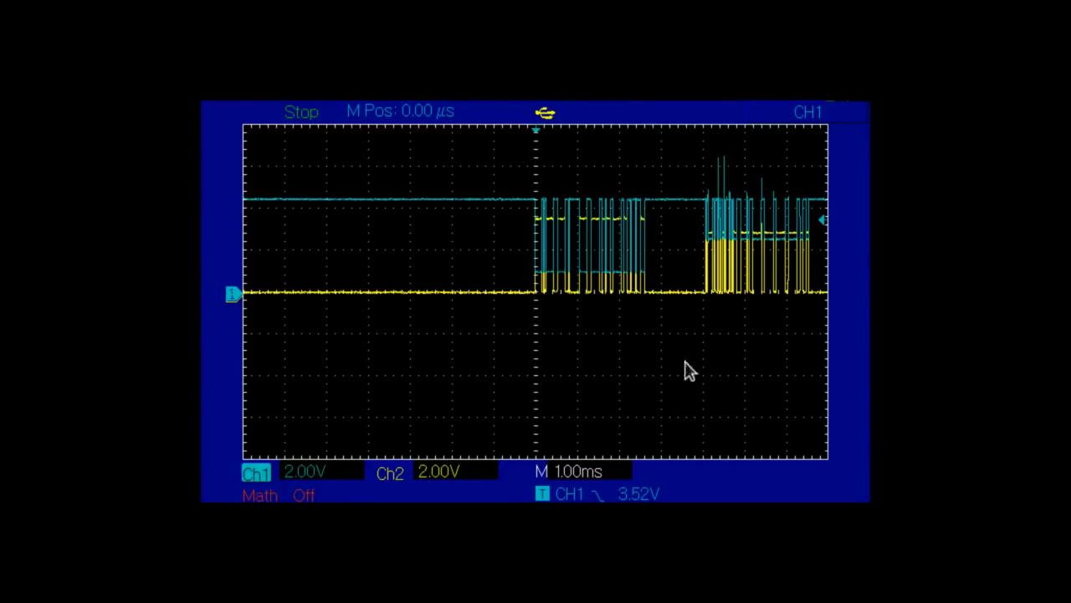
mouse_move(757, 325)
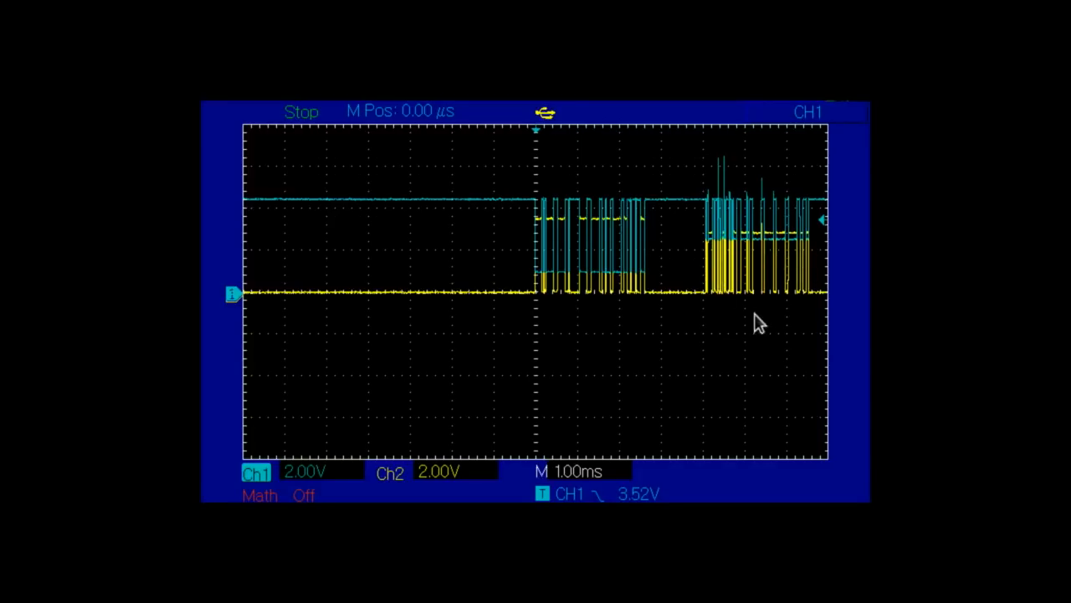
mouse_move(310, 210)
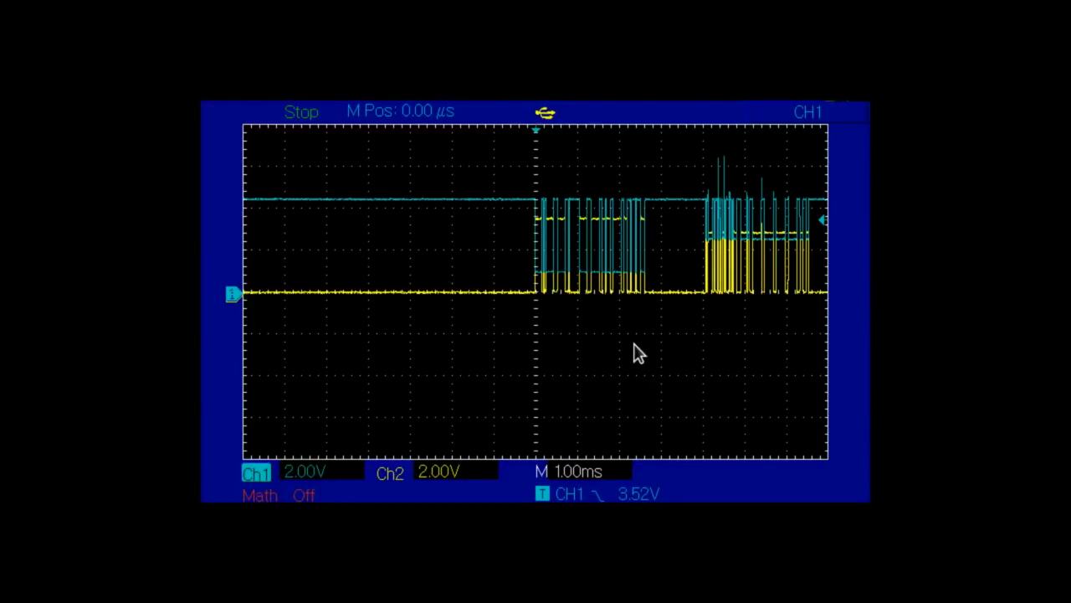
mouse_move(731, 362)
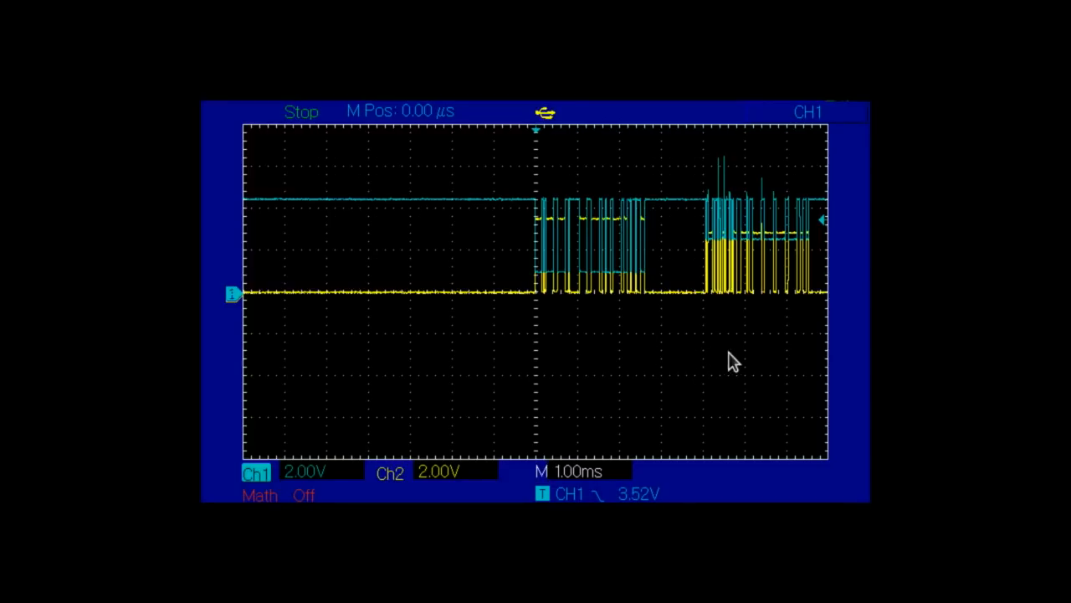
mouse_move(895, 343)
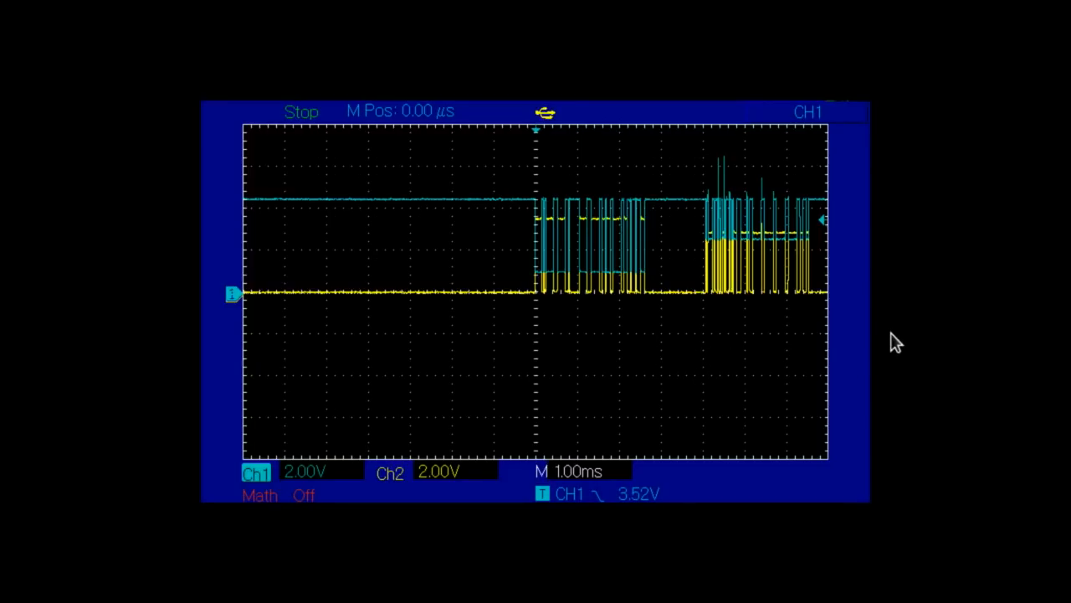